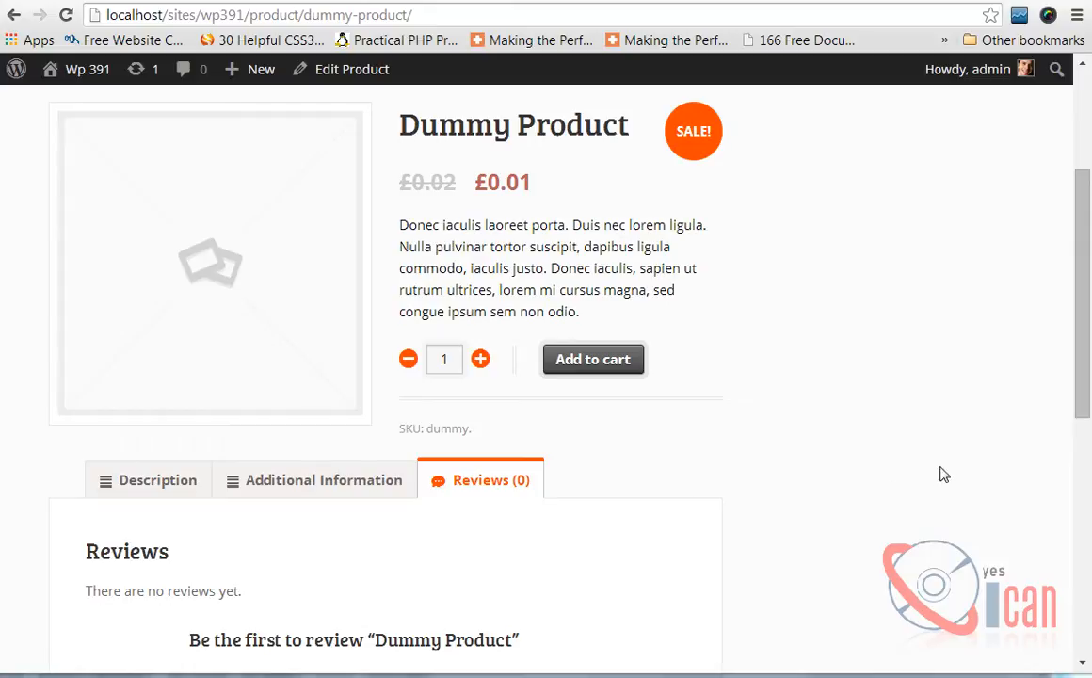
{"action": "mouse_move", "coordinate": [147, 482]}
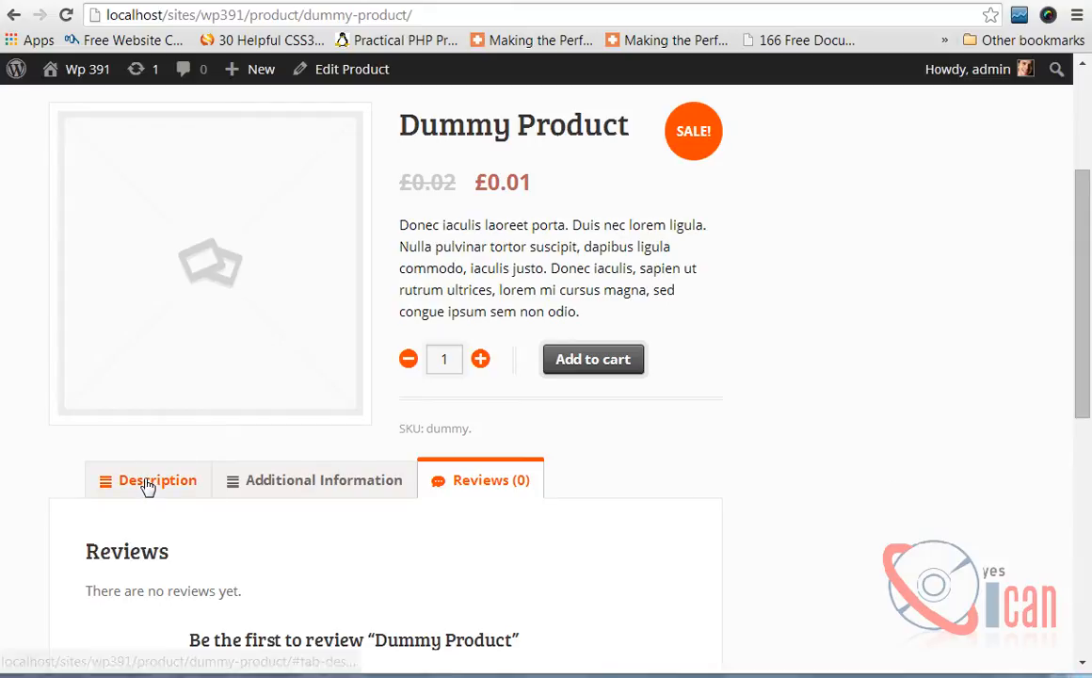
{"action": "mouse_move", "coordinate": [1047, 414]}
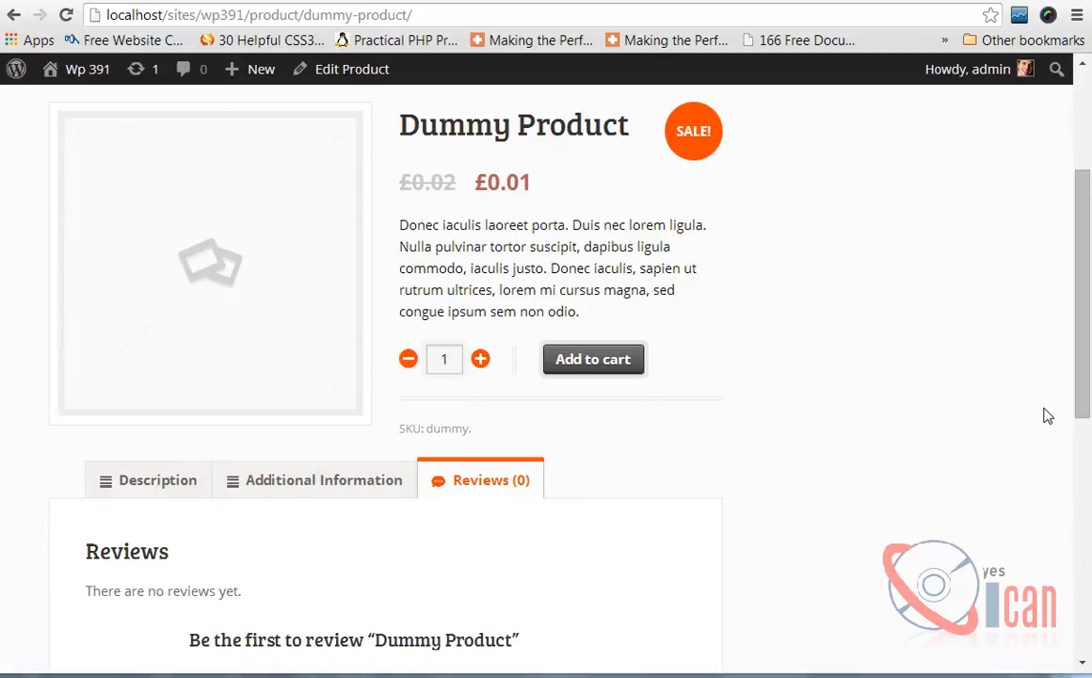
{"action": "mouse_move", "coordinate": [1081, 390]}
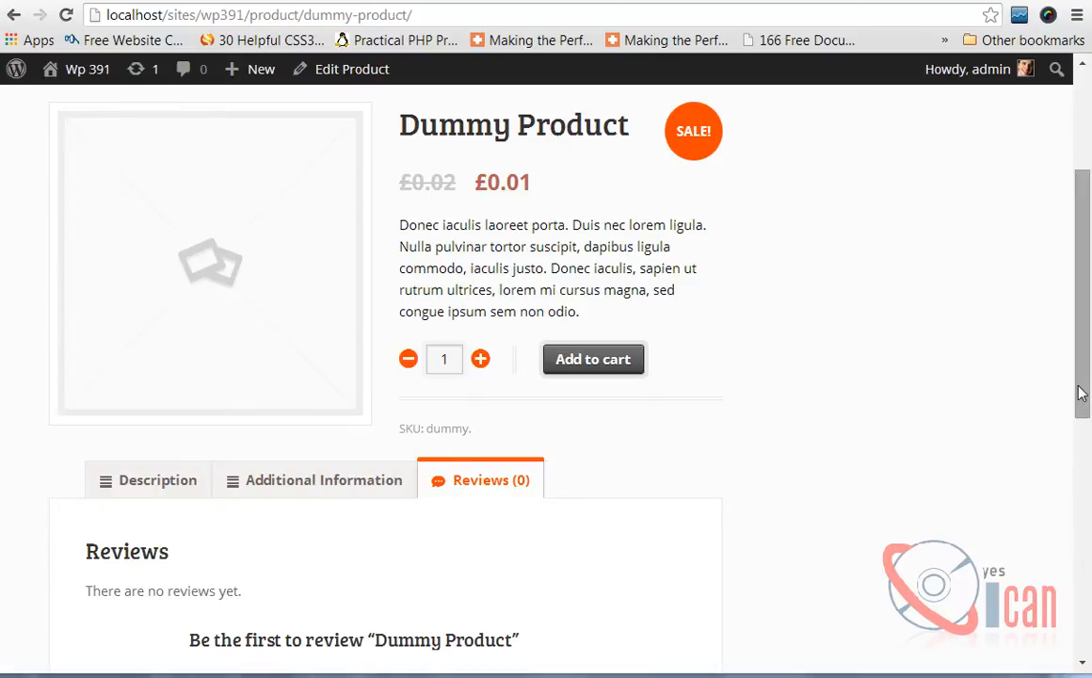
{"action": "mouse_move", "coordinate": [1086, 352]}
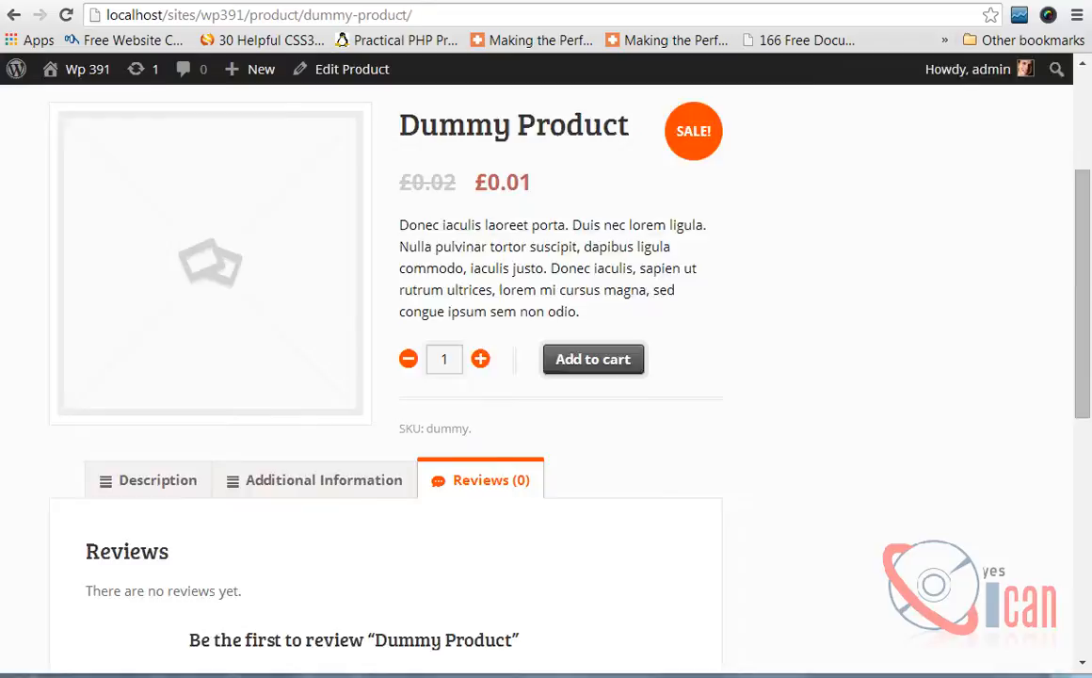
Step: Open the Dummy Product edit screen and scroll through it
{"action": "left_click", "coordinate": [352, 68]}
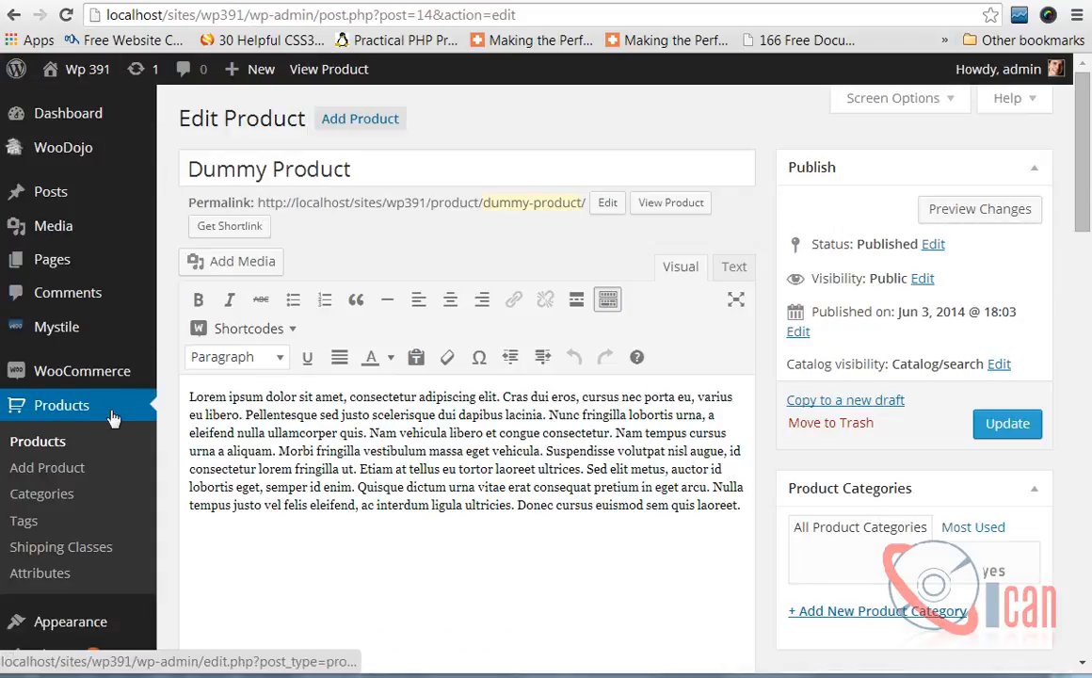
{"action": "mouse_move", "coordinate": [386, 358]}
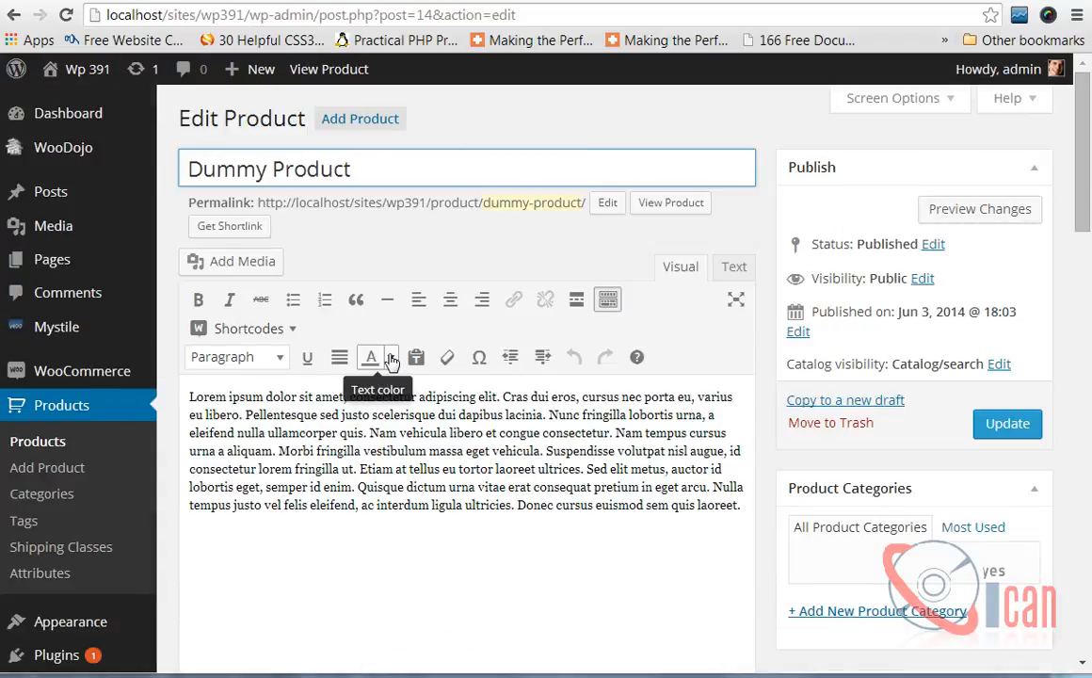
{"action": "scroll", "scroll_direction": "down", "scroll_amount": 3}
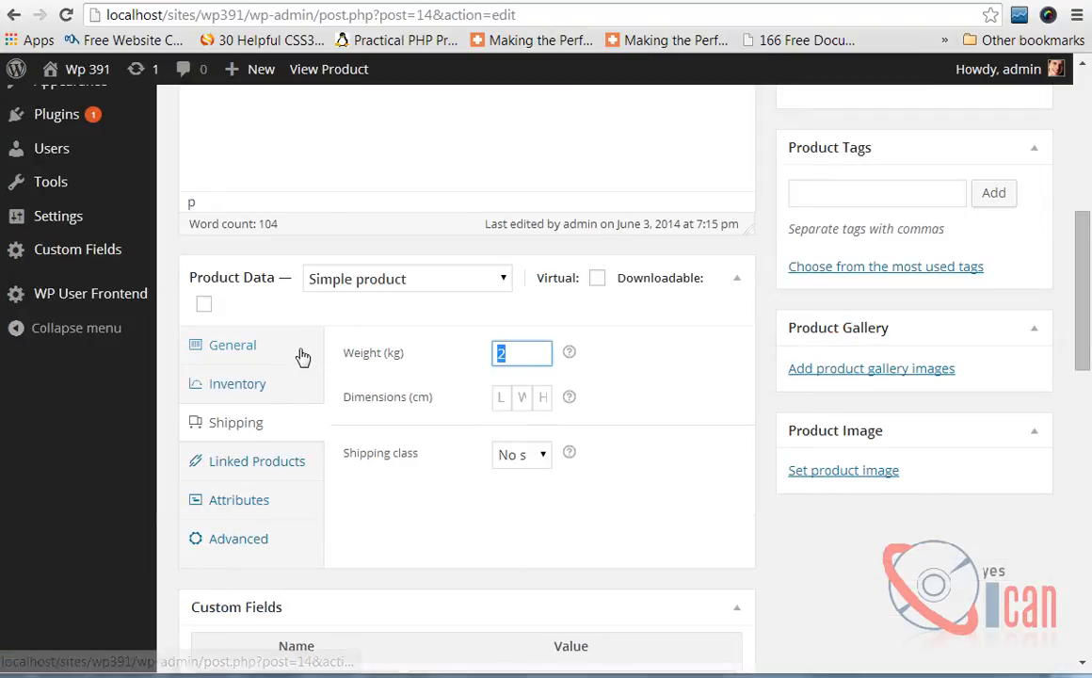
{"action": "scroll", "scroll_direction": "down", "scroll_amount": 3}
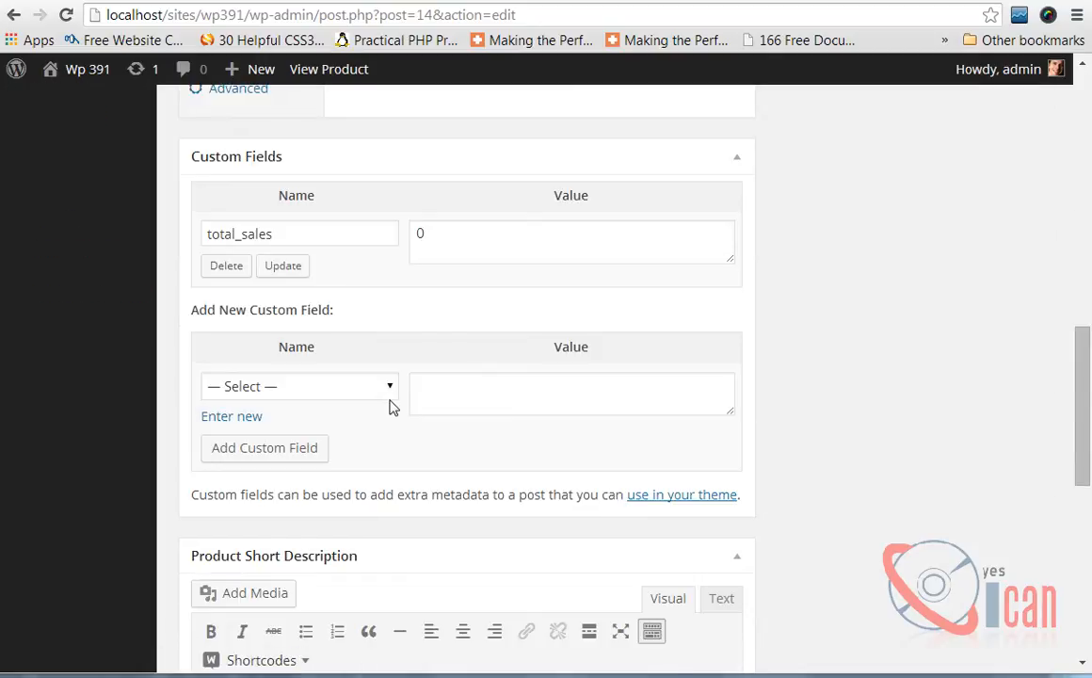
{"action": "scroll", "scroll_direction": "down", "scroll_amount": 3}
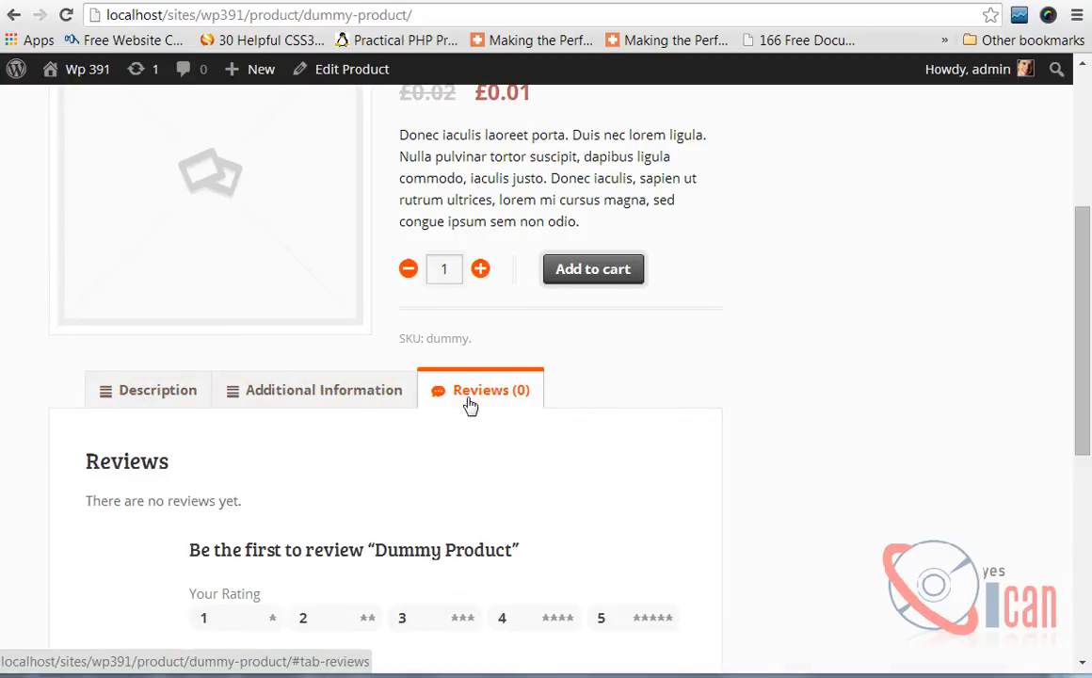
{"action": "scroll", "scroll_direction": "up", "scroll_amount": 3}
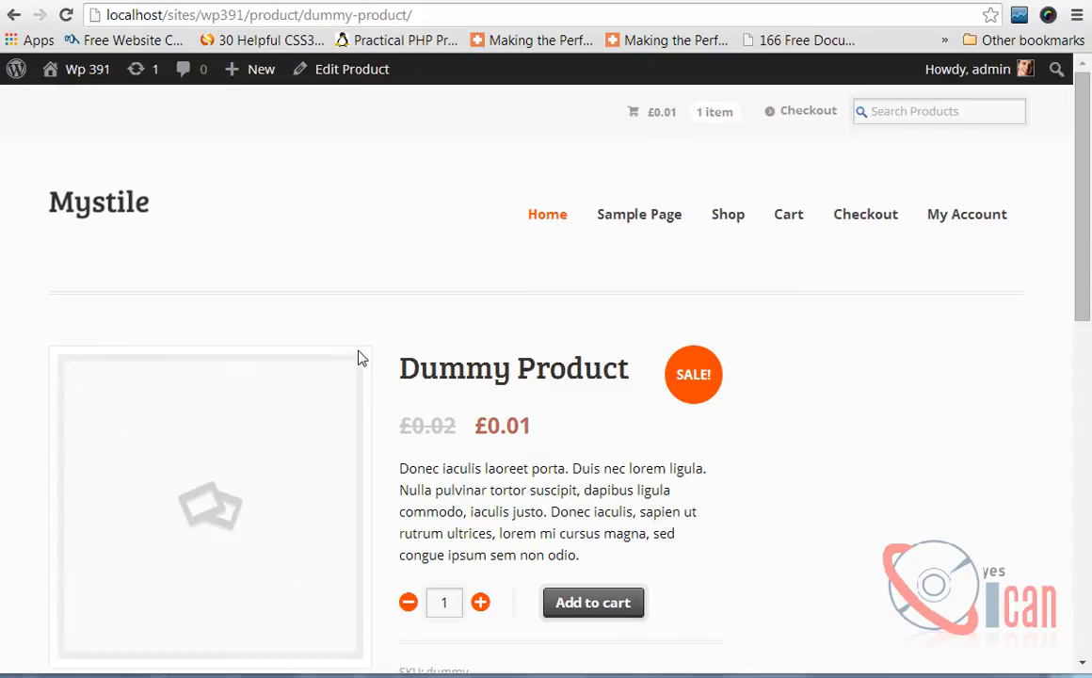
{"action": "scroll", "scroll_direction": "down", "scroll_amount": 3}
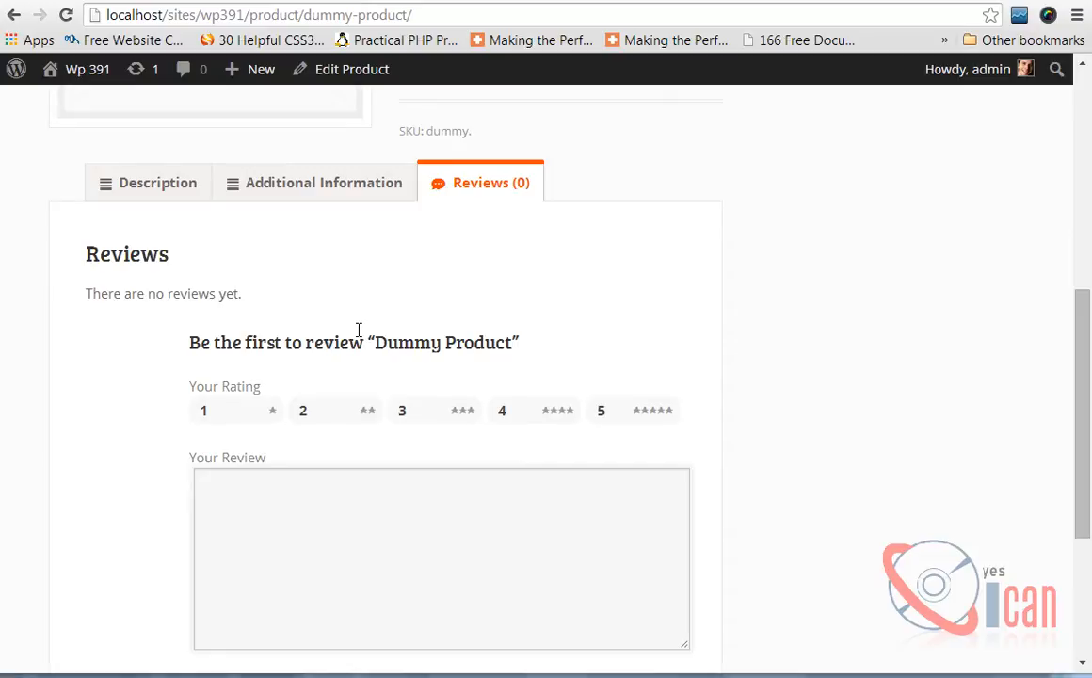
{"action": "mouse_move", "coordinate": [238, 189]}
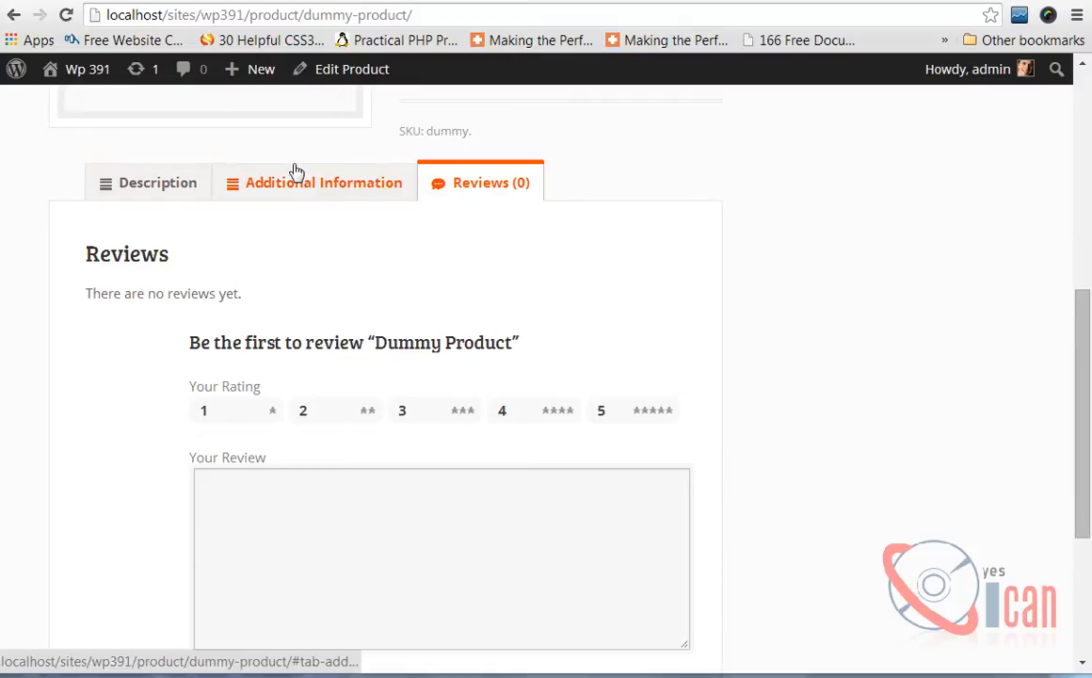
{"action": "mouse_move", "coordinate": [296, 170]}
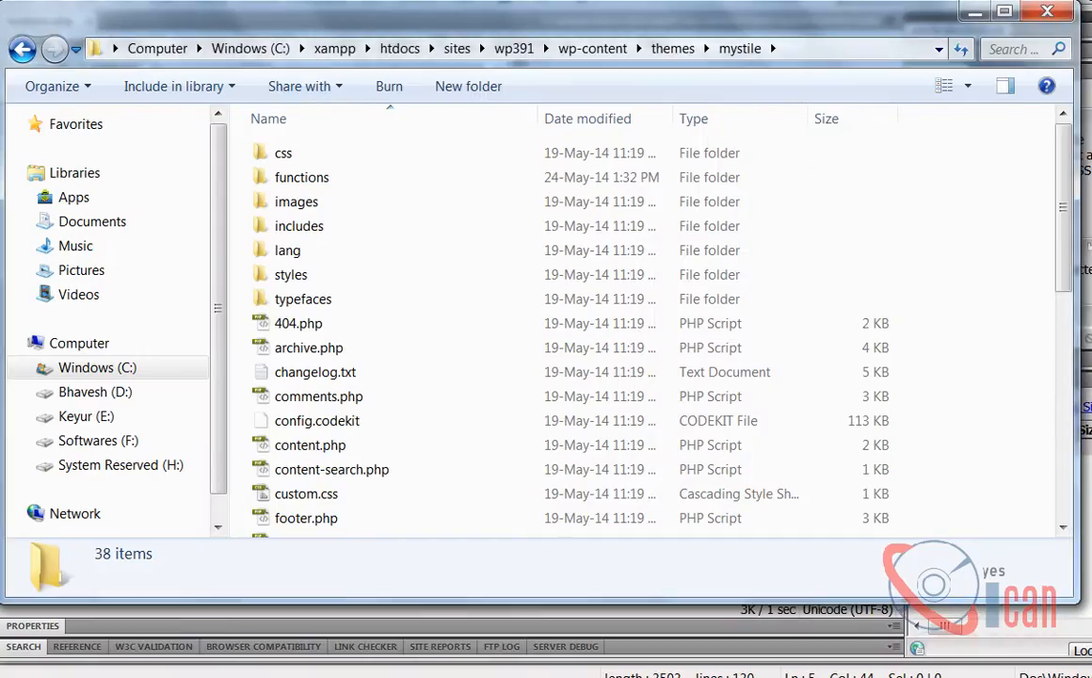
{"action": "mouse_move", "coordinate": [588, 64]}
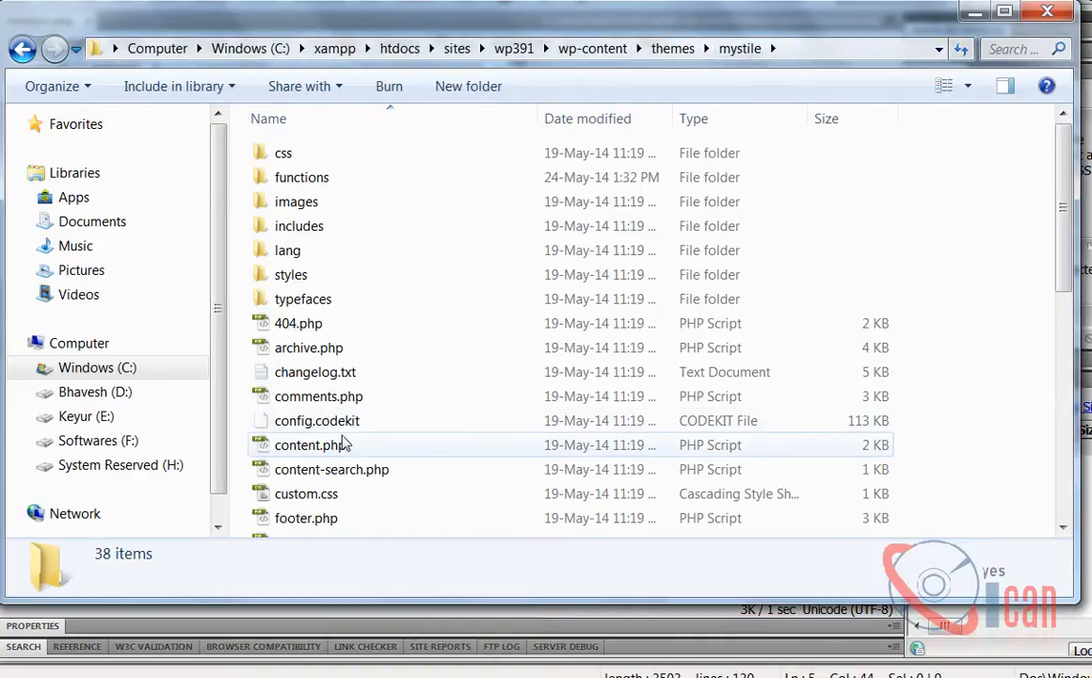
Step: In the mystile theme folder, open functions.php in the code editor
{"action": "left_click", "coordinate": [305, 518]}
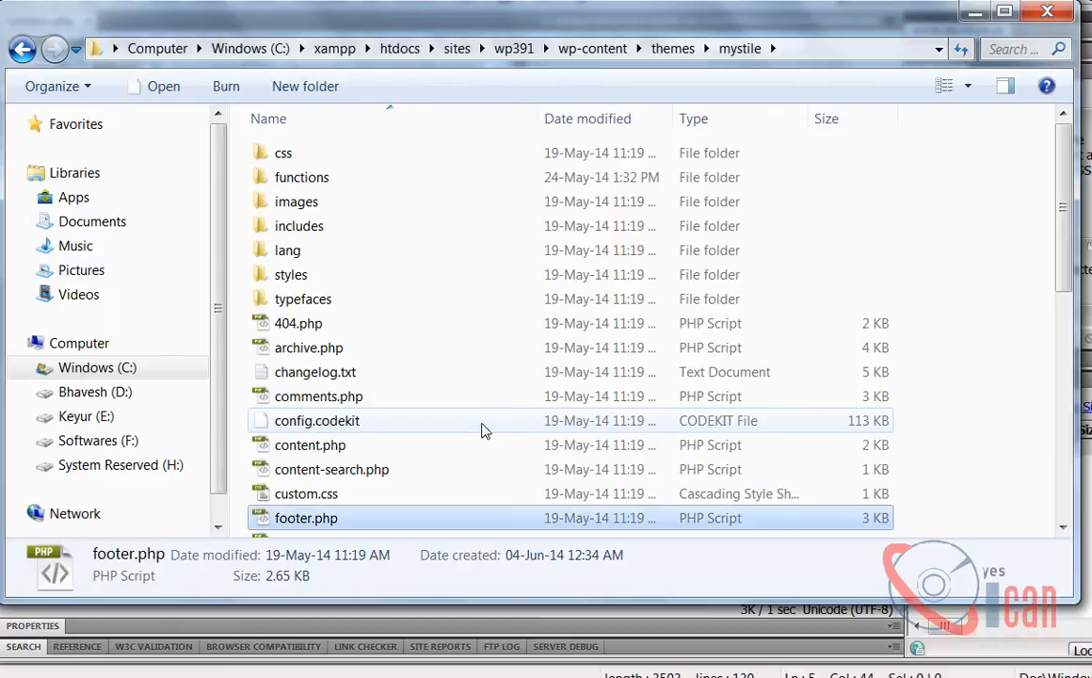
{"action": "left_click", "coordinate": [312, 403]}
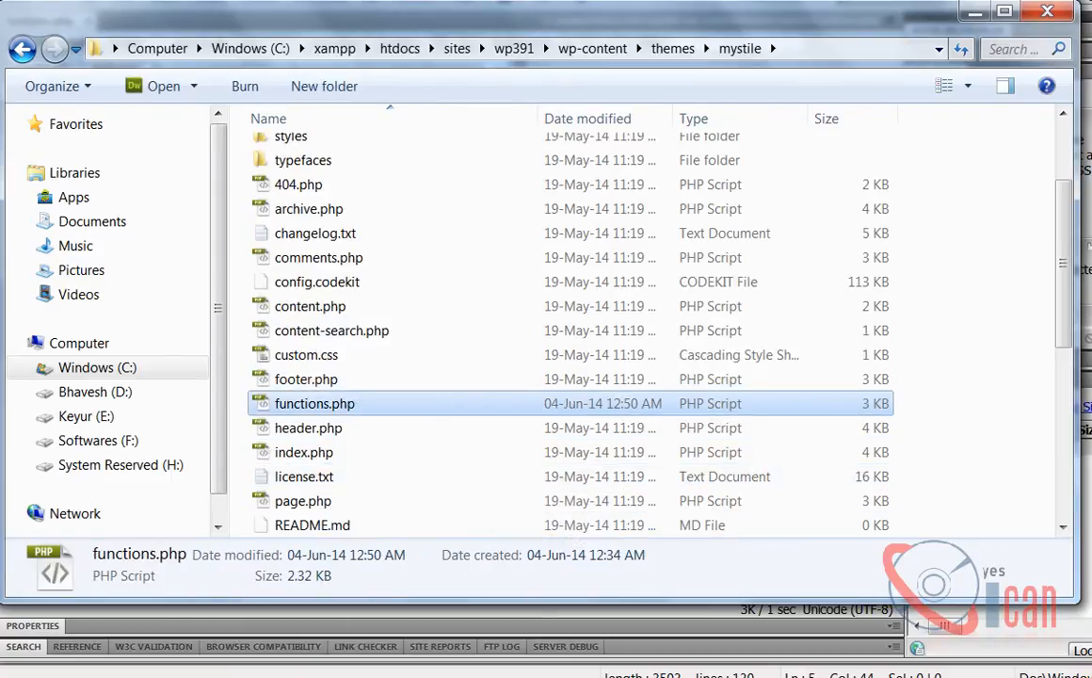
{"action": "double_click", "coordinate": [315, 403]}
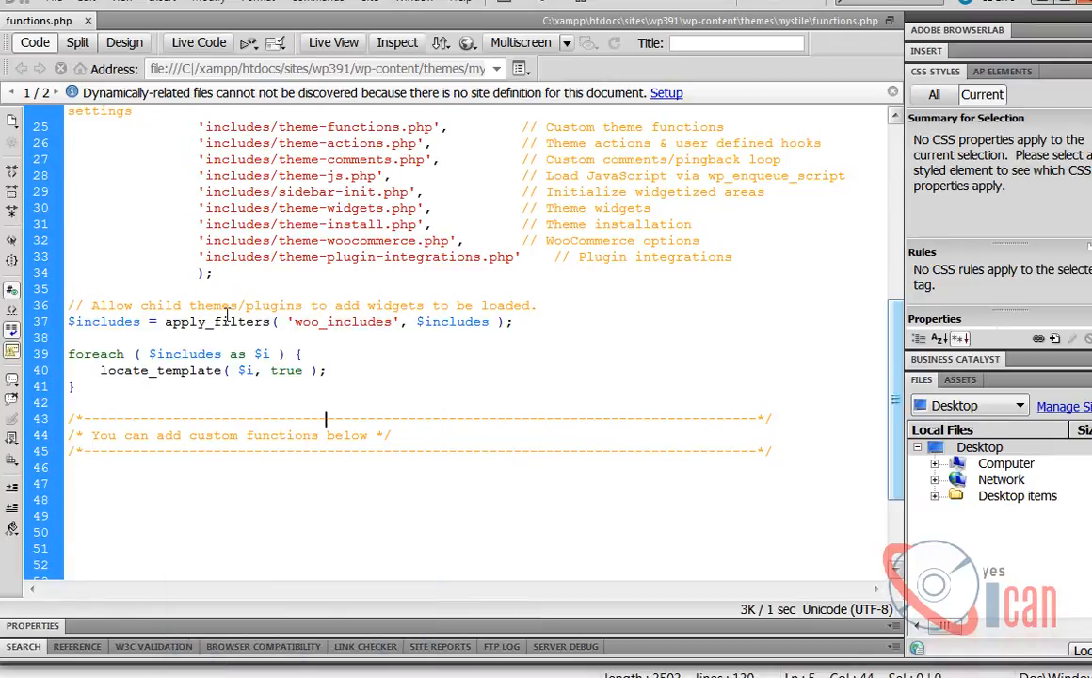
Step: Add add_filter( 'woocommerce_product_tabs', 'woo_remove_product_tabs', 98 ); below the custom functions comment
{"action": "scroll", "scroll_direction": "down", "scroll_amount": 3}
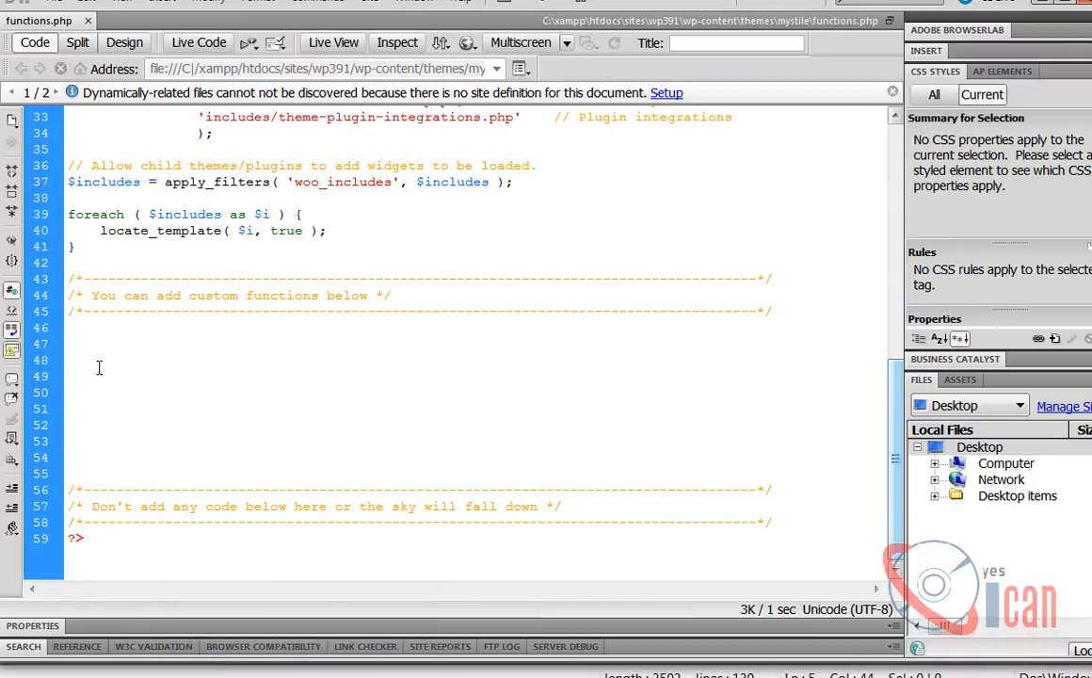
{"action": "type", "text": "add_filter( 'woocommerce_product_tabs', 'woo_remove_product_tabs', 98 );"}
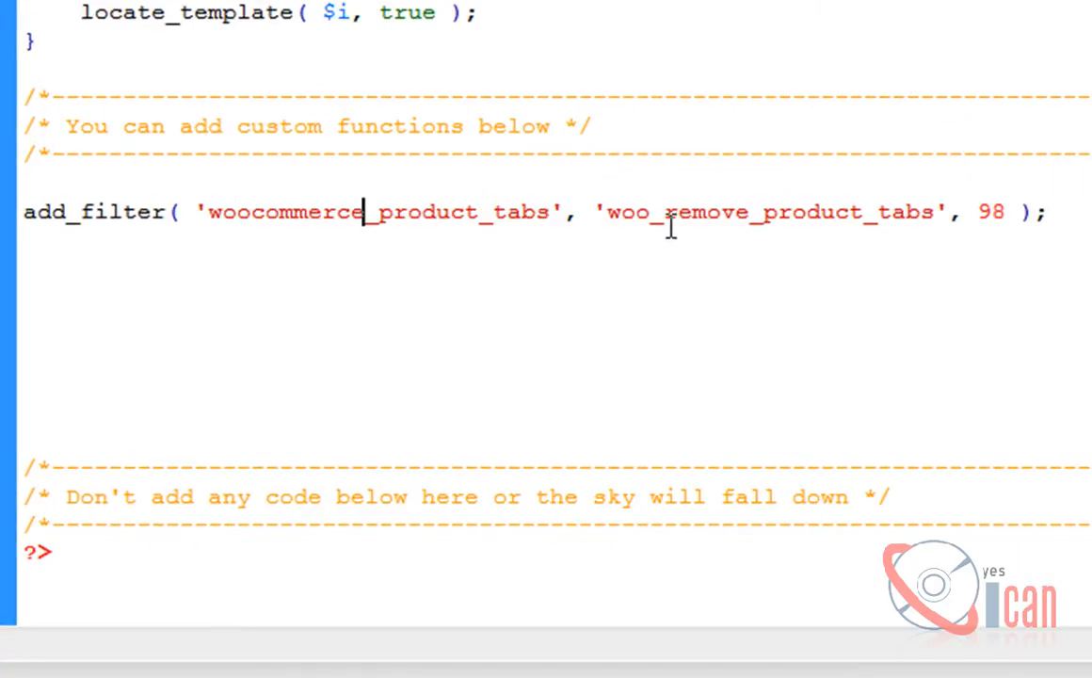
Step: Start an empty function woo_remove_product_tabs() with its opening brace
{"action": "double_click", "coordinate": [770, 211]}
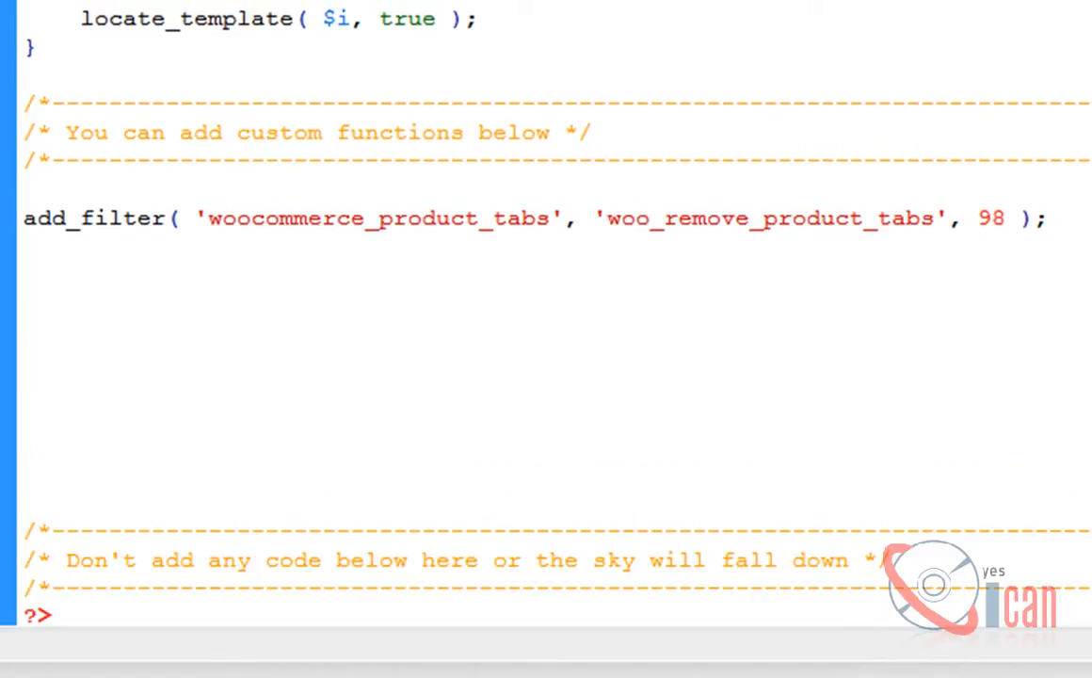
{"action": "type", "text": "function"}
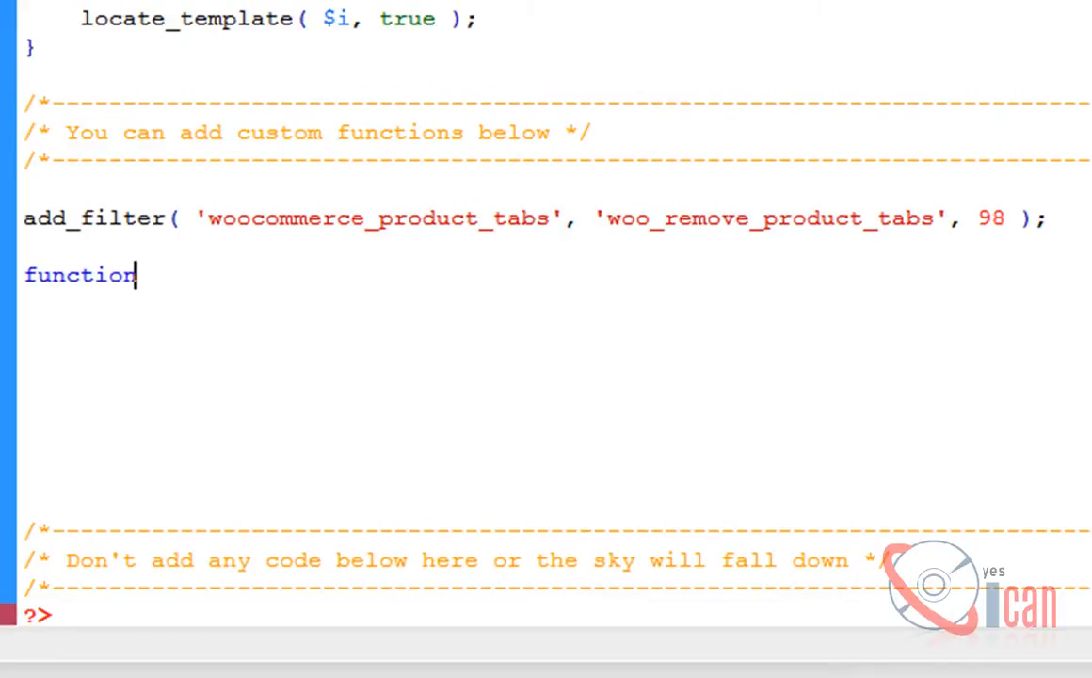
{"action": "type", "text": "woo_remove_product_tabs()"}
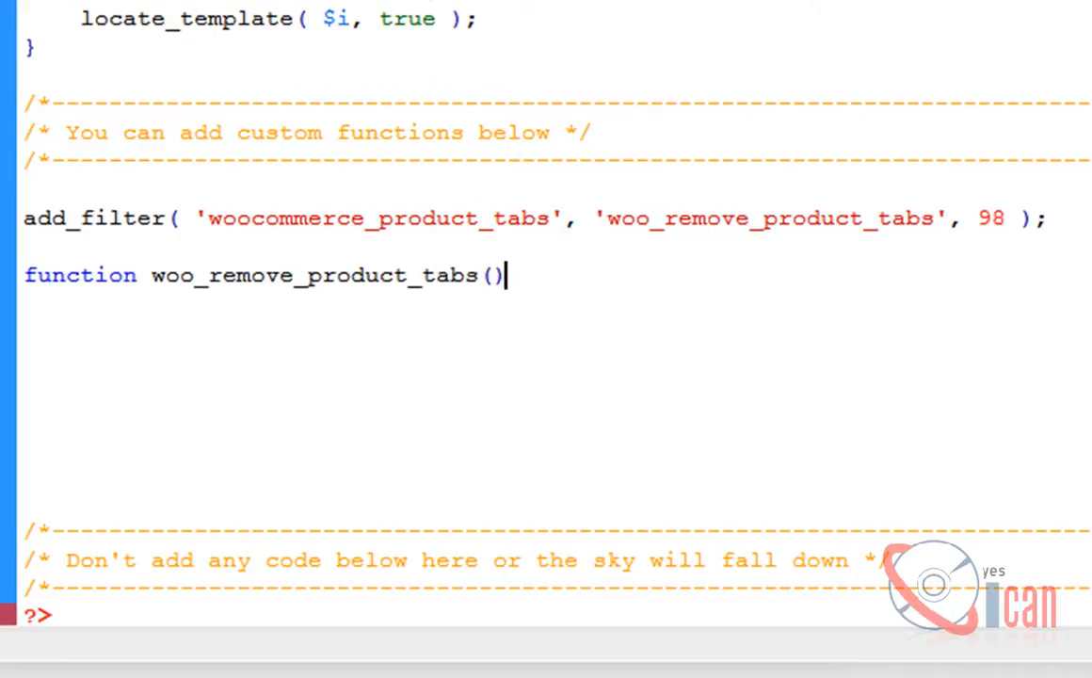
{"action": "type", "text": "{"}
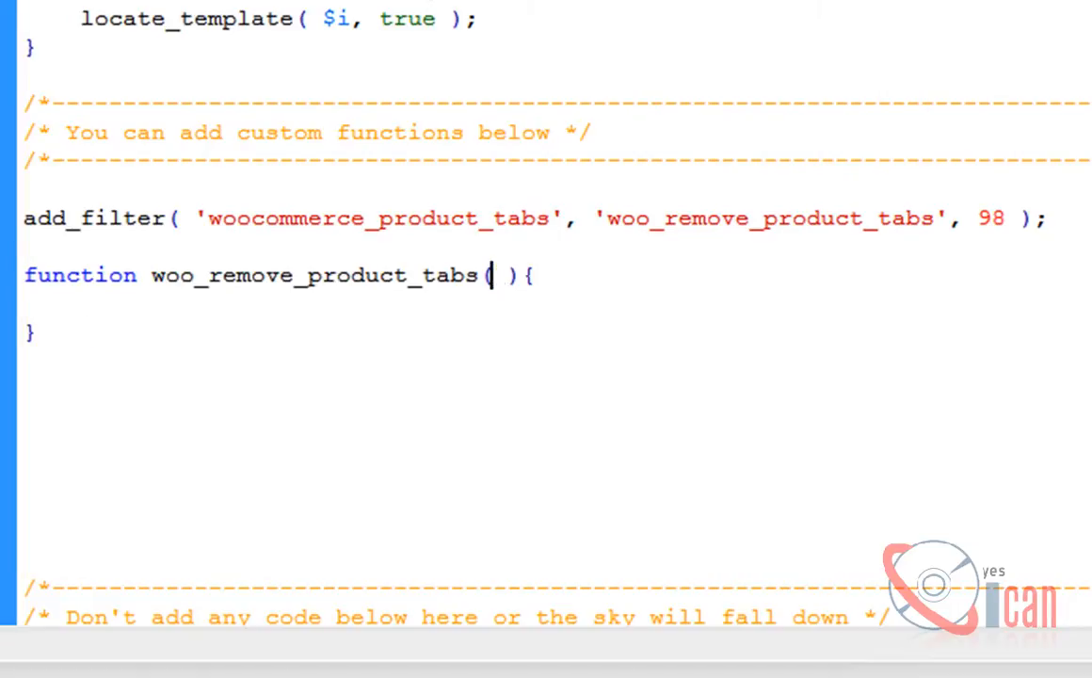
Step: Give the function a $tabs parameter and a body of print_r($tabs); exit;
{"action": "type", "text": "$tabs"}
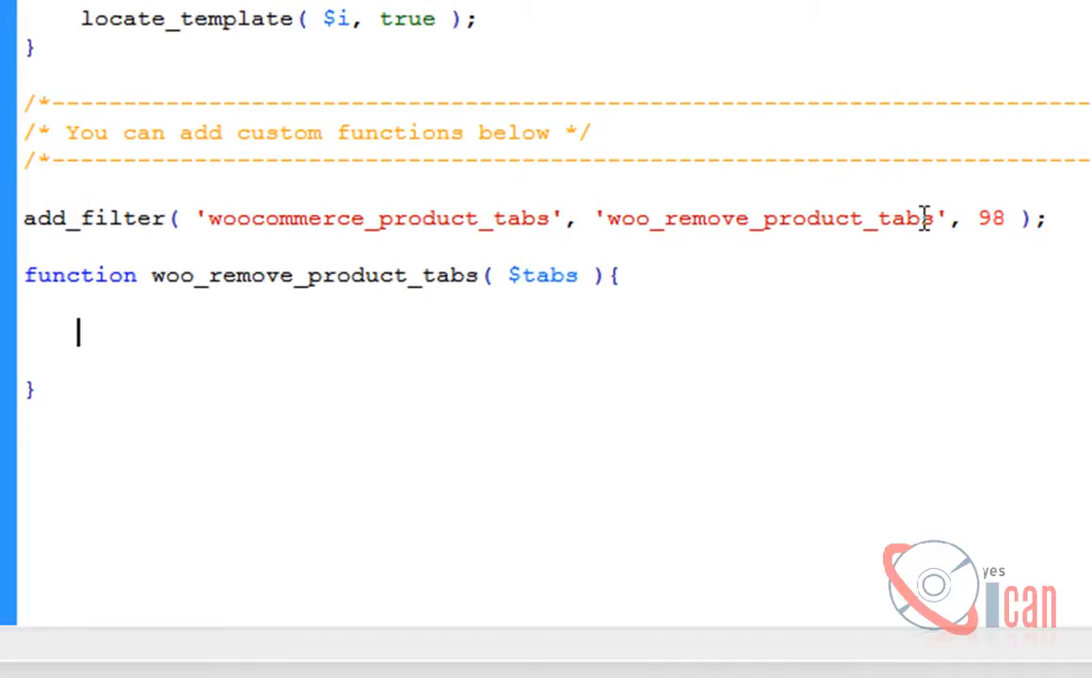
{"action": "type", "text": "print"}
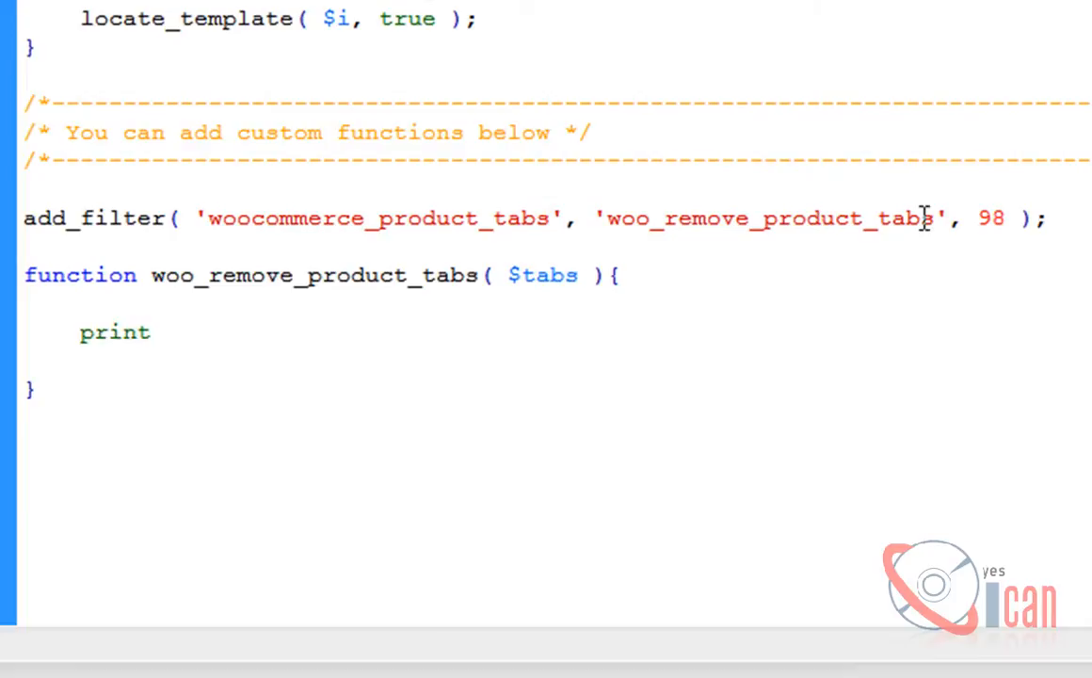
{"action": "type", "text": "_r"}
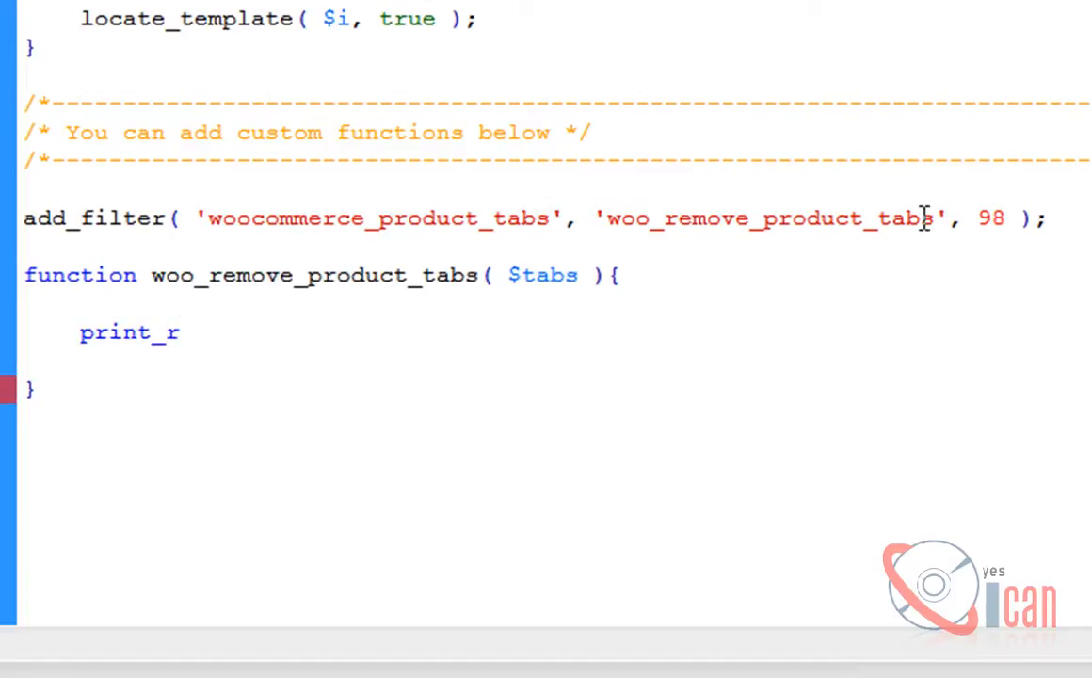
{"action": "type", "text": "($"}
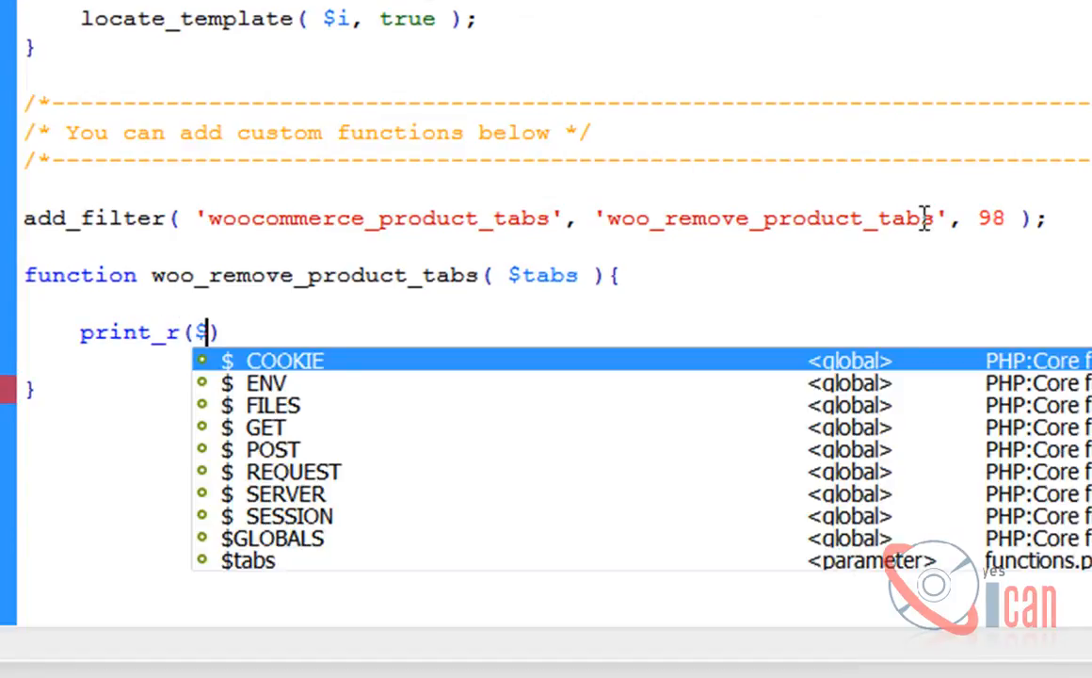
{"action": "type", "text": "tabs"}
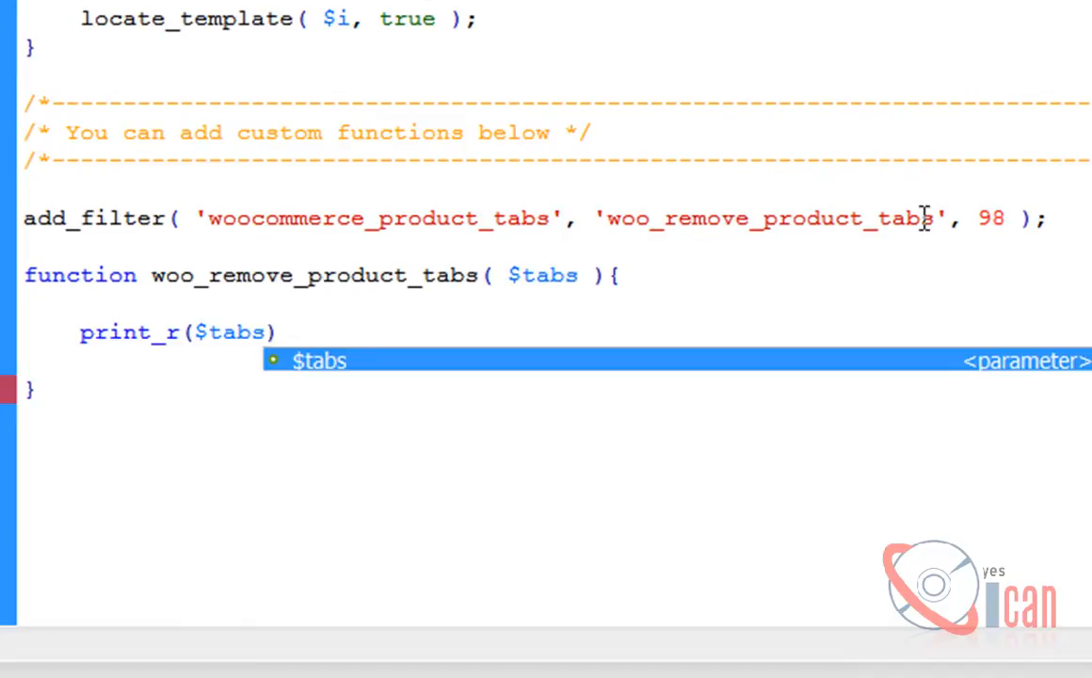
{"action": "type", "text": ";"}
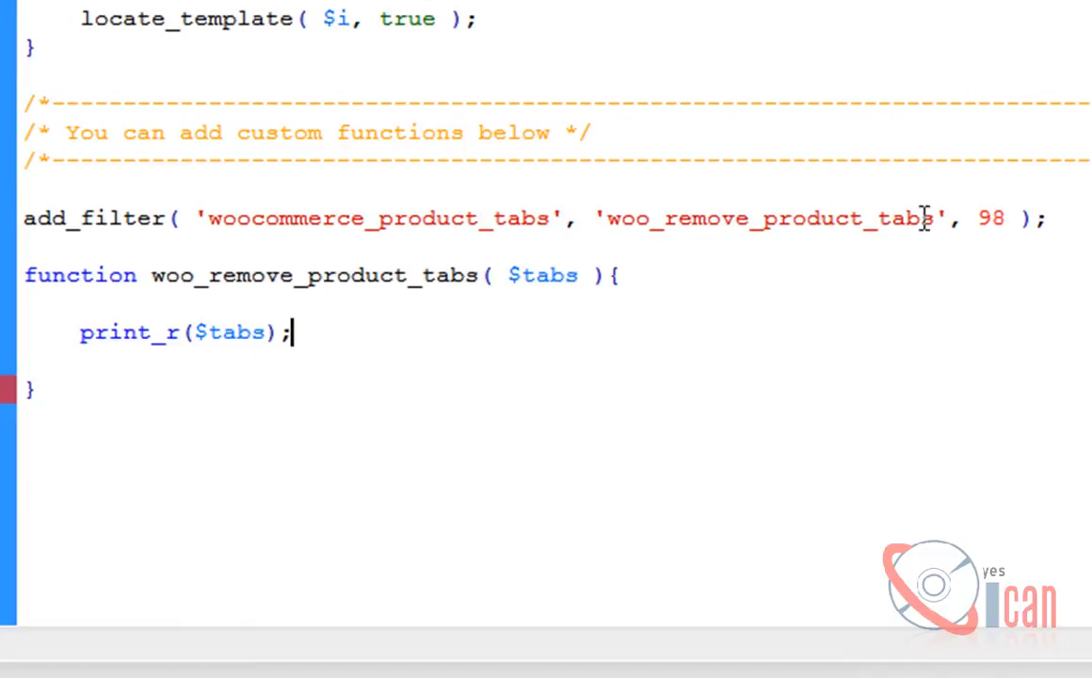
{"action": "type", "text": "exit;"}
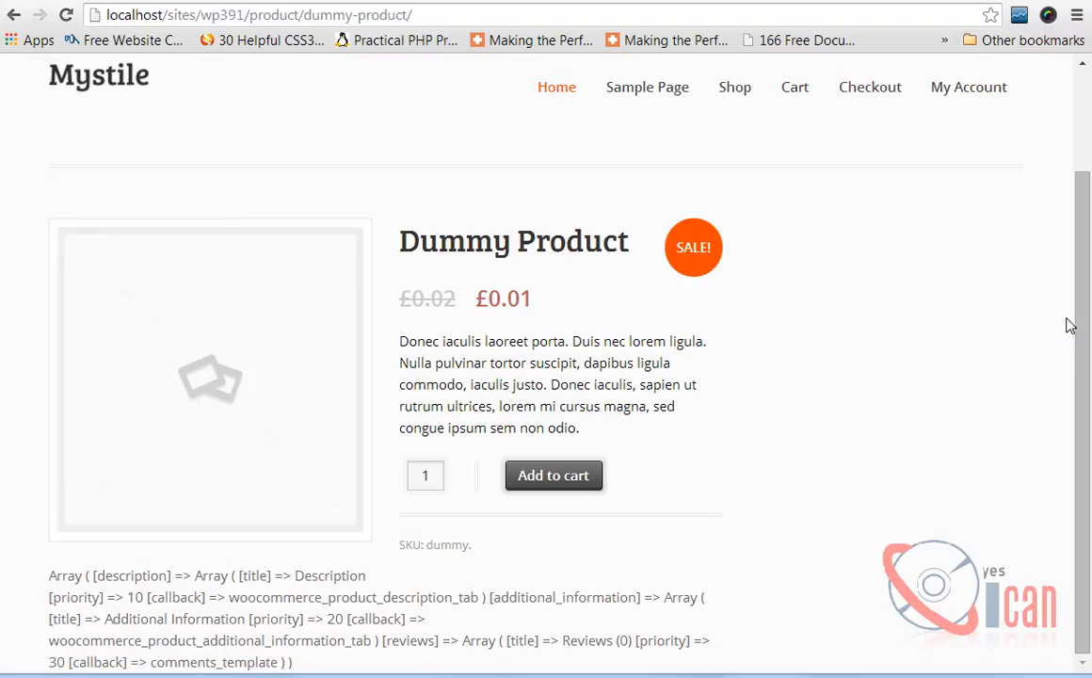
{"action": "mouse_move", "coordinate": [439, 565]}
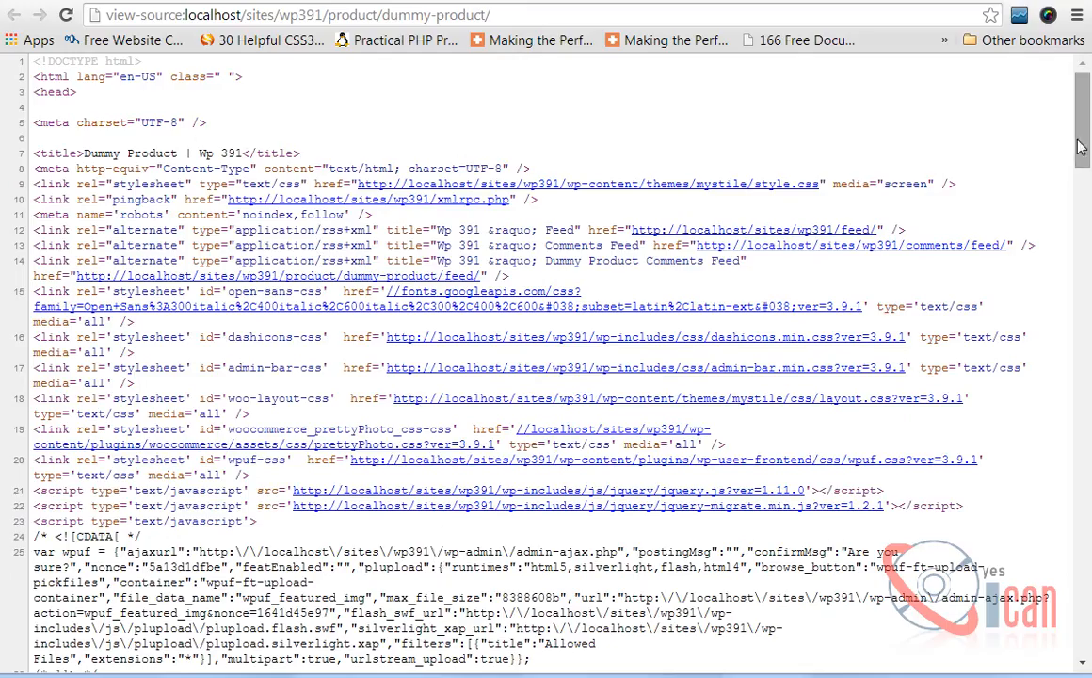
Step: Scroll the page source to the printed array and highlight the description and reviews keys
{"action": "scroll", "scroll_direction": "down", "scroll_amount": 3}
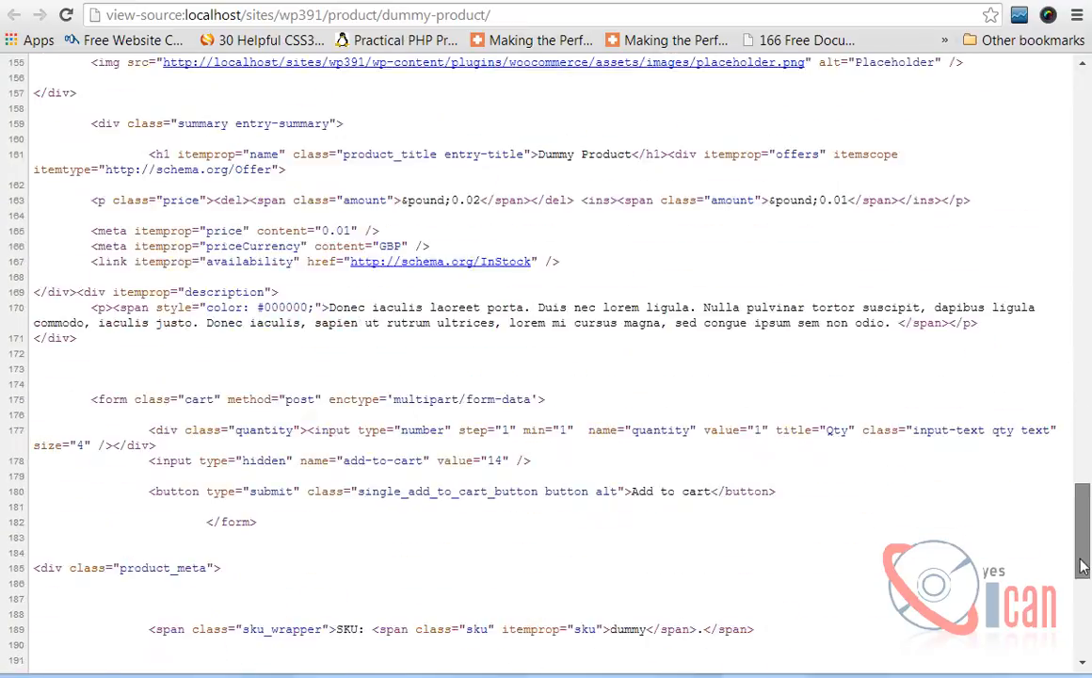
{"action": "scroll", "scroll_direction": "down", "scroll_amount": 3}
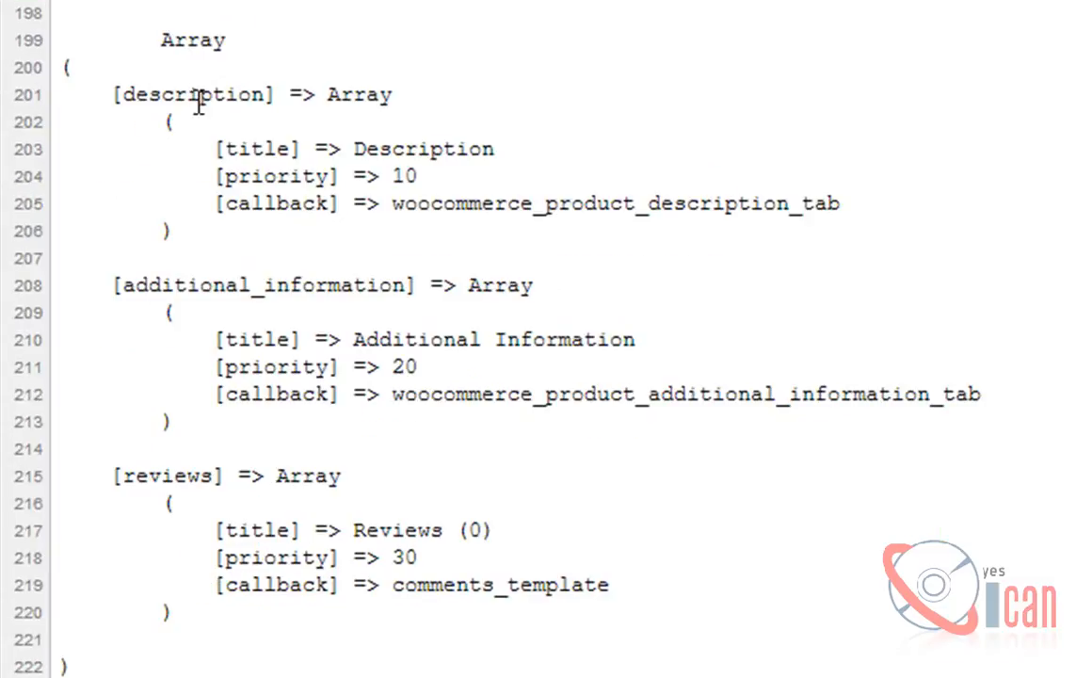
{"action": "mouse_move", "coordinate": [219, 124]}
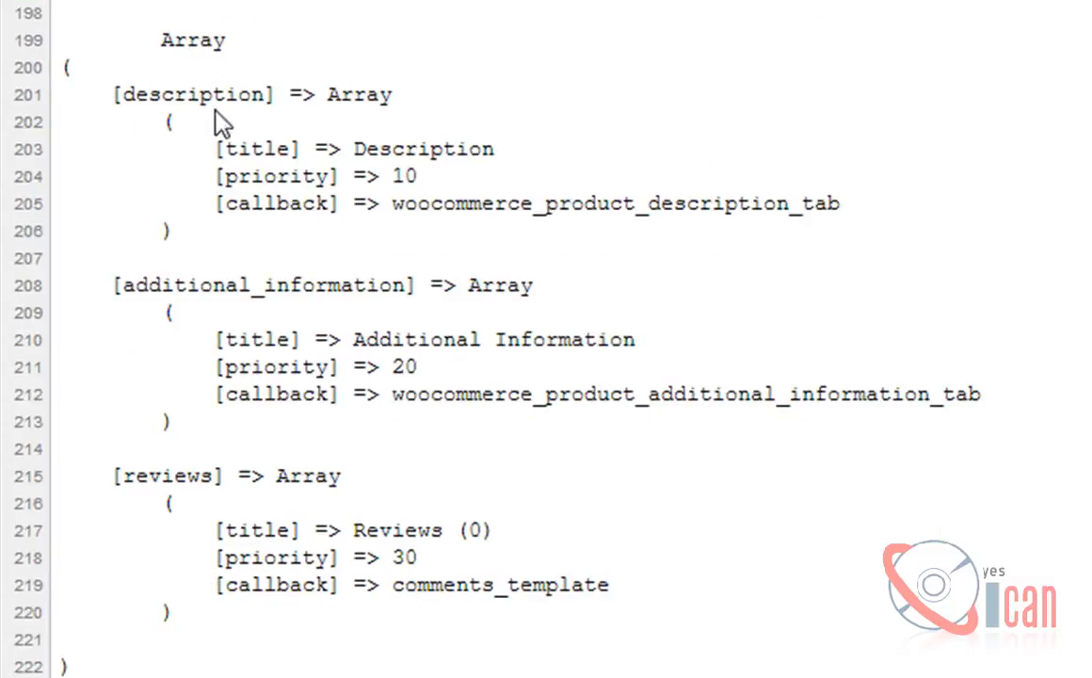
{"action": "double_click", "coordinate": [184, 94]}
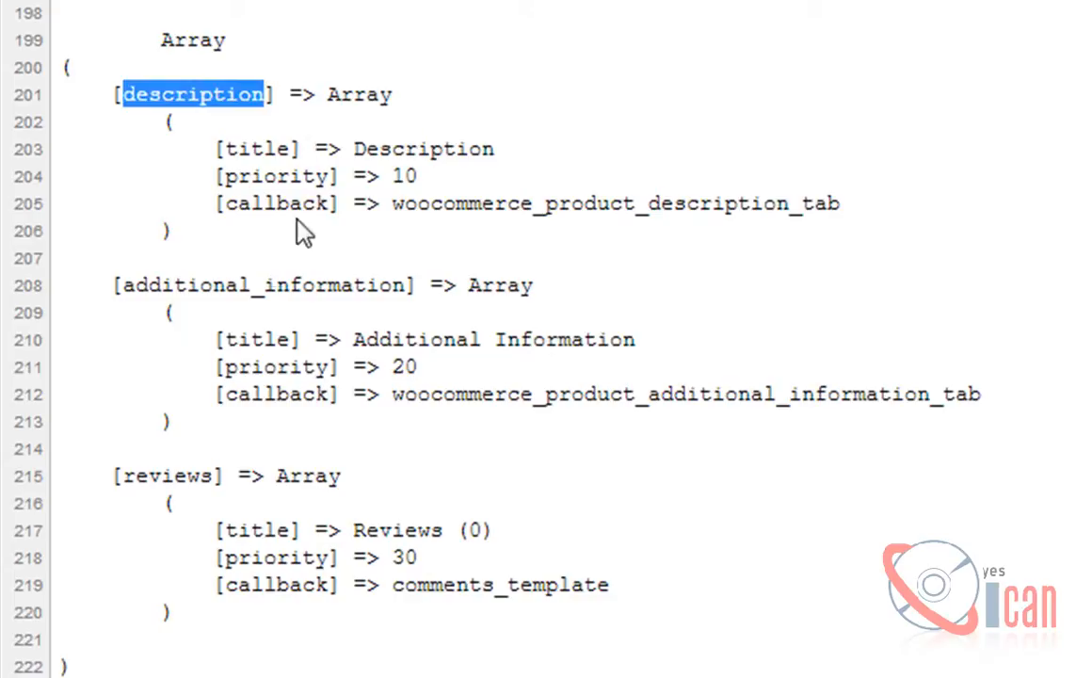
{"action": "mouse_move", "coordinate": [241, 287]}
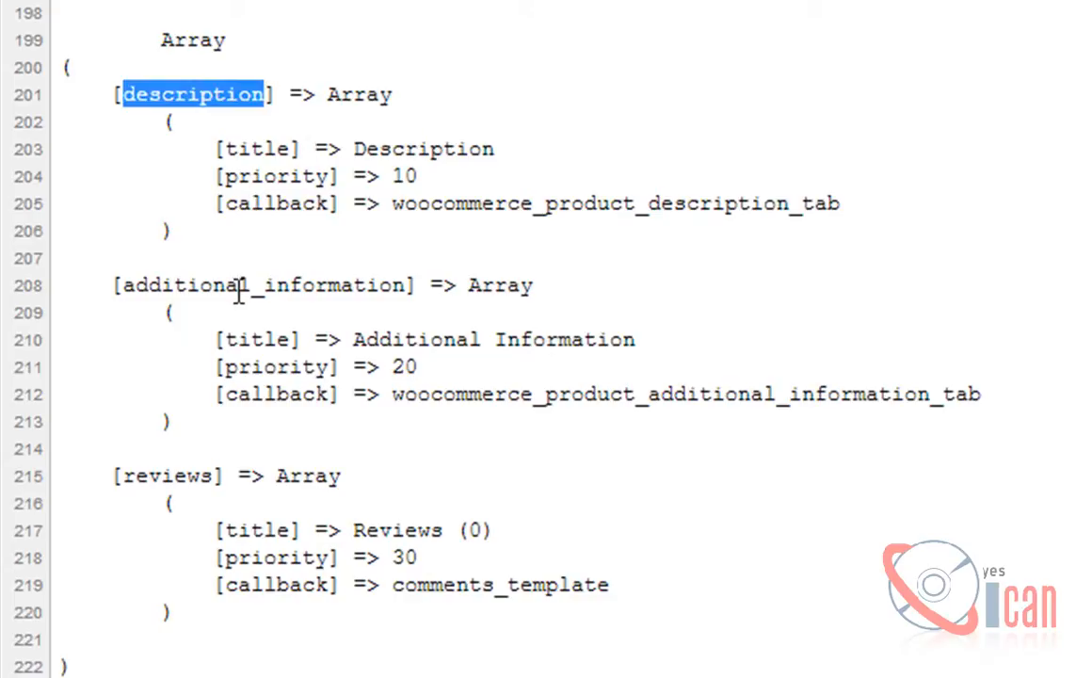
{"action": "double_click", "coordinate": [166, 476]}
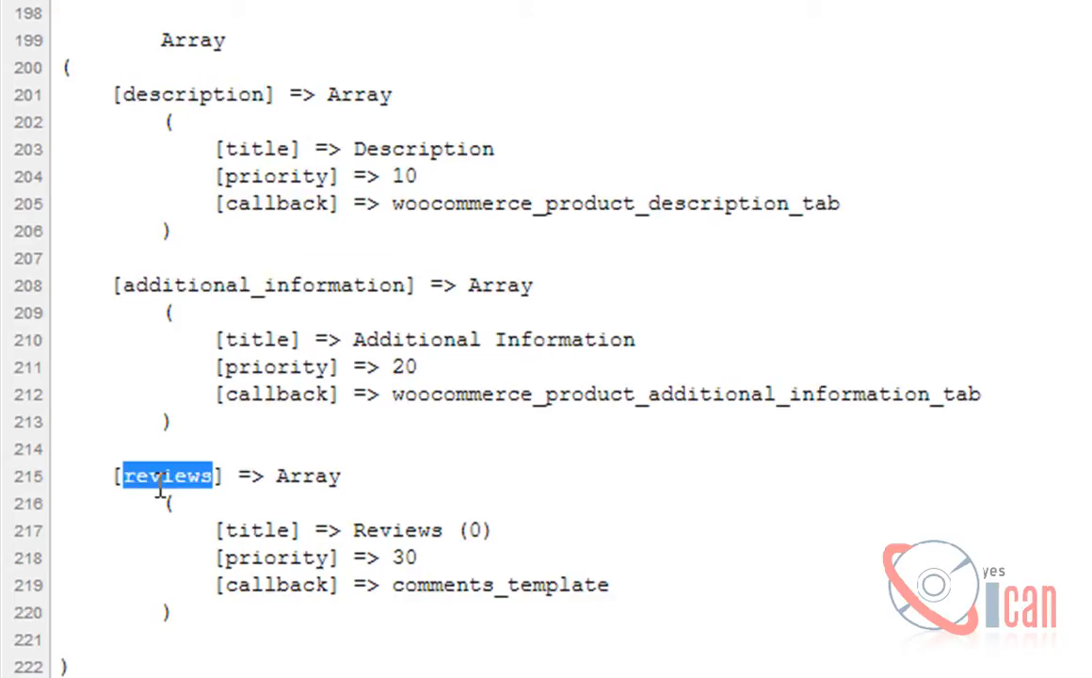
Step: Highlight the Description and Additional Information tab titles, then the reviews key again
{"action": "double_click", "coordinate": [426, 149]}
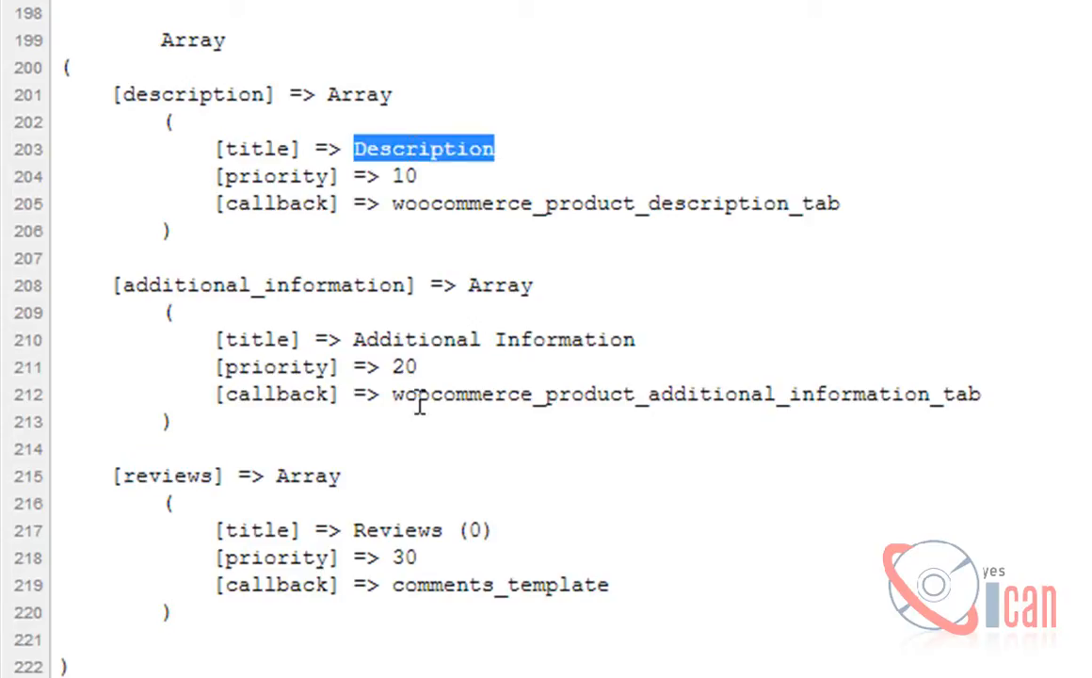
{"action": "double_click", "coordinate": [420, 339]}
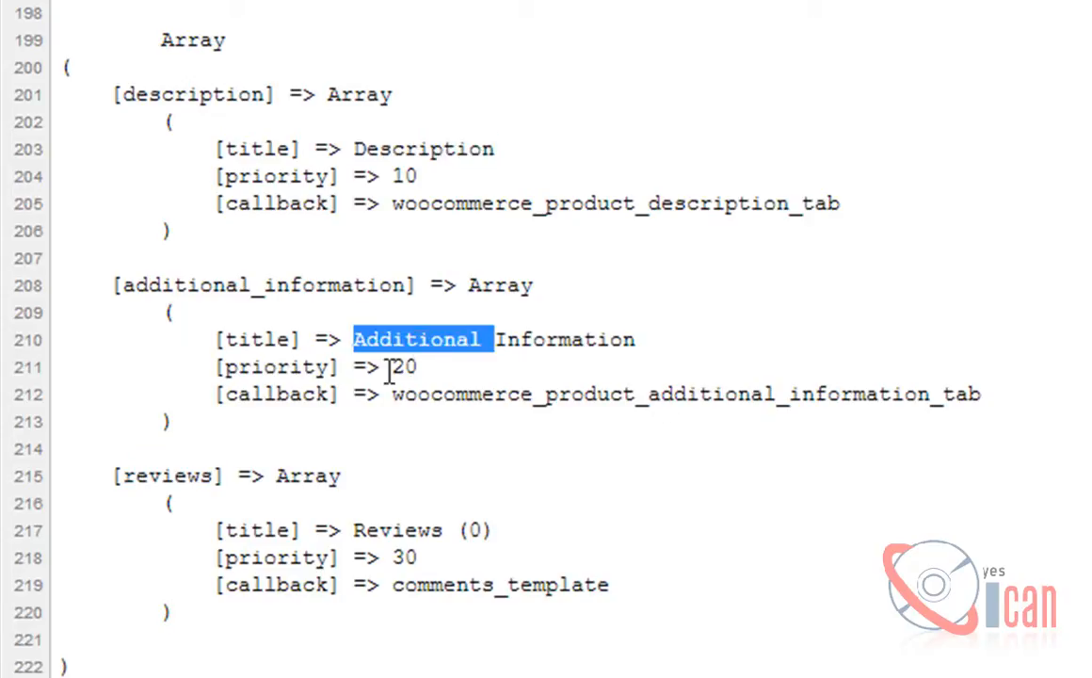
{"action": "left_click", "coordinate": [617, 461]}
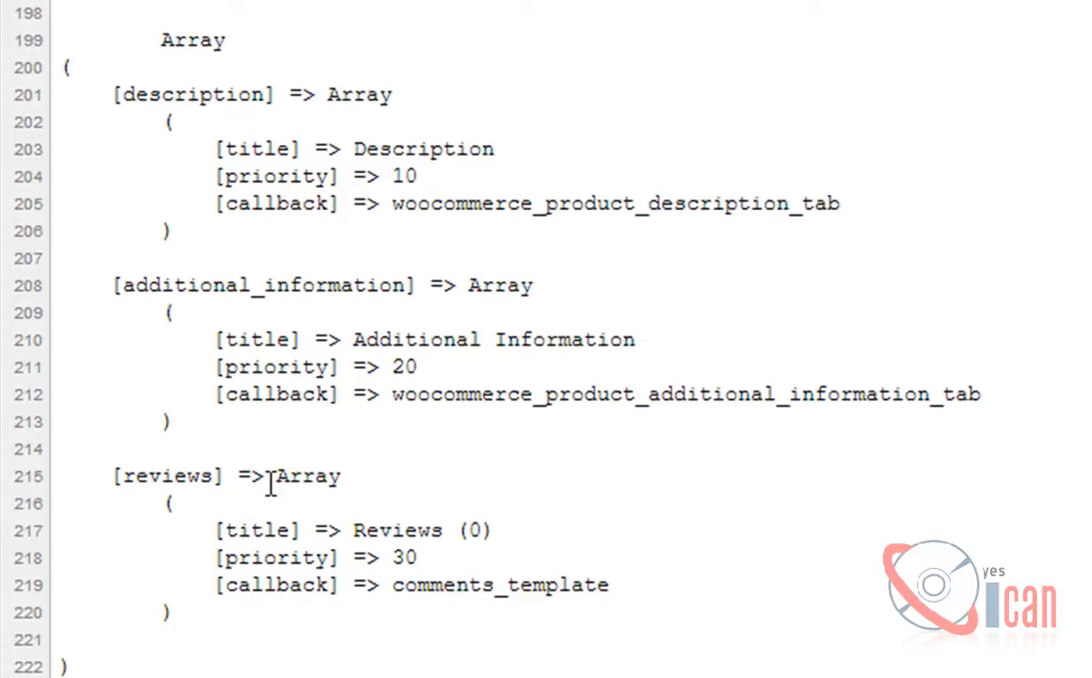
{"action": "double_click", "coordinate": [170, 474]}
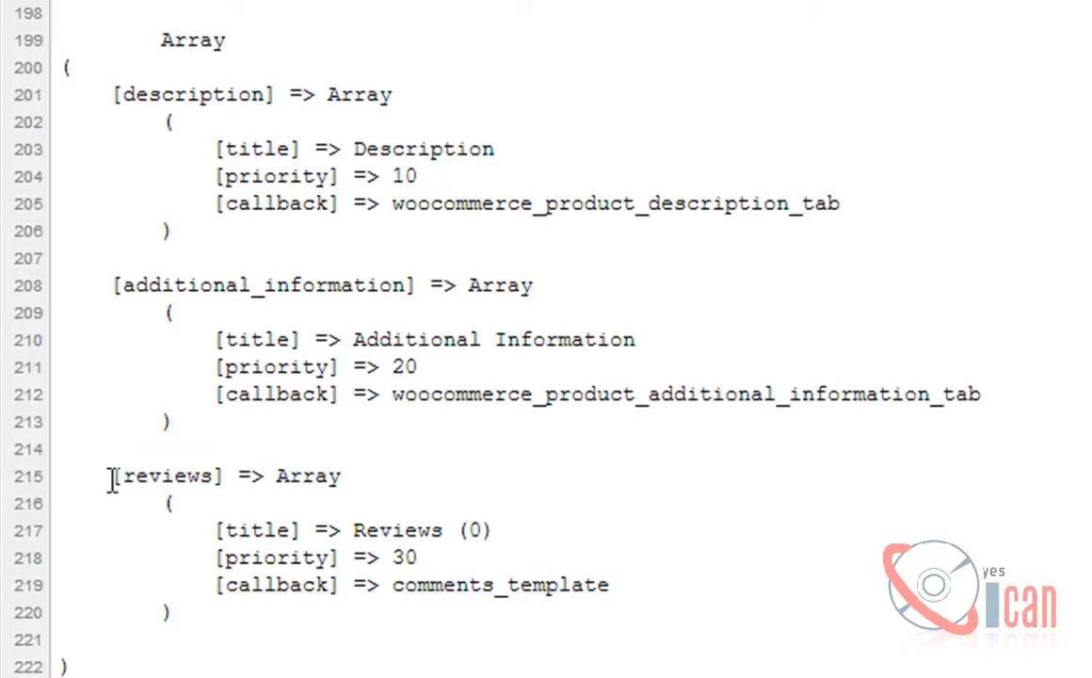
Step: Select across the reviews entry in the page source
{"action": "left_click_drag", "start_coordinate": [109, 474], "coordinate": [170, 614]}
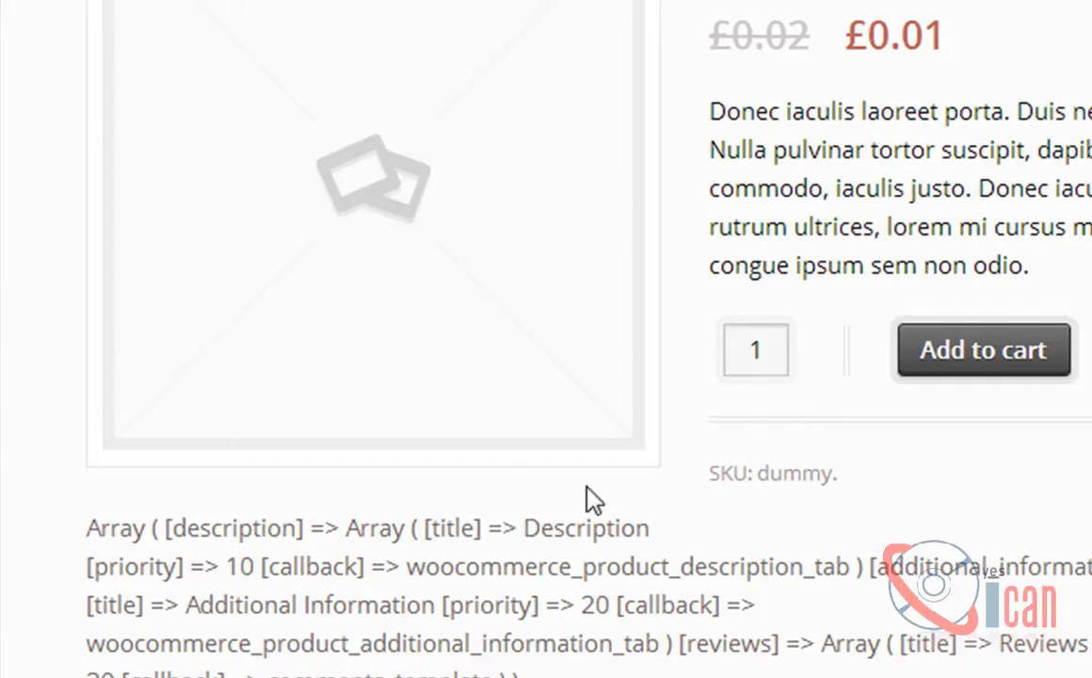
{"action": "mouse_move", "coordinate": [832, 360]}
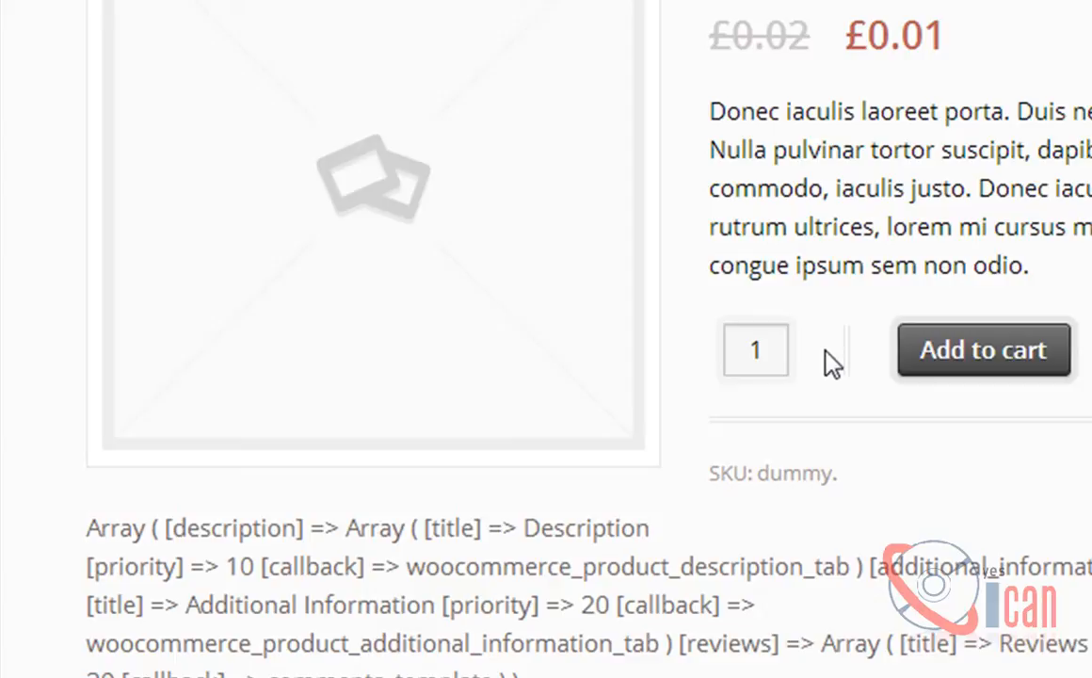
{"action": "mouse_move", "coordinate": [945, 454]}
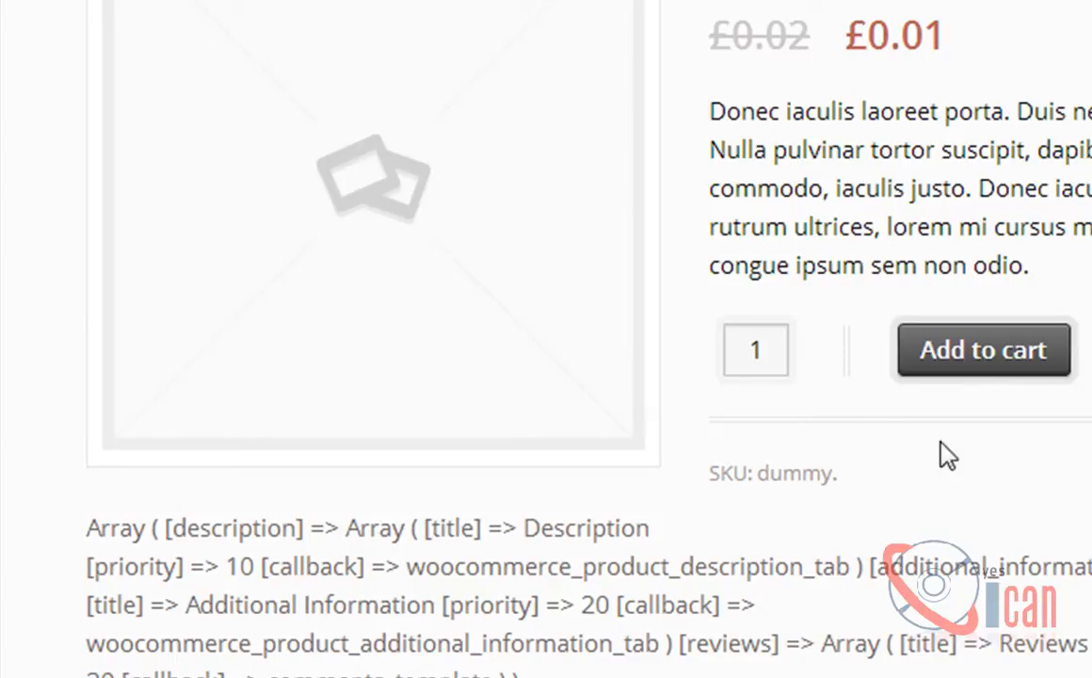
{"action": "mouse_move", "coordinate": [329, 597]}
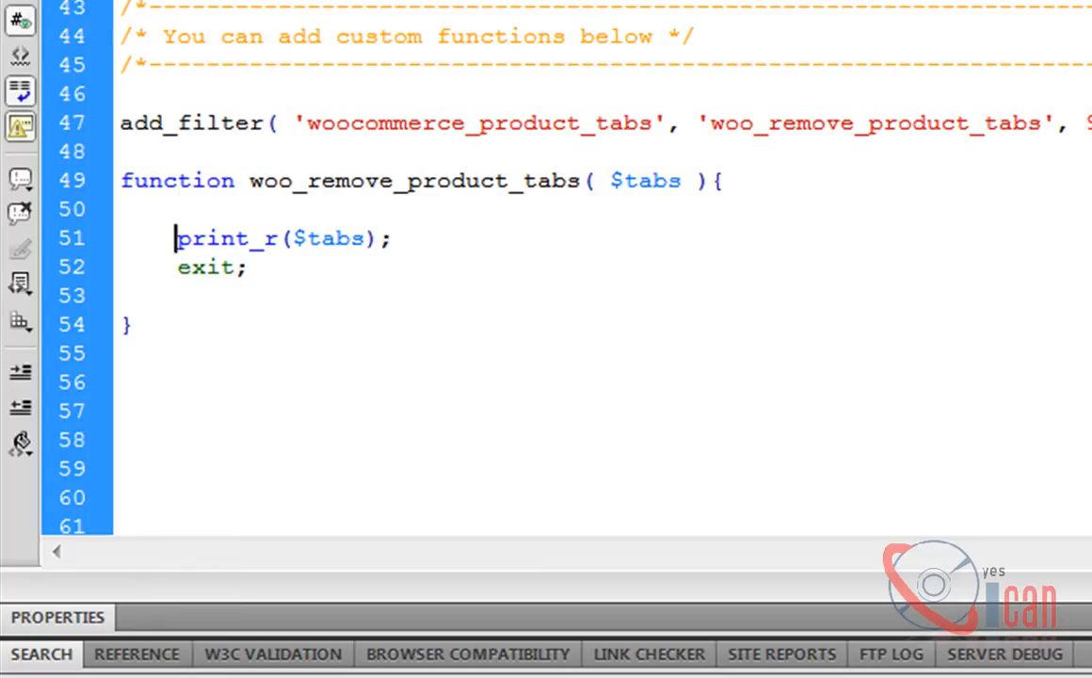
Step: Replace print_r($tabs); with unset( $tabs['reviews'] ); and delete the exit; line
{"action": "type", "text": "uns"}
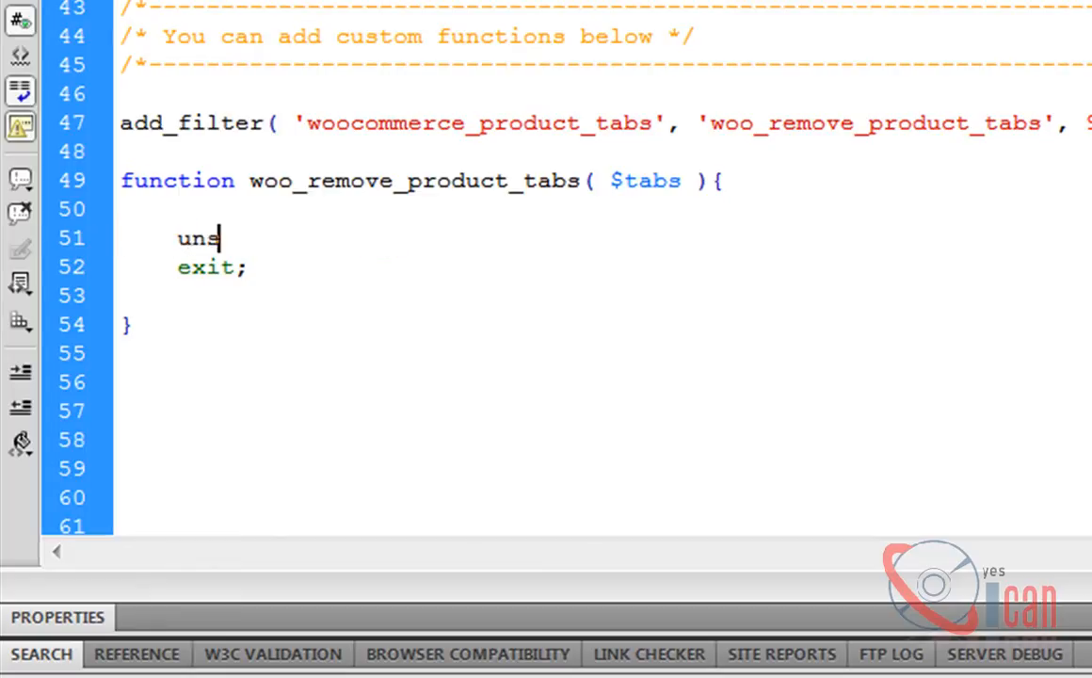
{"action": "type", "text": "et ()"}
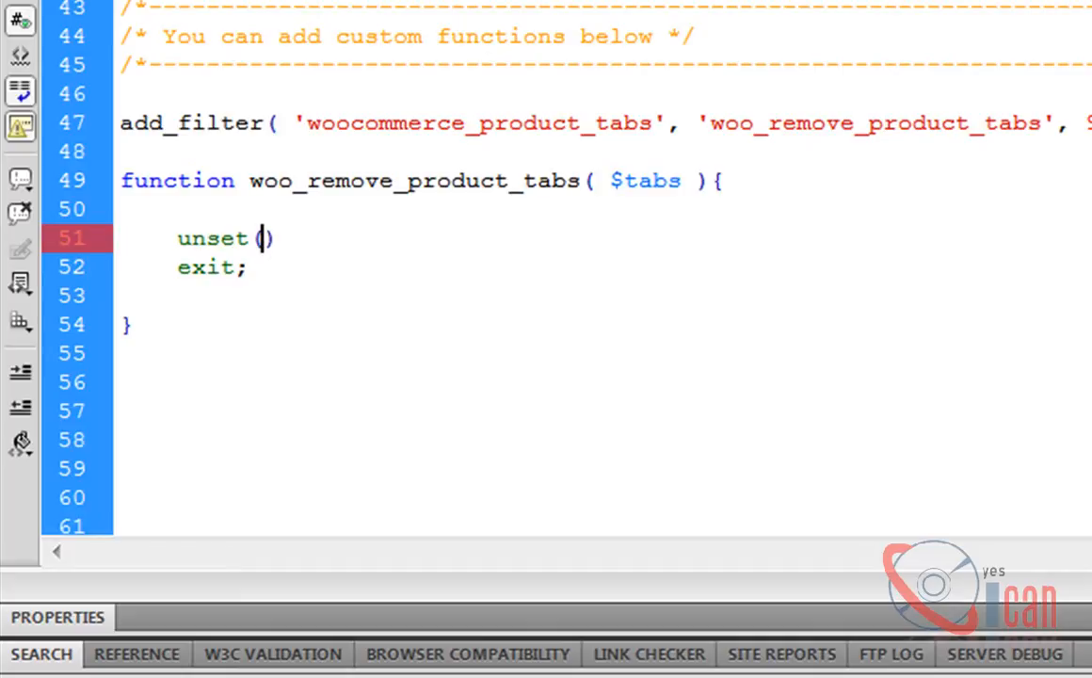
{"action": "type", "text": "$tabs["}
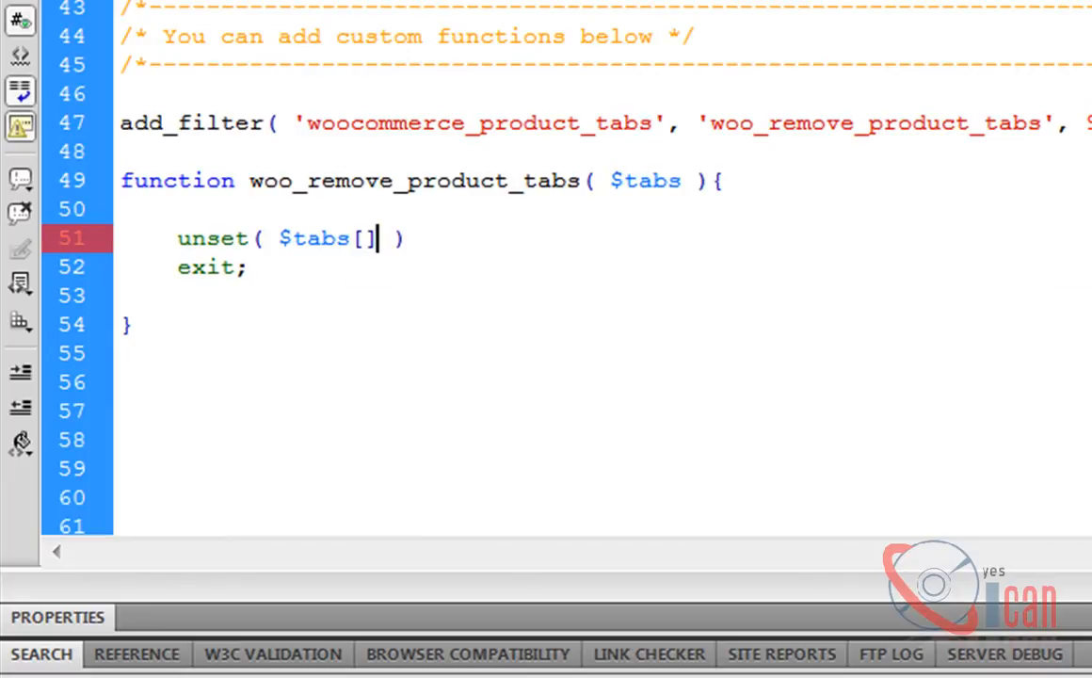
{"action": "type", "text": "''"}
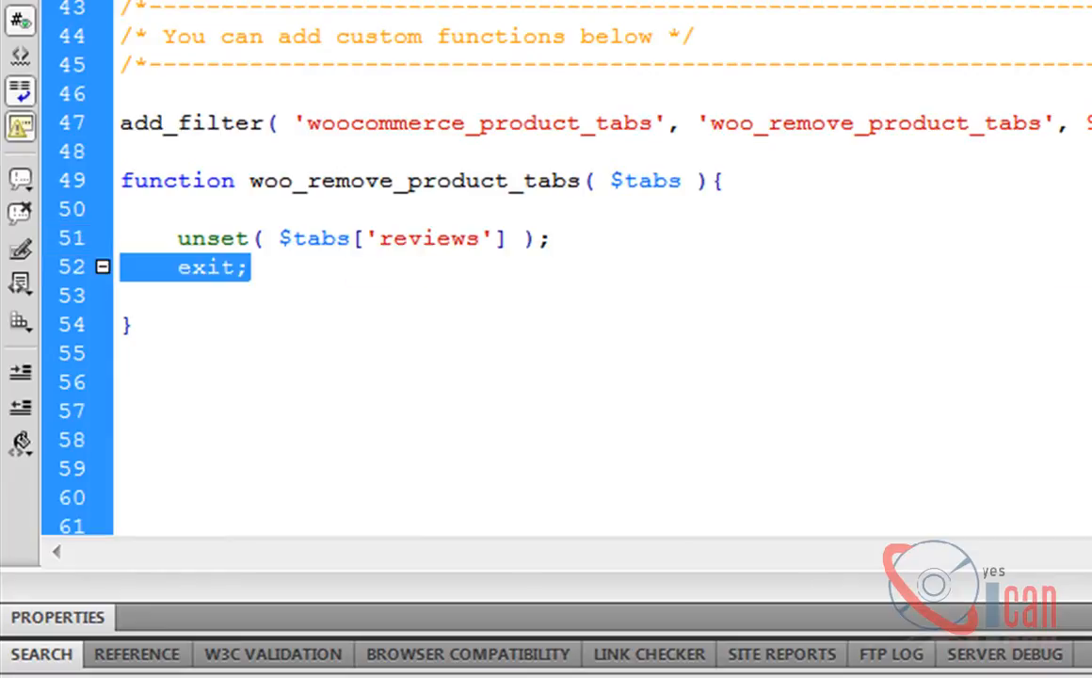
{"action": "key", "text": "Delete"}
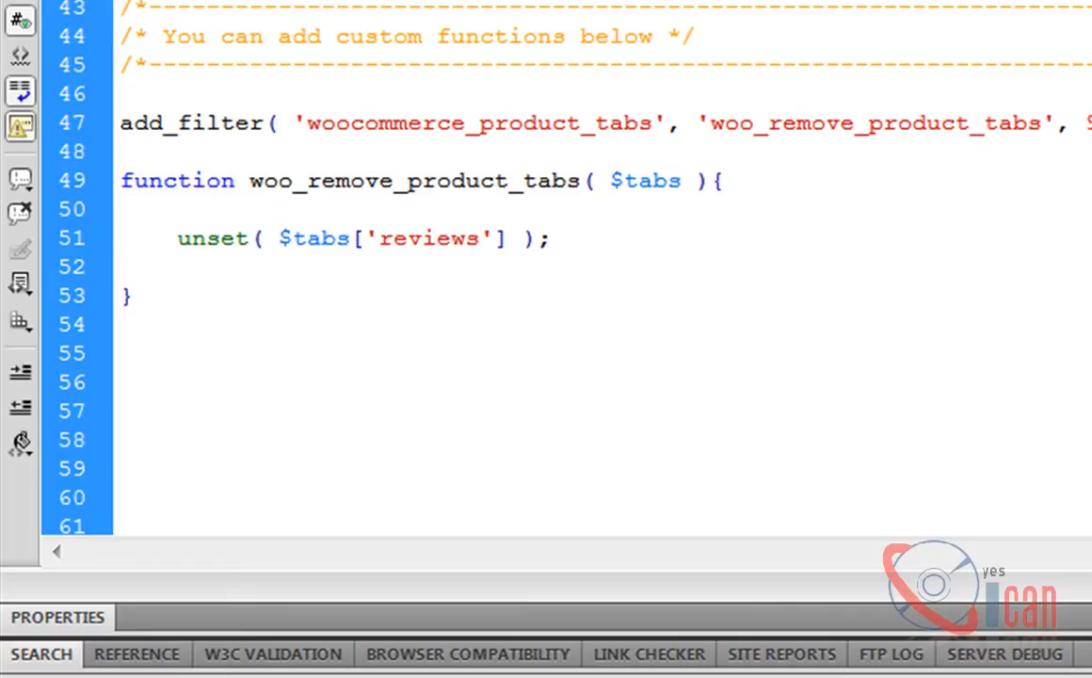
{"action": "type", "text": "r"}
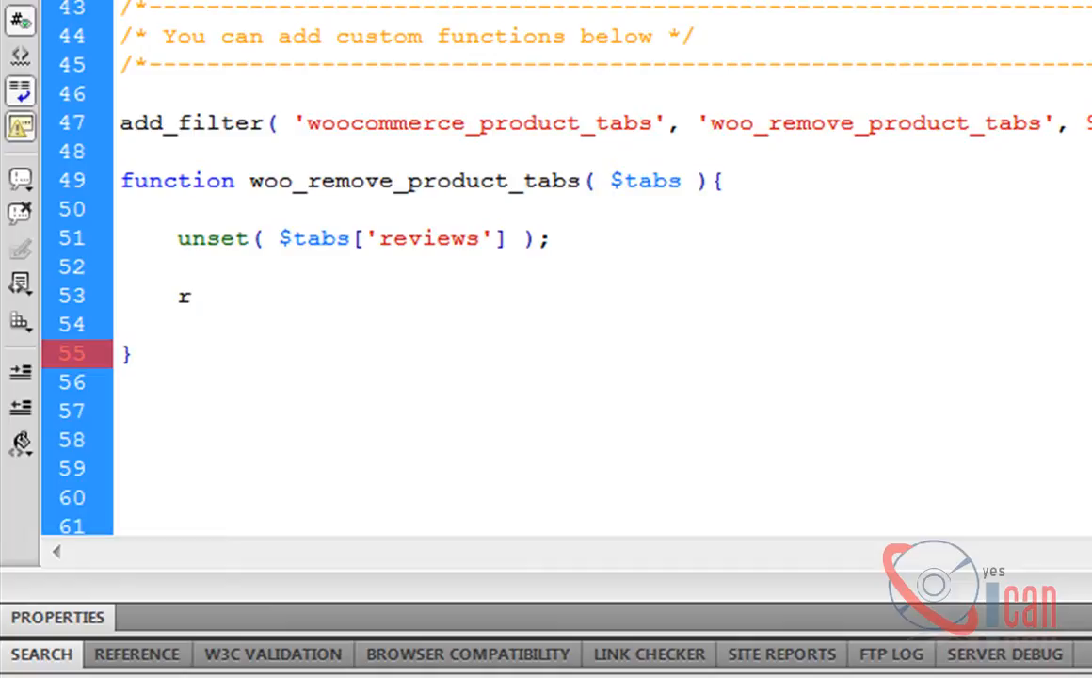
{"action": "type", "text": "e"}
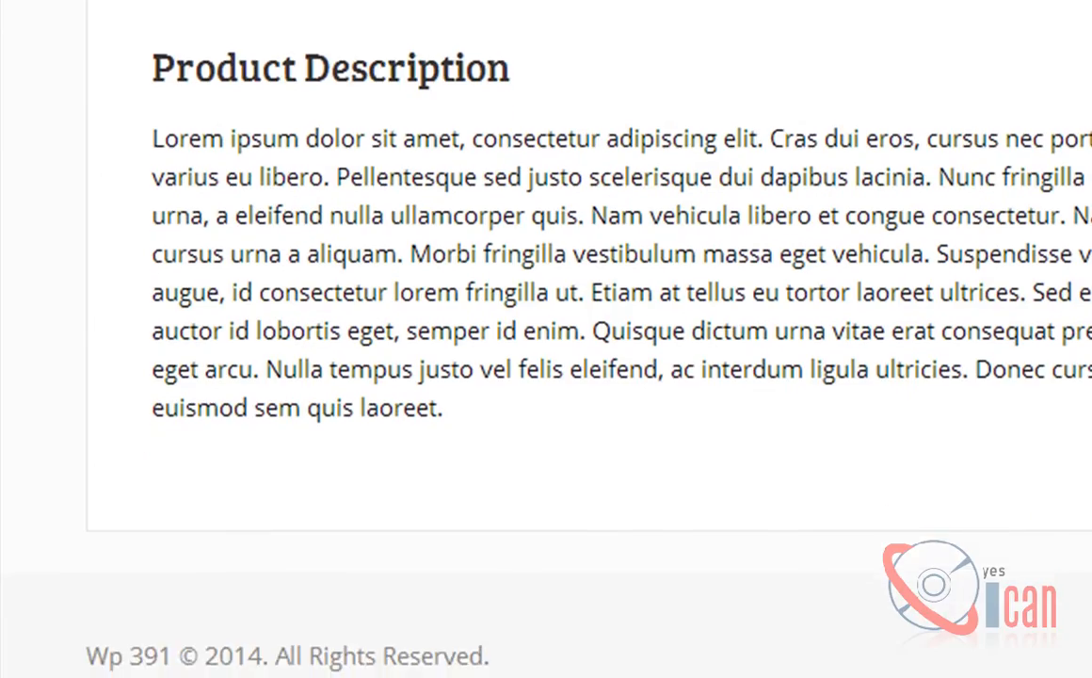
Step: Show the product's Additional Information panel on the reloaded page
{"action": "left_click", "coordinate": [565, 51]}
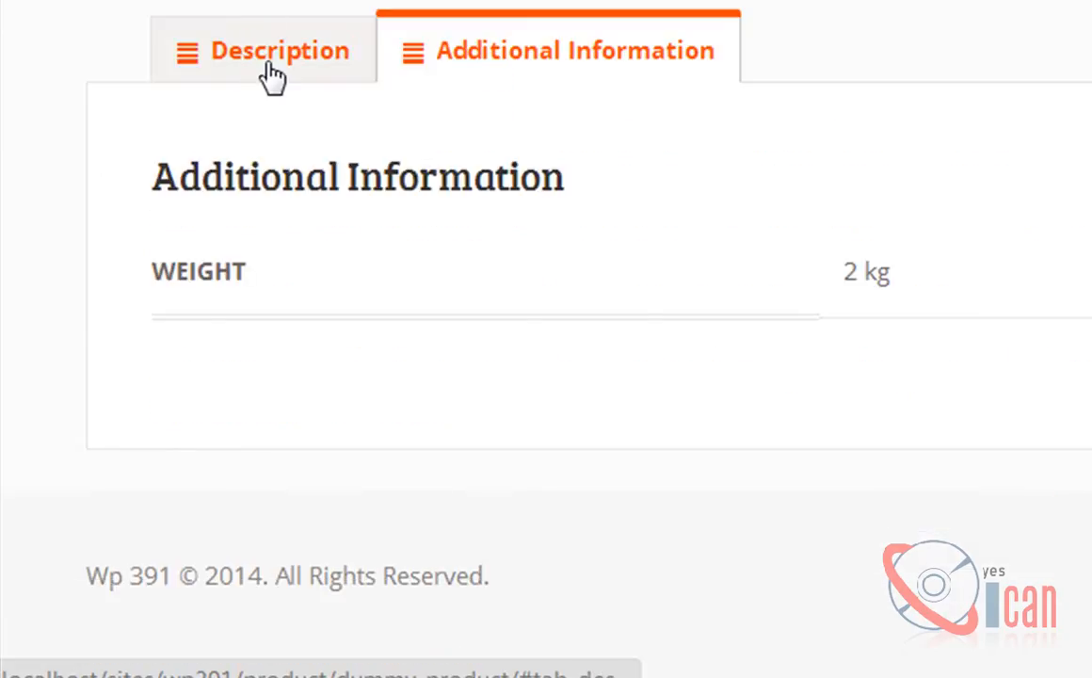
{"action": "mouse_move", "coordinate": [900, 159]}
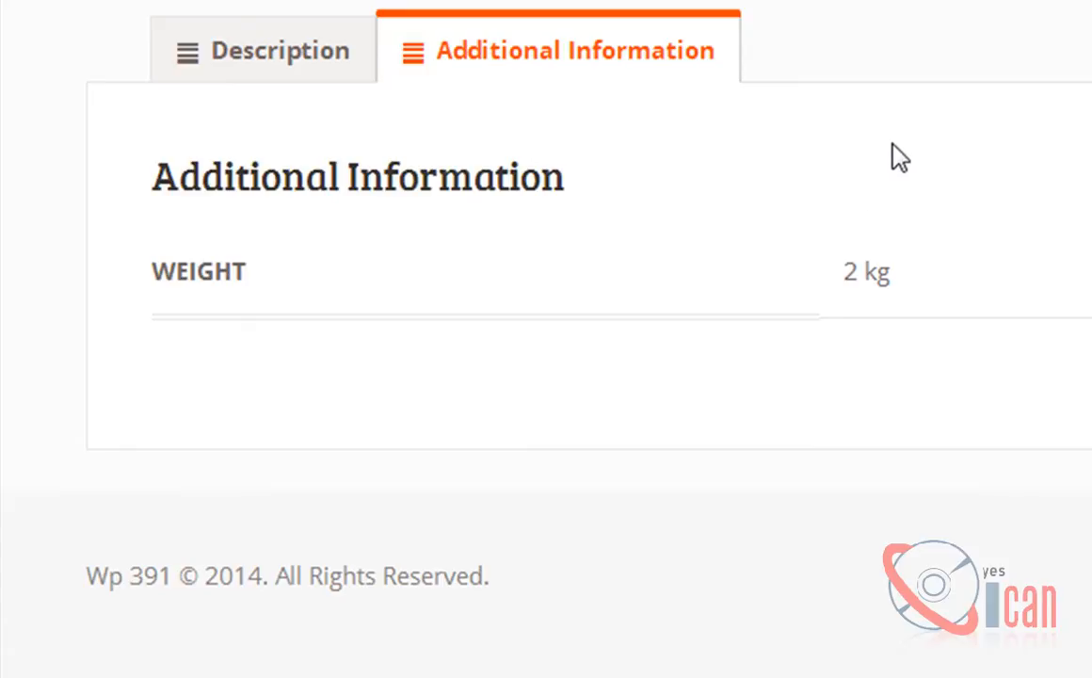
{"action": "mouse_move", "coordinate": [829, 45]}
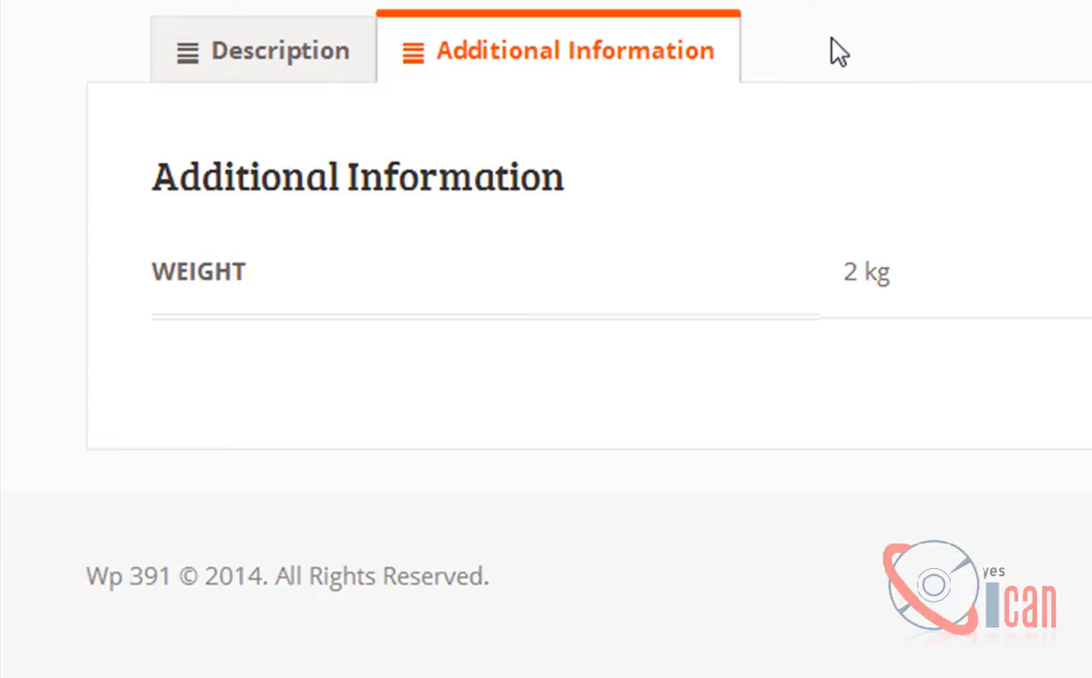
{"action": "mouse_move", "coordinate": [840, 53]}
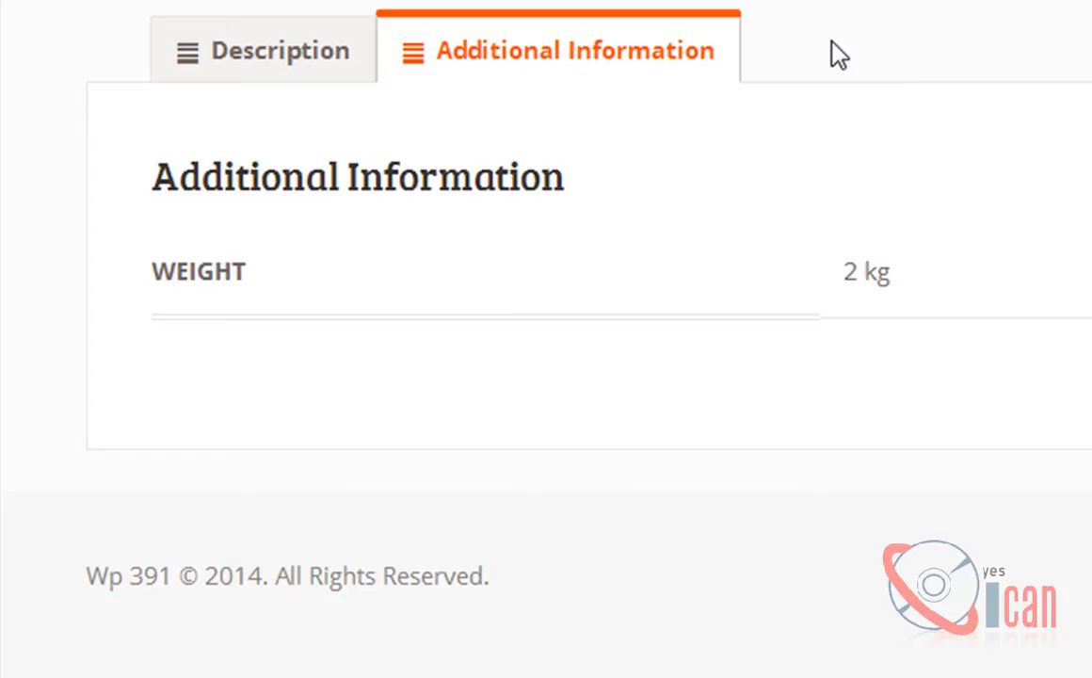
{"action": "mouse_move", "coordinate": [480, 60]}
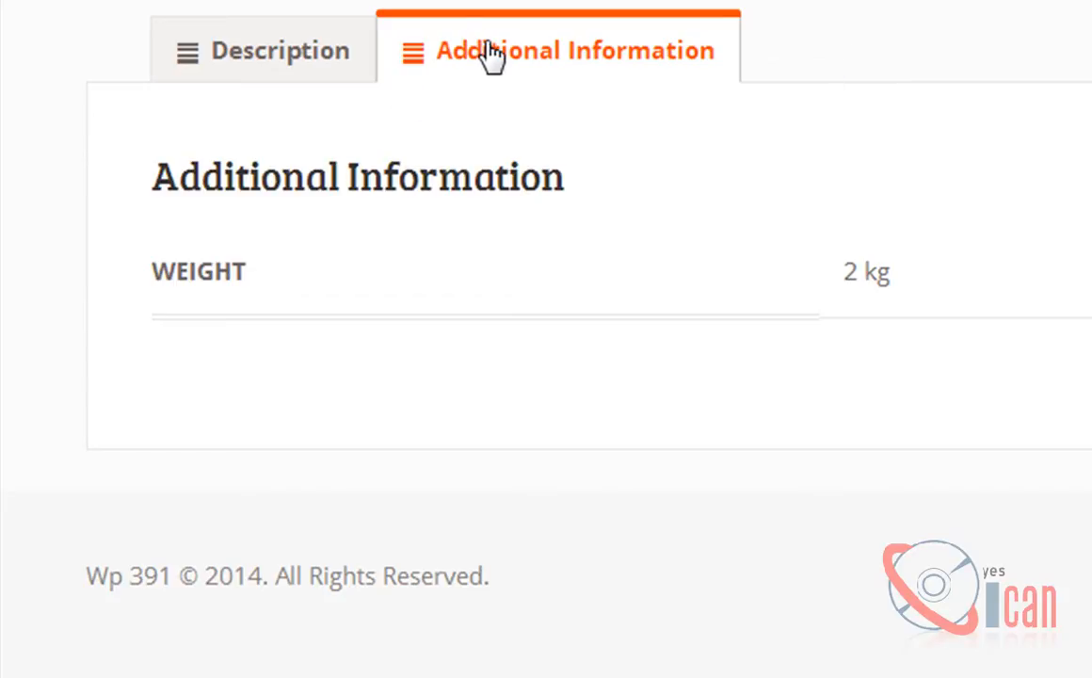
{"action": "mouse_move", "coordinate": [656, 72]}
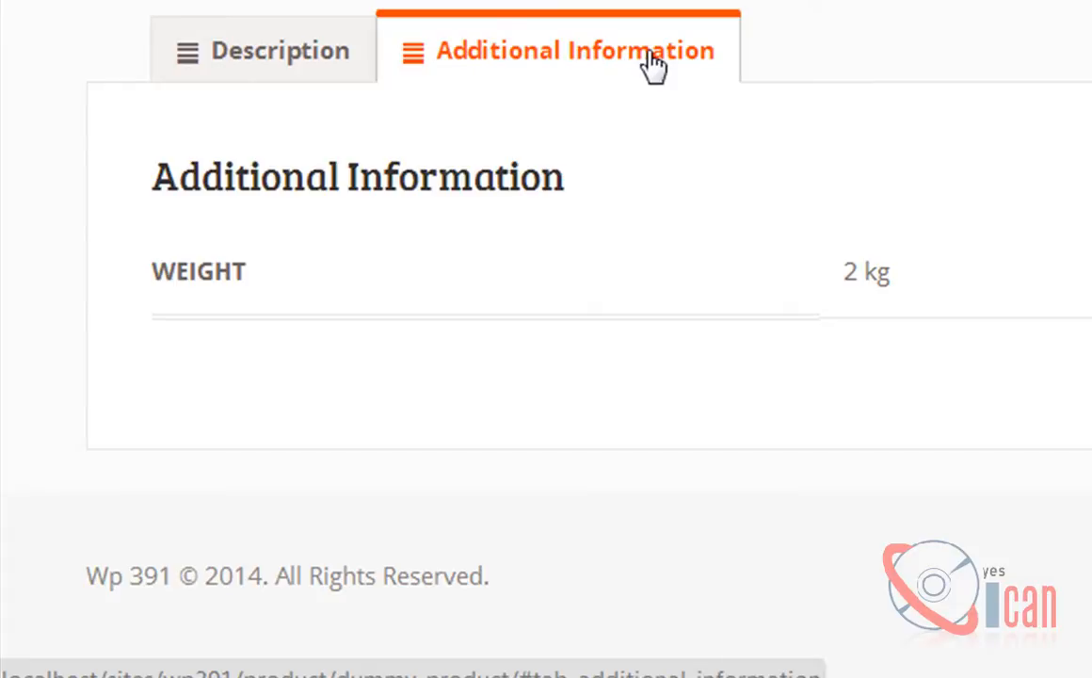
{"action": "mouse_move", "coordinate": [565, 76]}
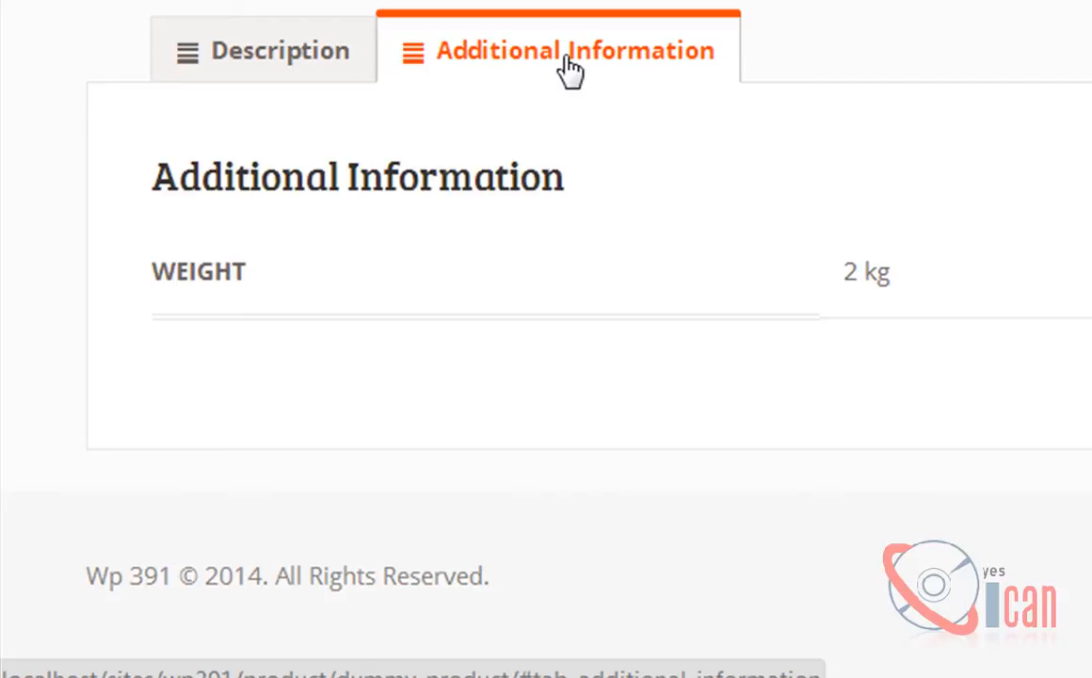
{"action": "mouse_move", "coordinate": [563, 58]}
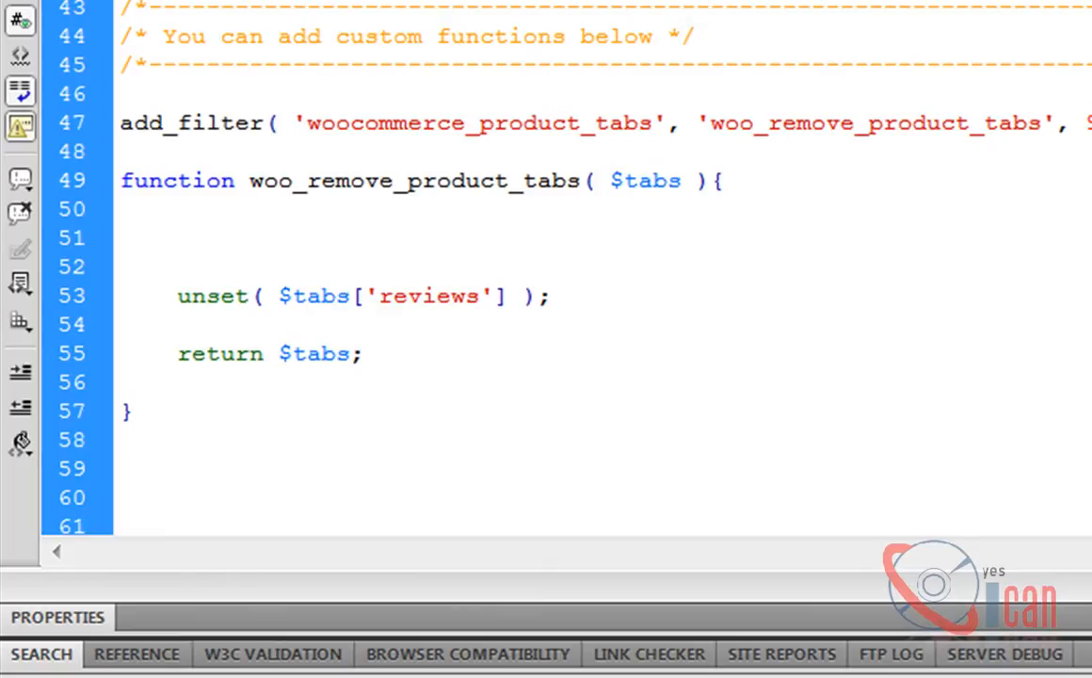
Step: Write print_r($tabs); above the unset line in woo_remove_product_tabs
{"action": "type", "text": "print_r"}
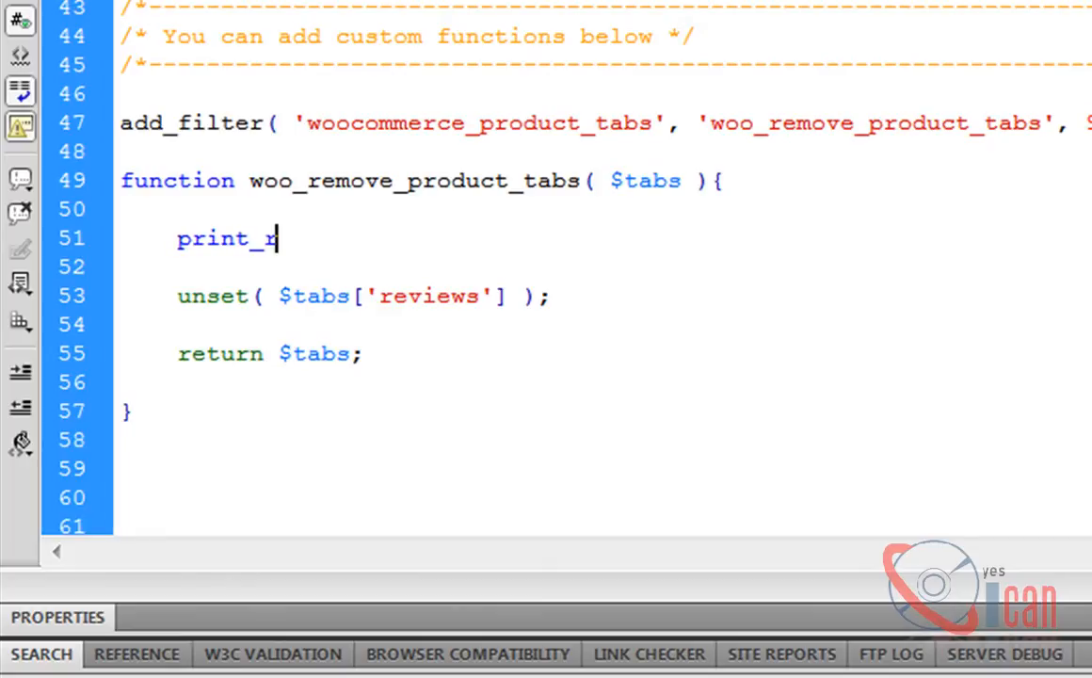
{"action": "type", "text": "();"}
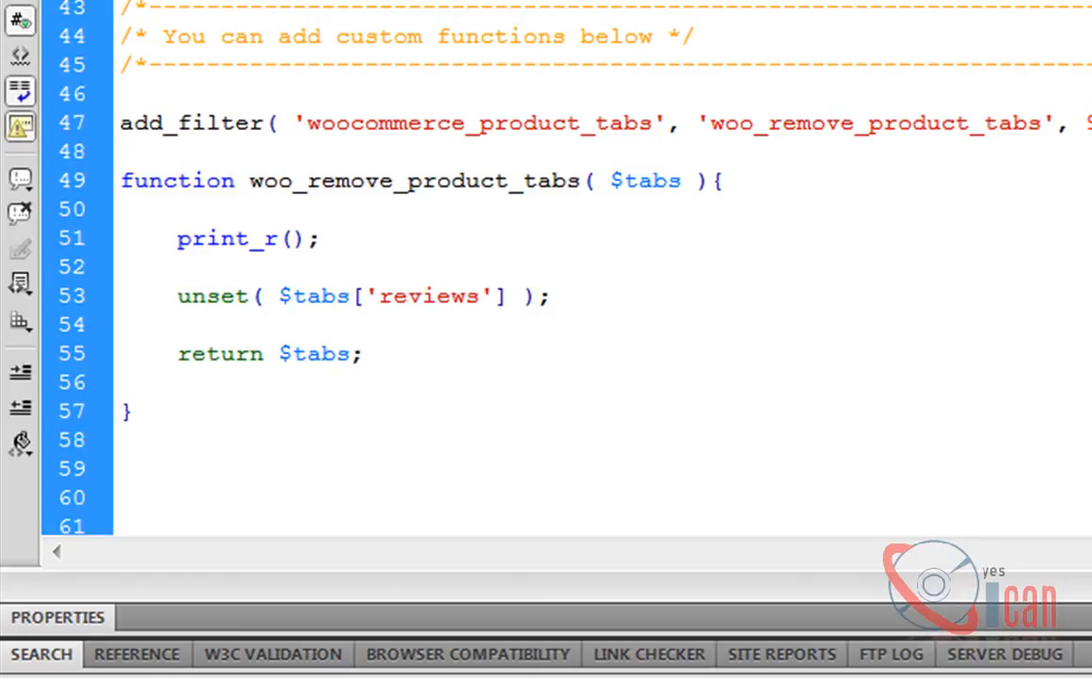
{"action": "type", "text": "$tabs"}
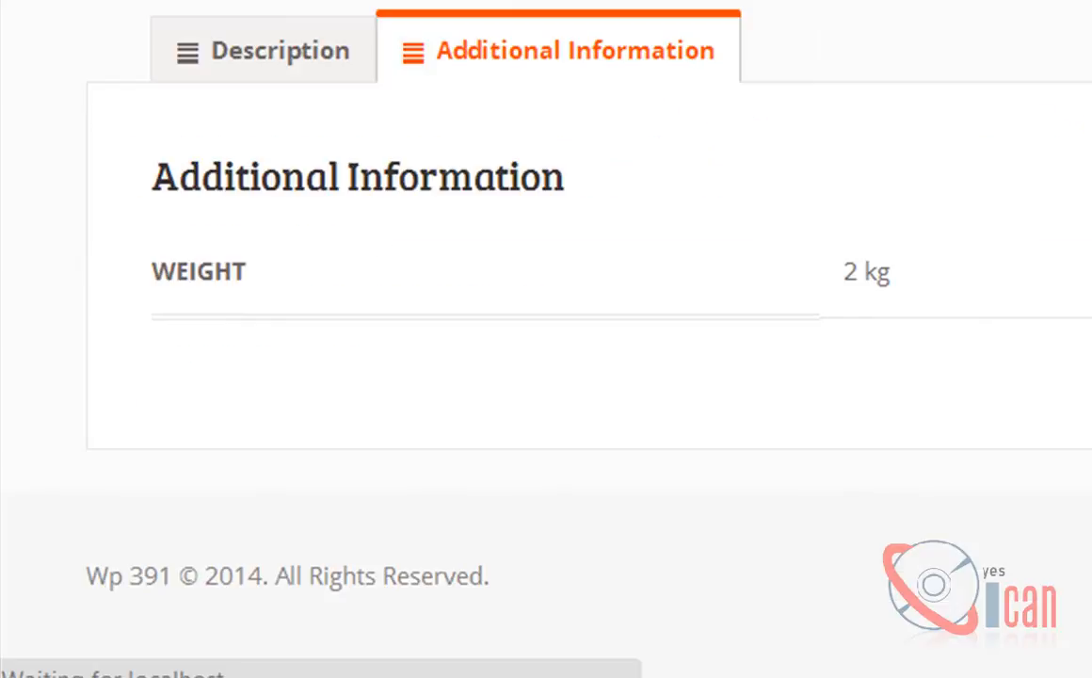
Step: Reload the product page and highlight the additional_information and title keys in its source
{"action": "left_click", "coordinate": [264, 49]}
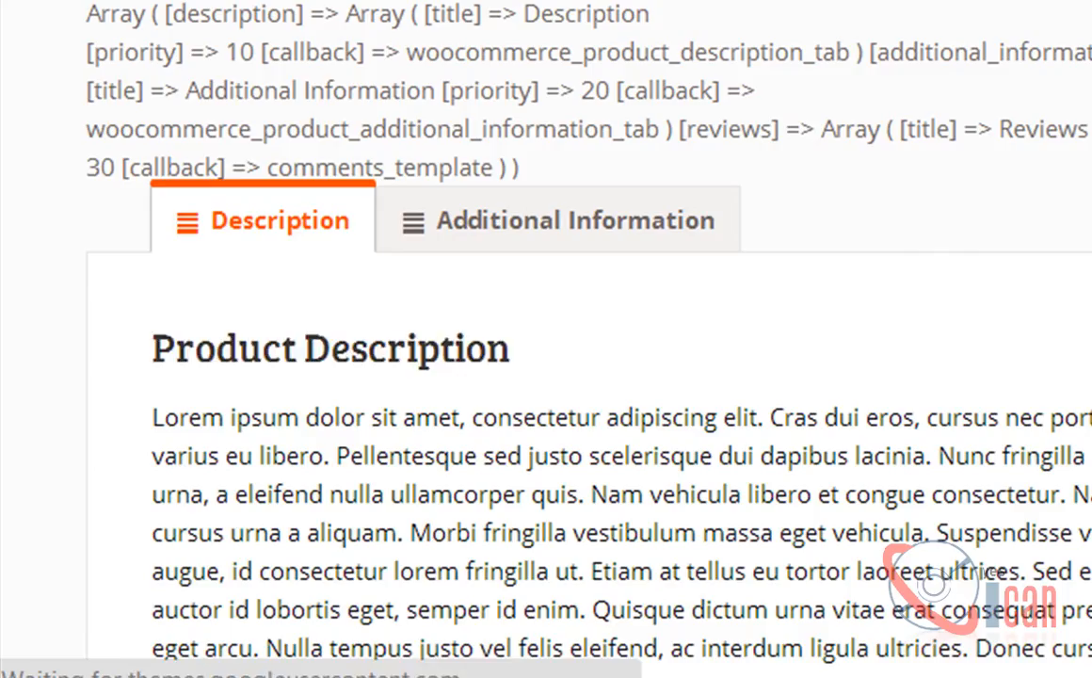
{"action": "mouse_move", "coordinate": [494, 90]}
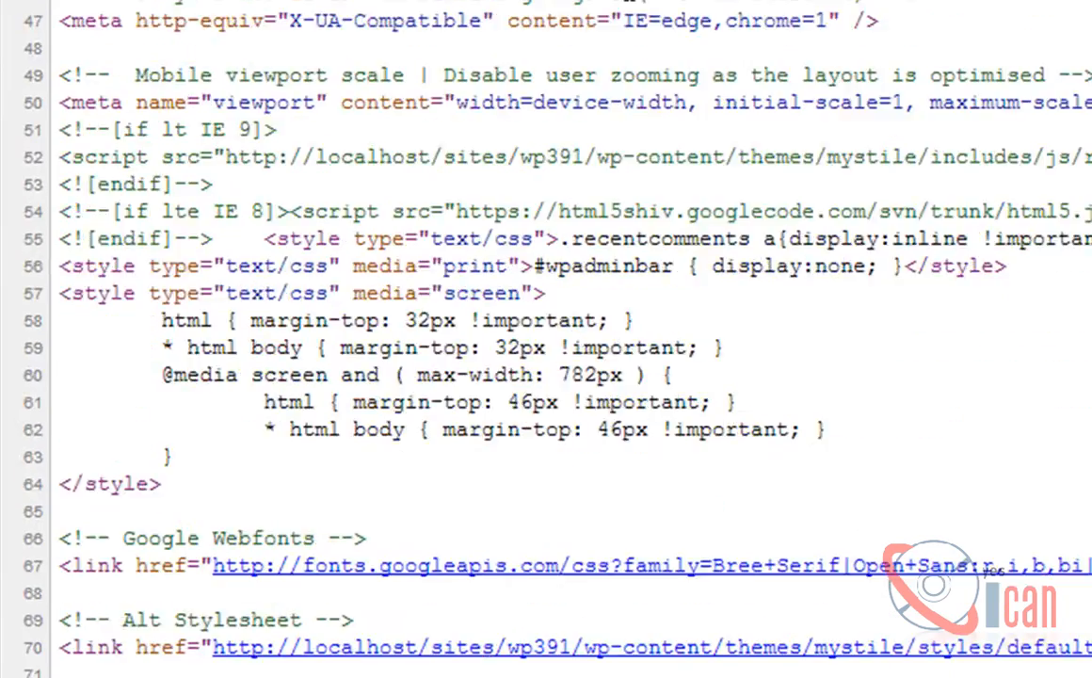
{"action": "scroll", "scroll_direction": "down", "scroll_amount": 3}
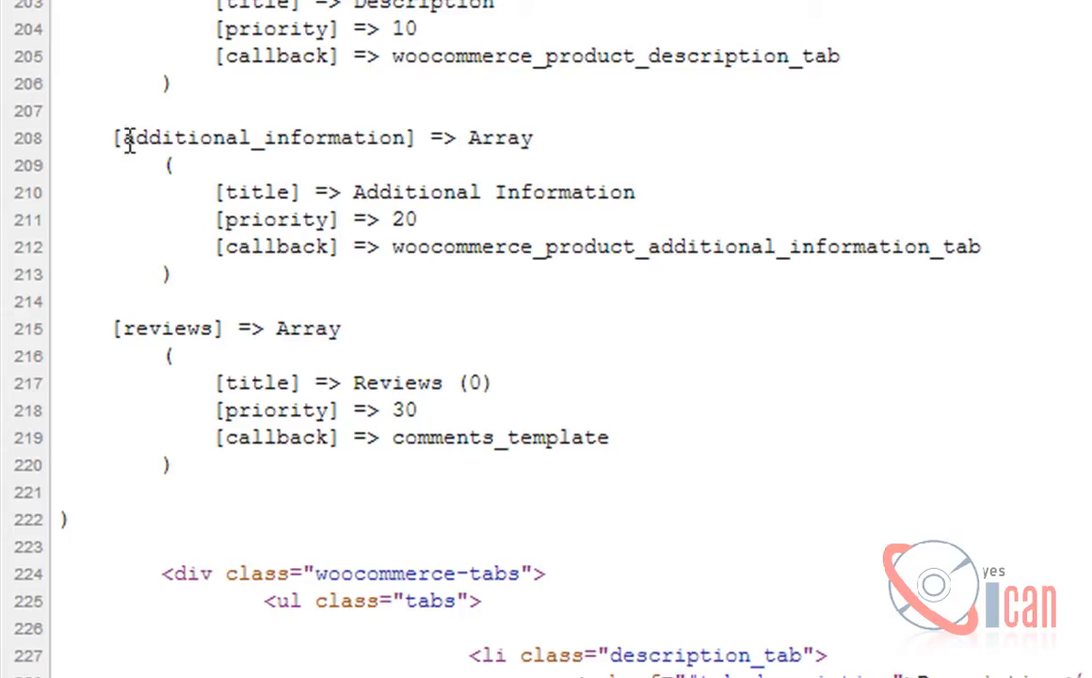
{"action": "double_click", "coordinate": [254, 138]}
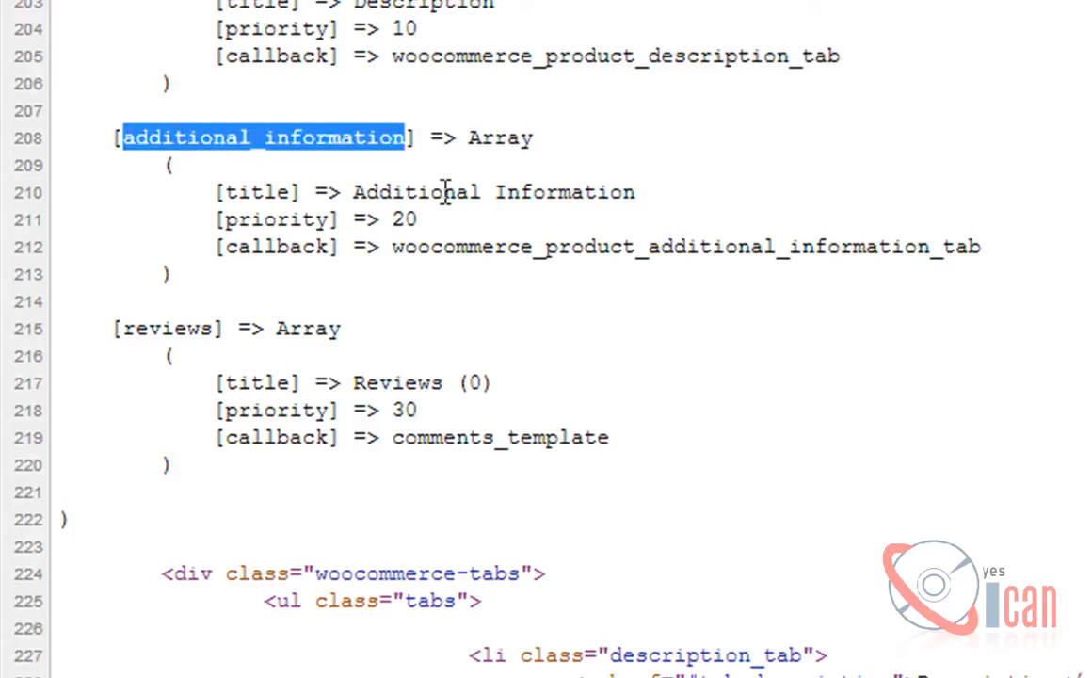
{"action": "double_click", "coordinate": [256, 192]}
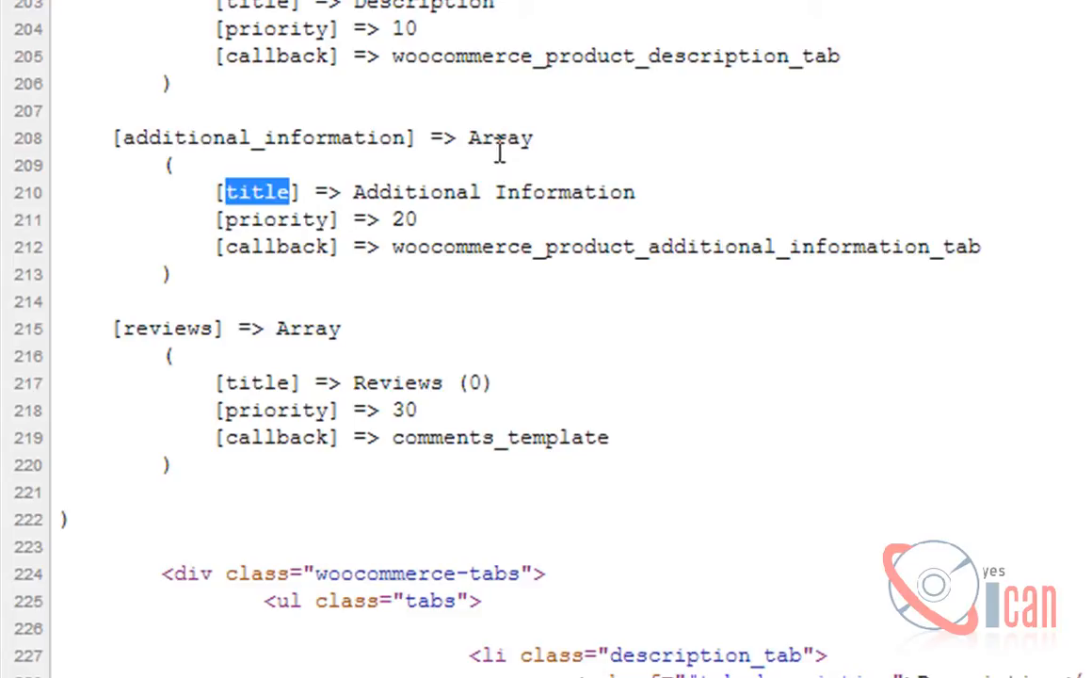
{"action": "mouse_move", "coordinate": [319, 218]}
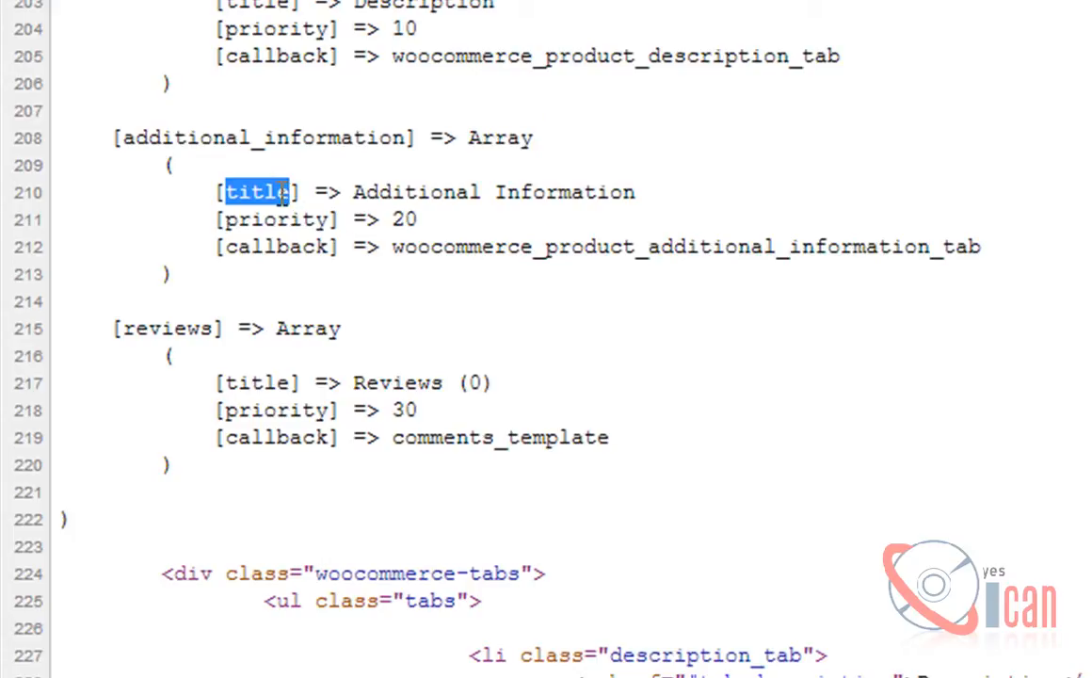
{"action": "mouse_move", "coordinate": [448, 198]}
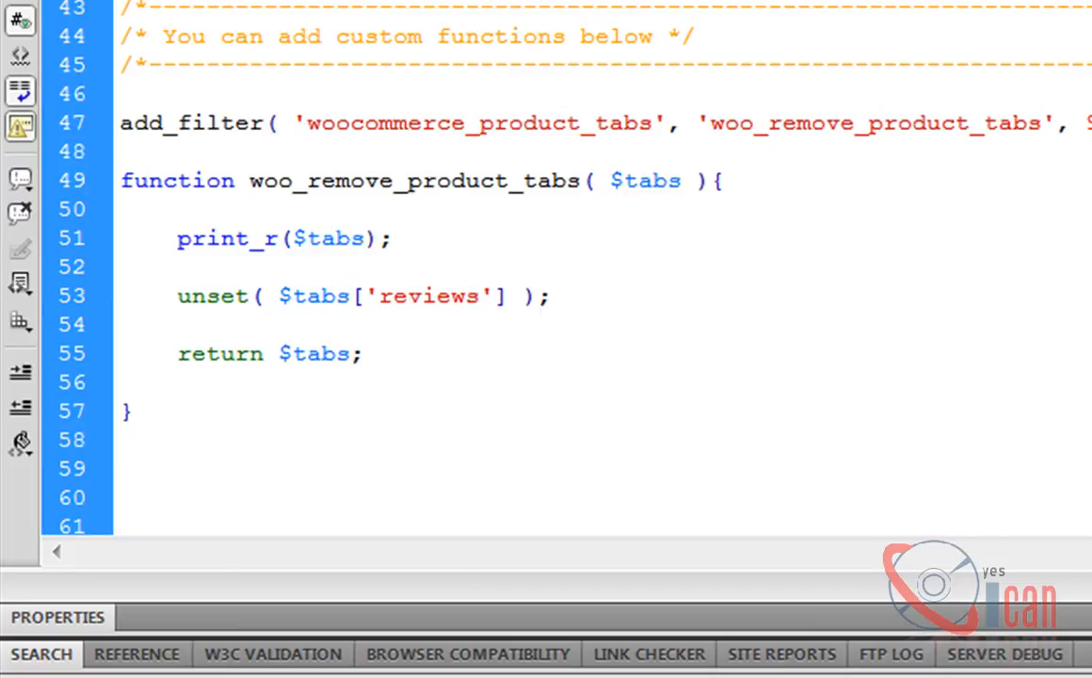
Step: Write $tabs['additional_information'] with the key copied from the page source
{"action": "type", "text": "$tabs"}
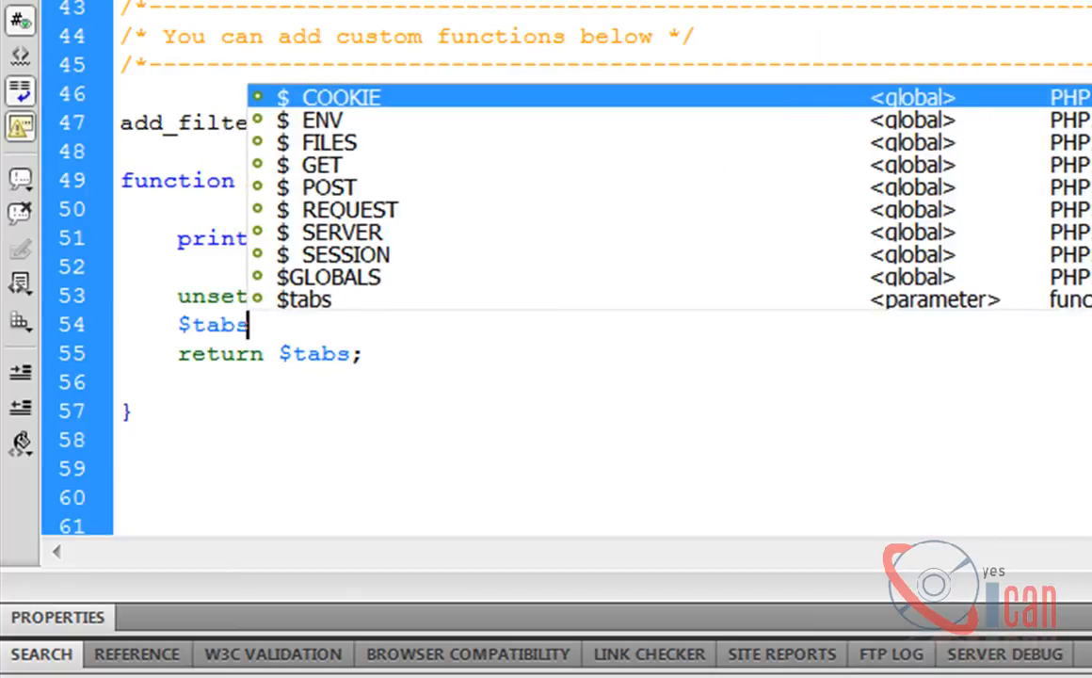
{"action": "type", "text": "['']"}
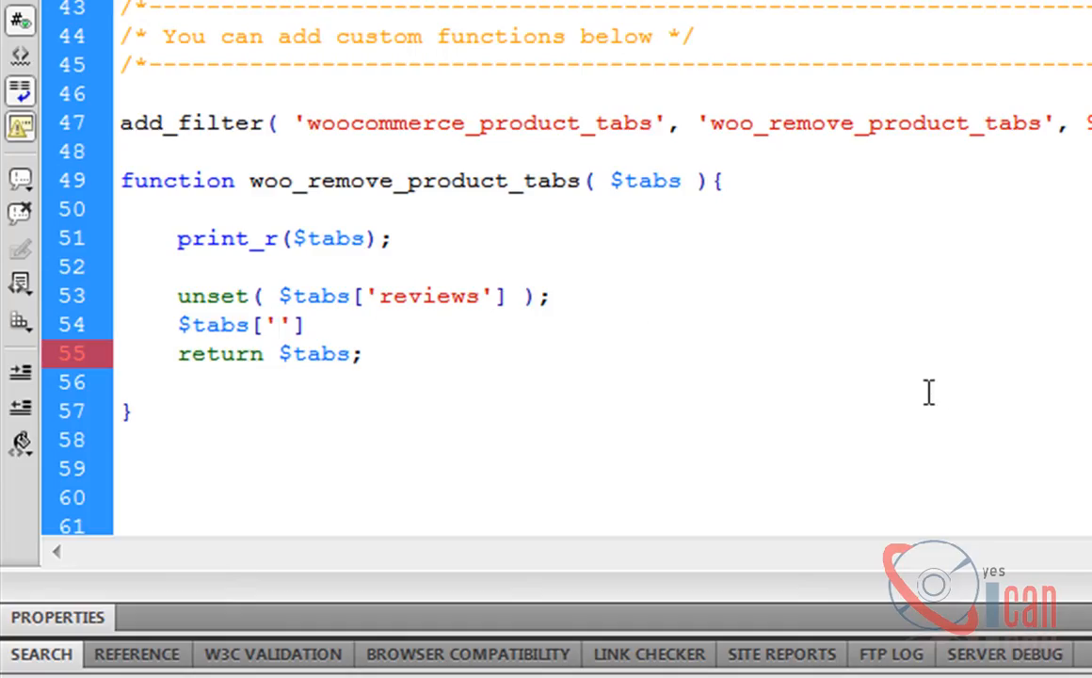
{"action": "type", "text": "additional_information"}
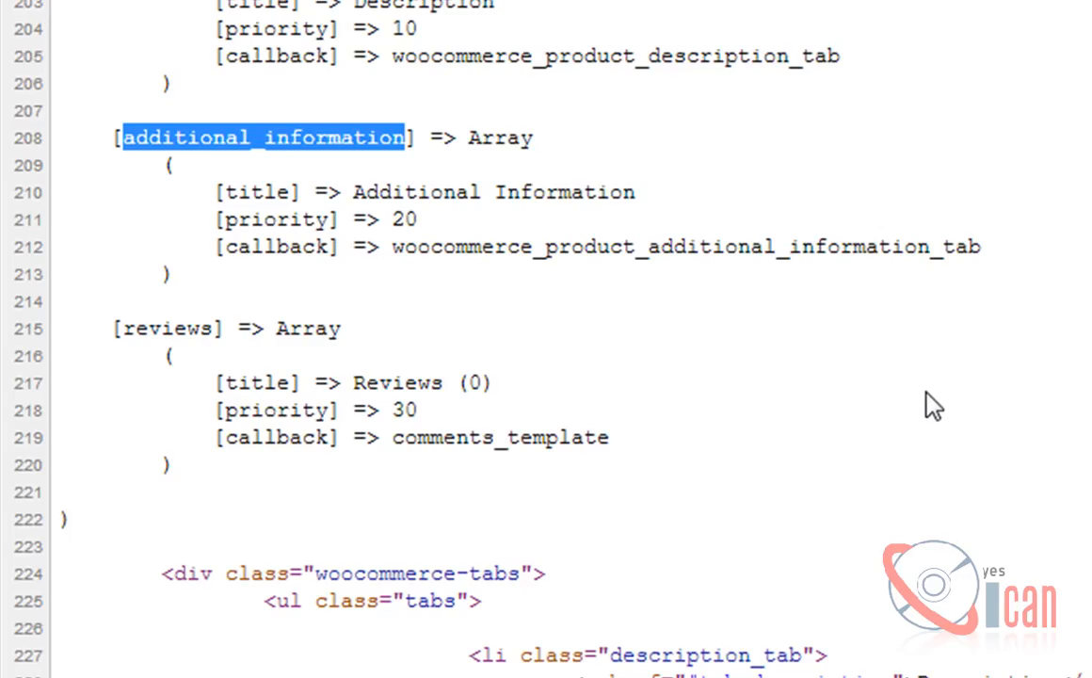
{"action": "double_click", "coordinate": [256, 192]}
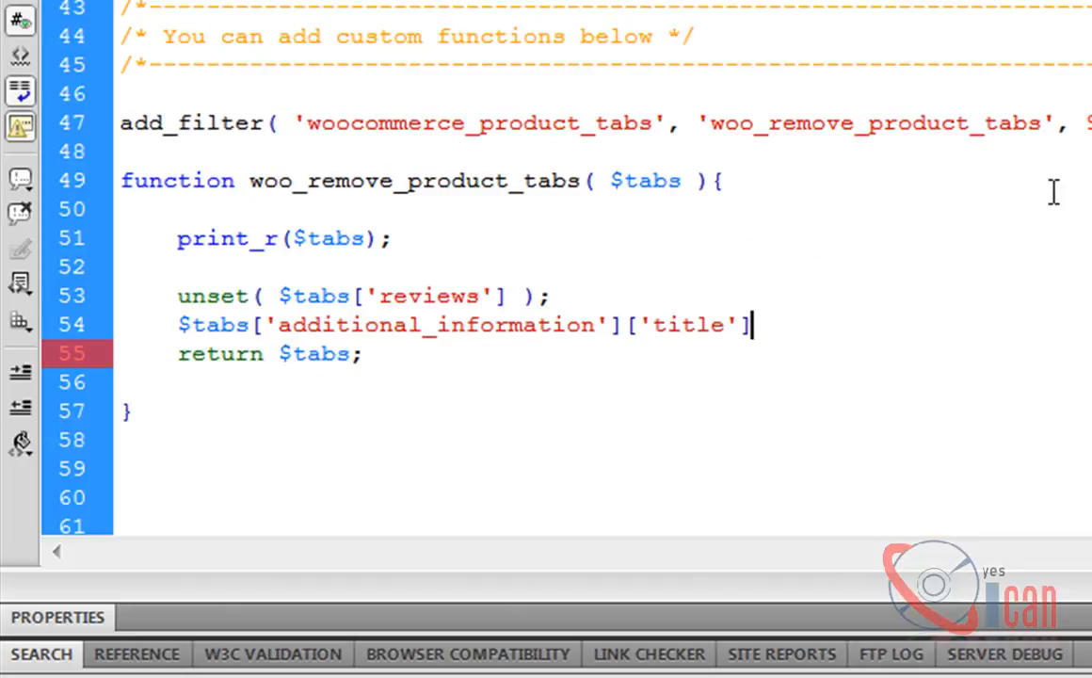
Step: Assign the tab title the value "Product Data"
{"action": "type", "text": "= \"\""}
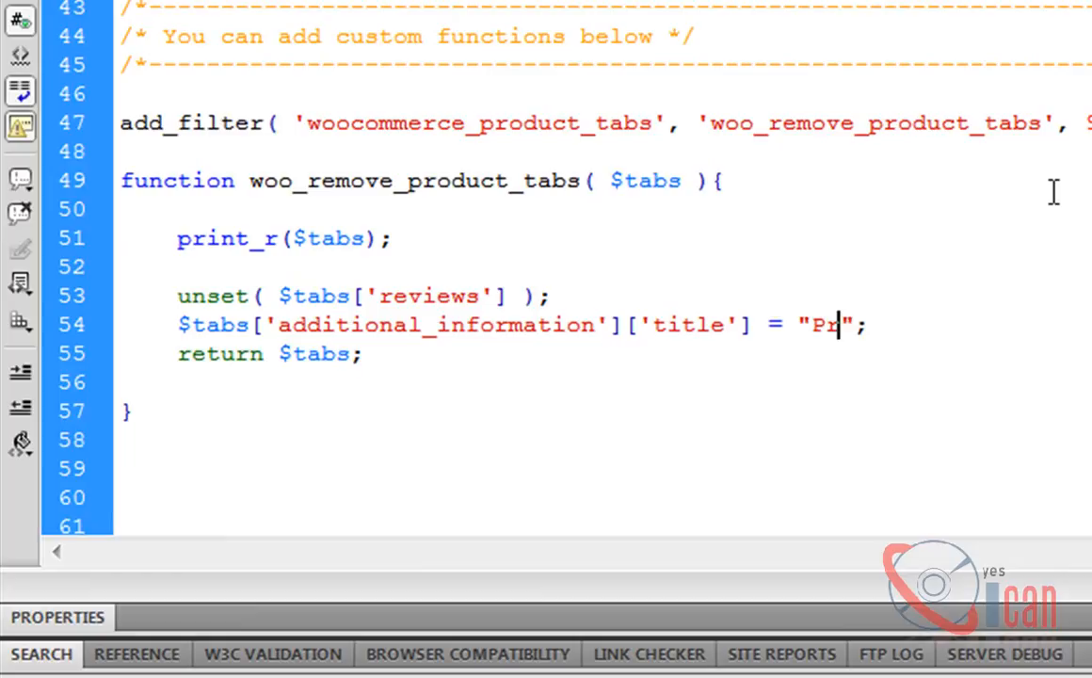
{"action": "type", "text": "oduct"}
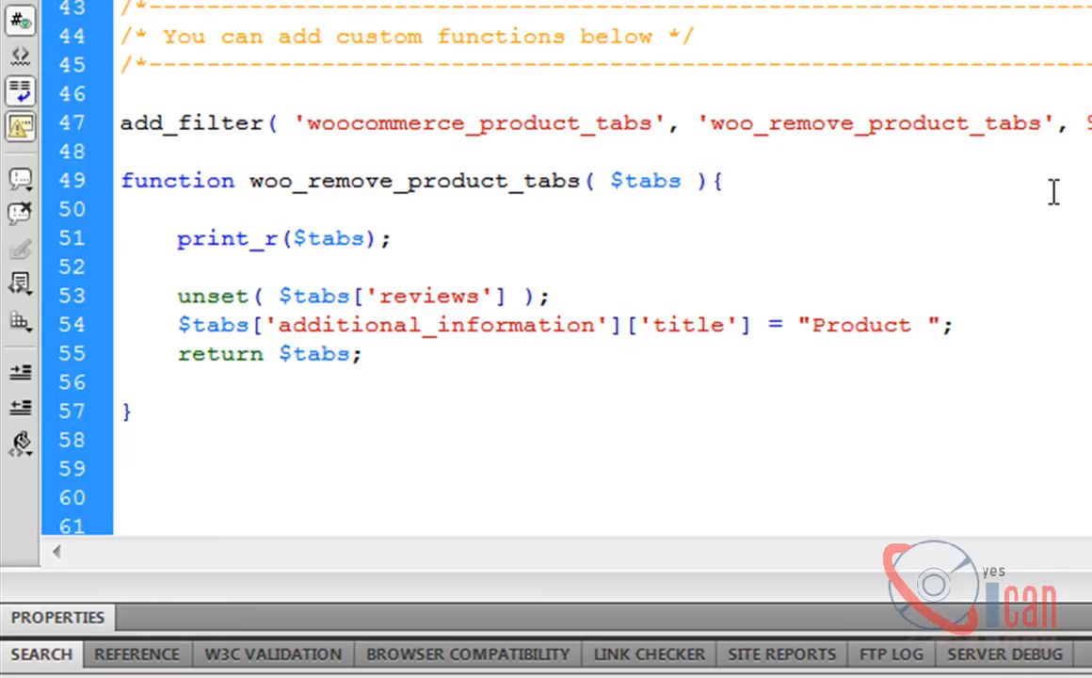
{"action": "type", "text": "Data"}
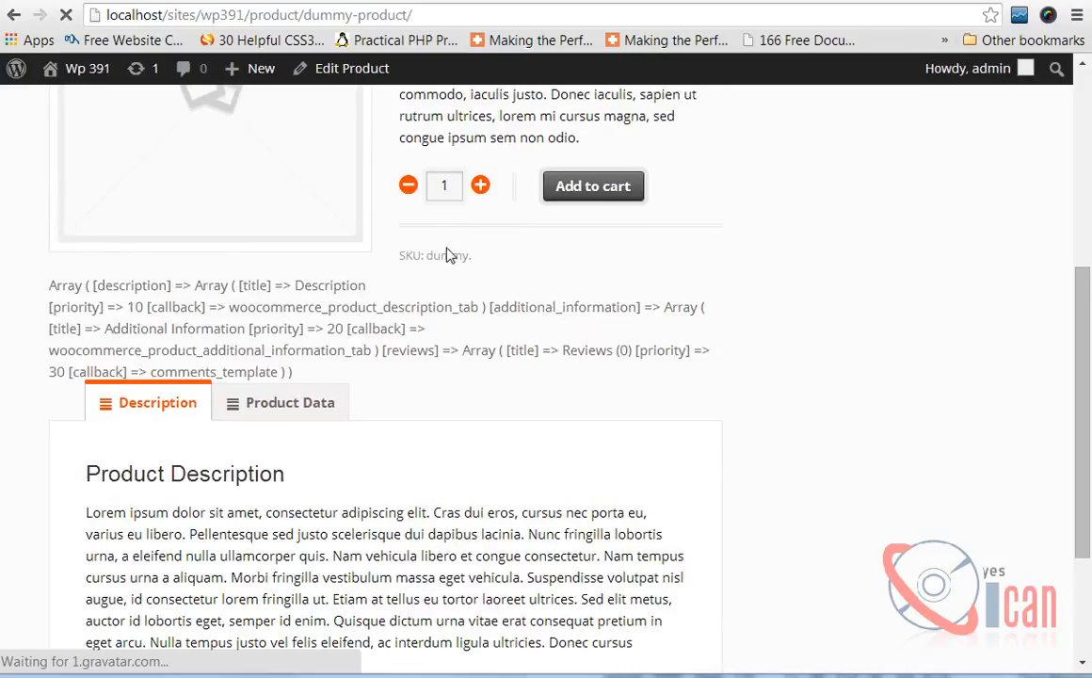
{"action": "mouse_move", "coordinate": [279, 408]}
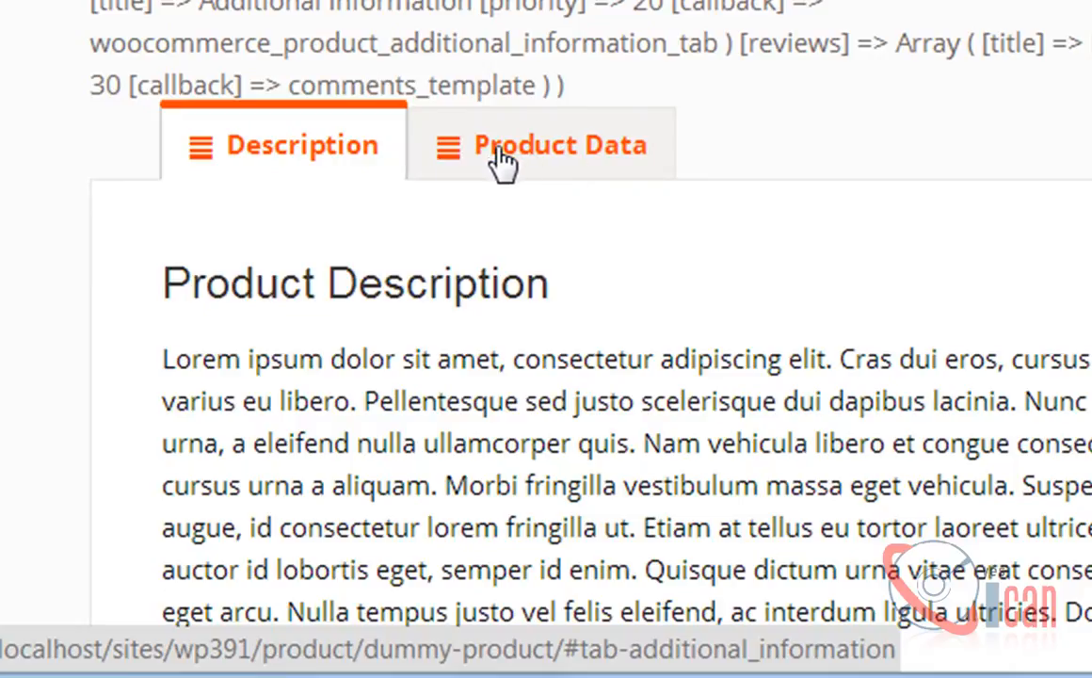
Step: View the renamed Product Data tab with its weight details, flipping between it and Description
{"action": "left_click", "coordinate": [562, 145]}
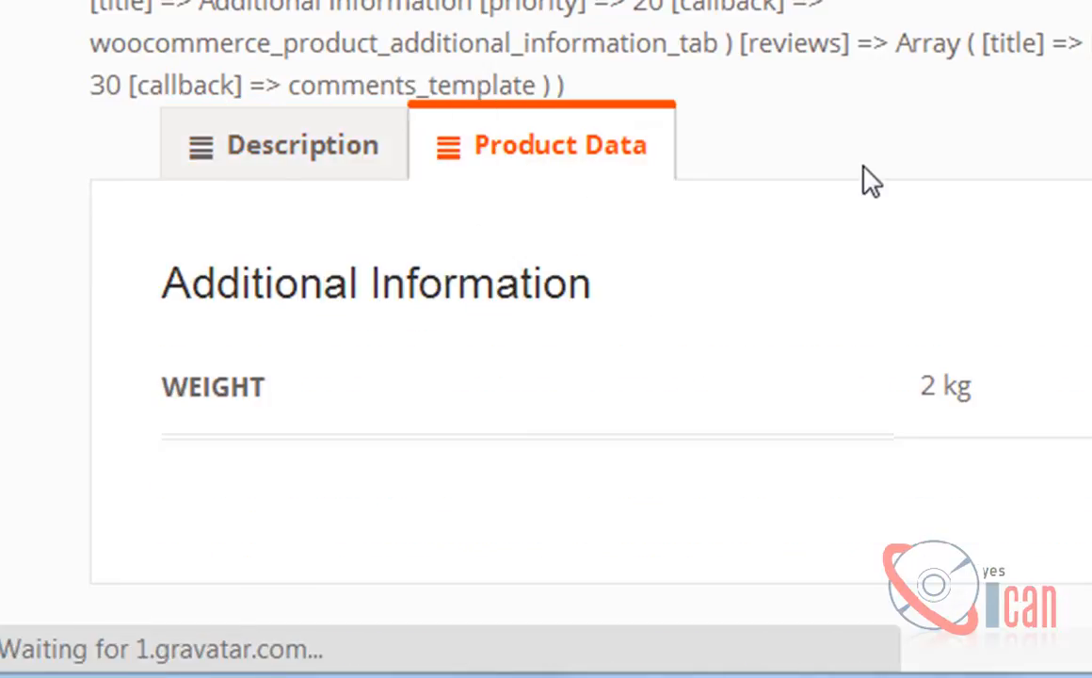
{"action": "mouse_move", "coordinate": [800, 237]}
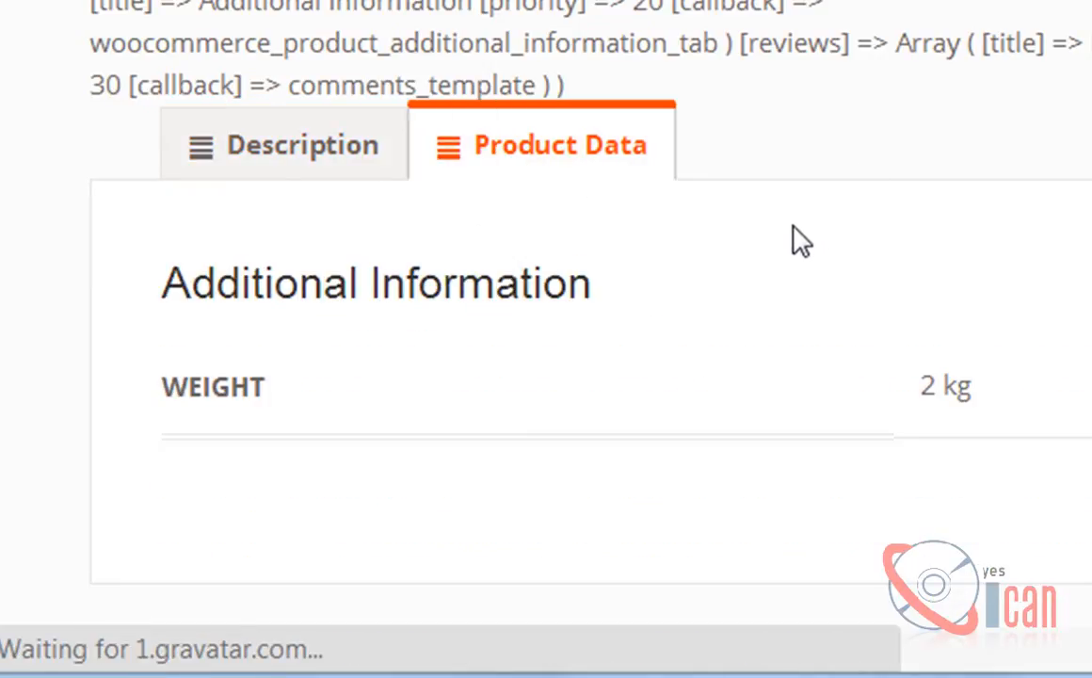
{"action": "mouse_move", "coordinate": [550, 552]}
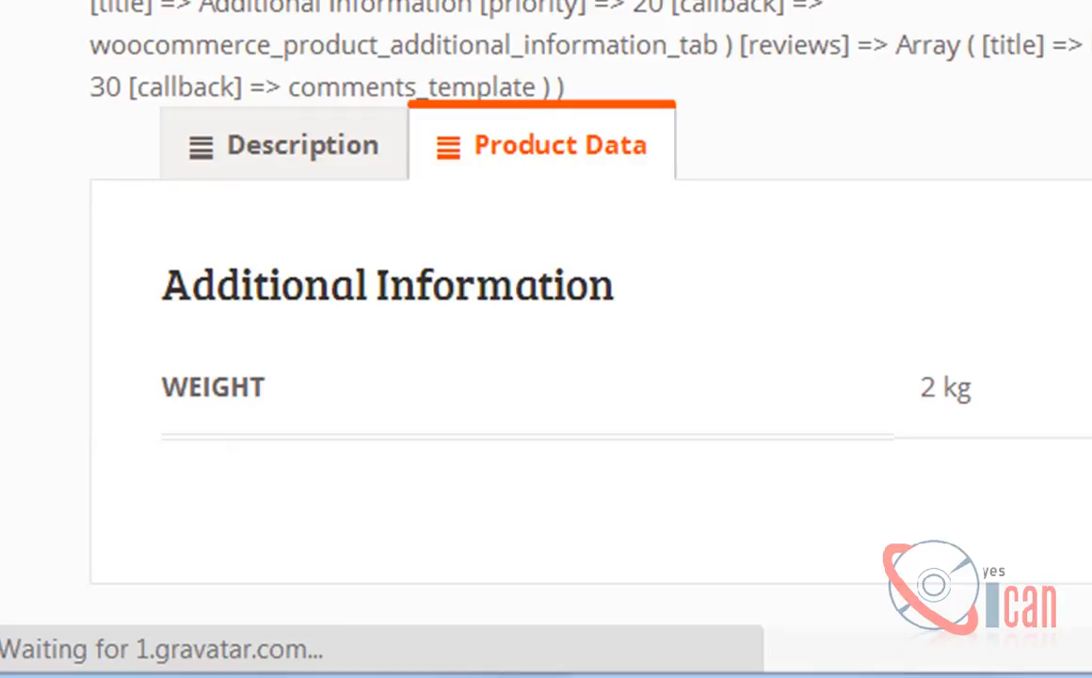
{"action": "mouse_move", "coordinate": [509, 354]}
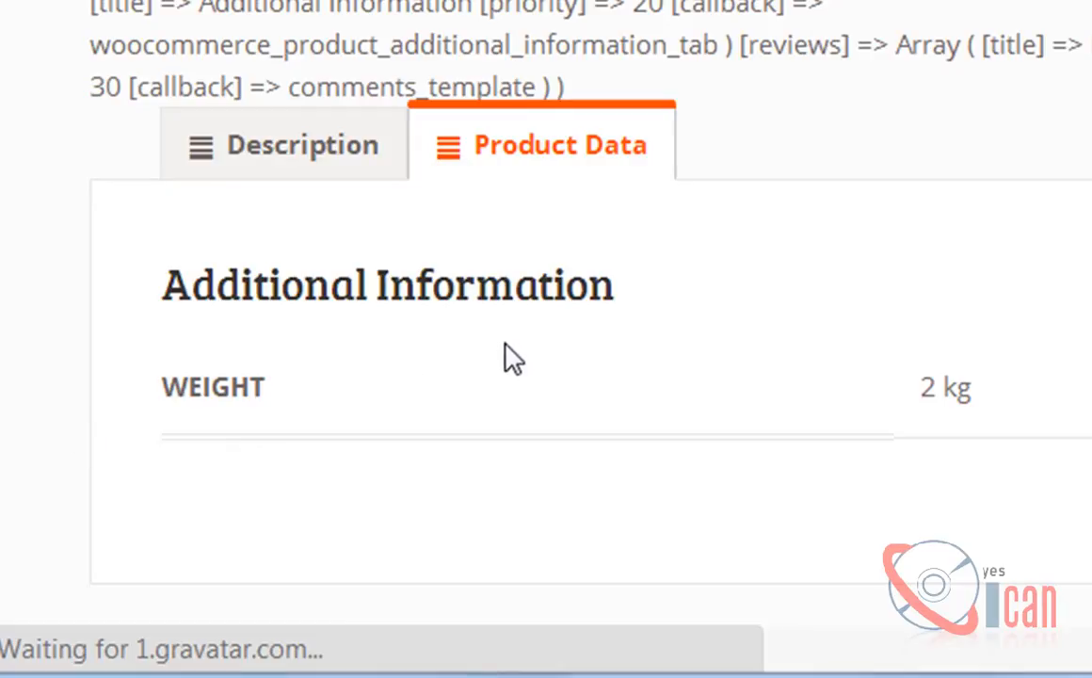
{"action": "mouse_move", "coordinate": [260, 179]}
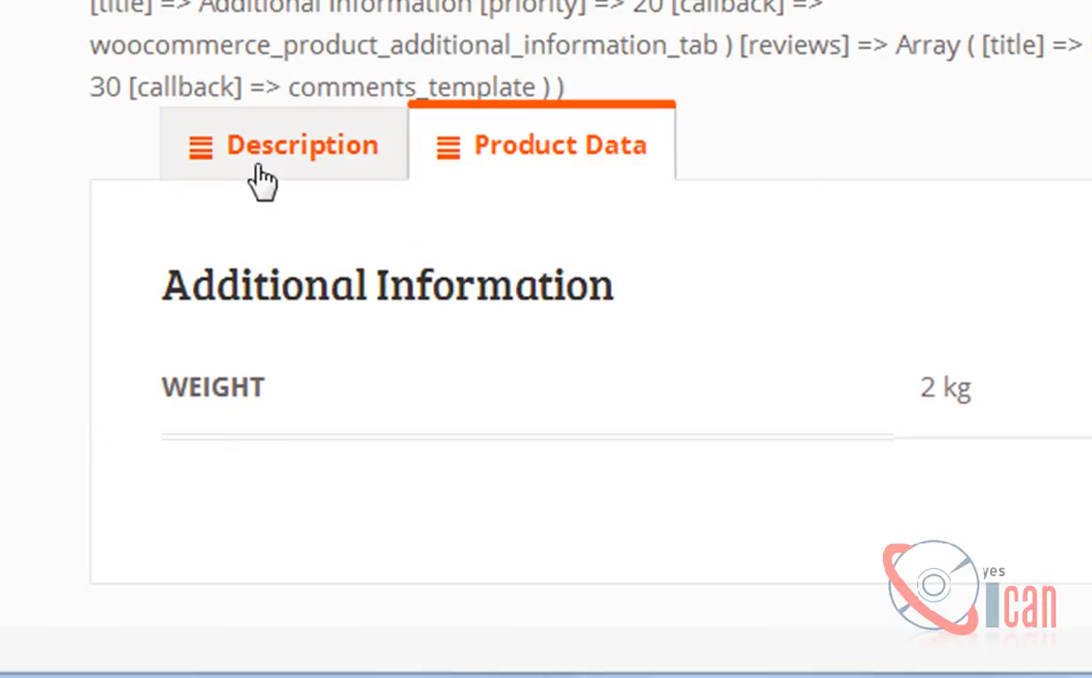
{"action": "left_click", "coordinate": [302, 145]}
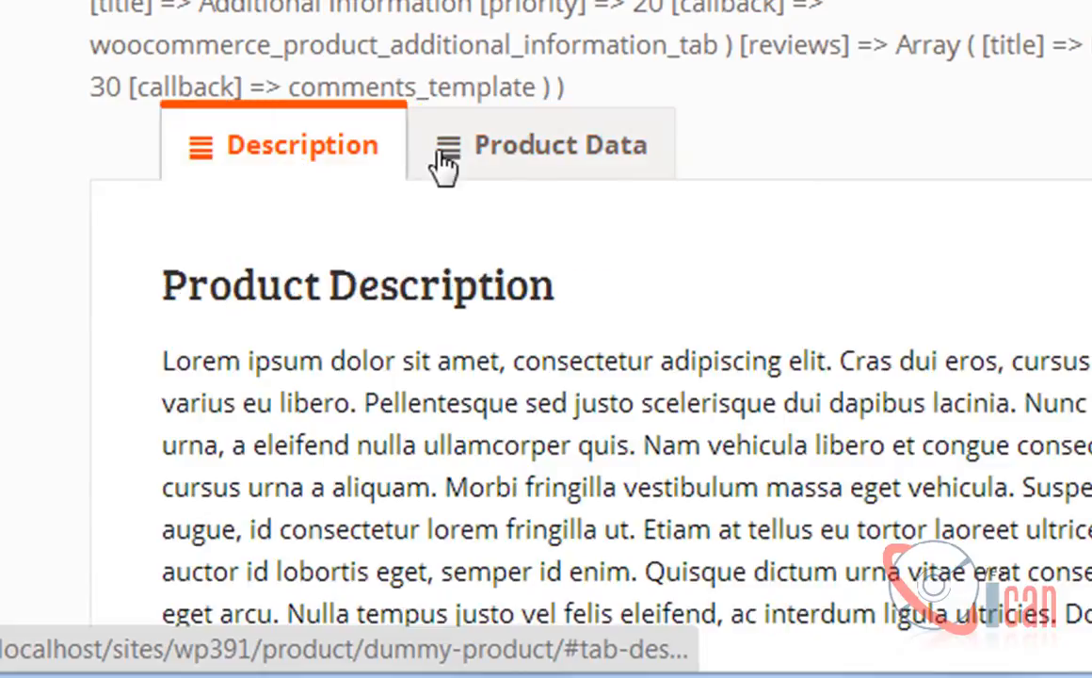
{"action": "left_click", "coordinate": [542, 143]}
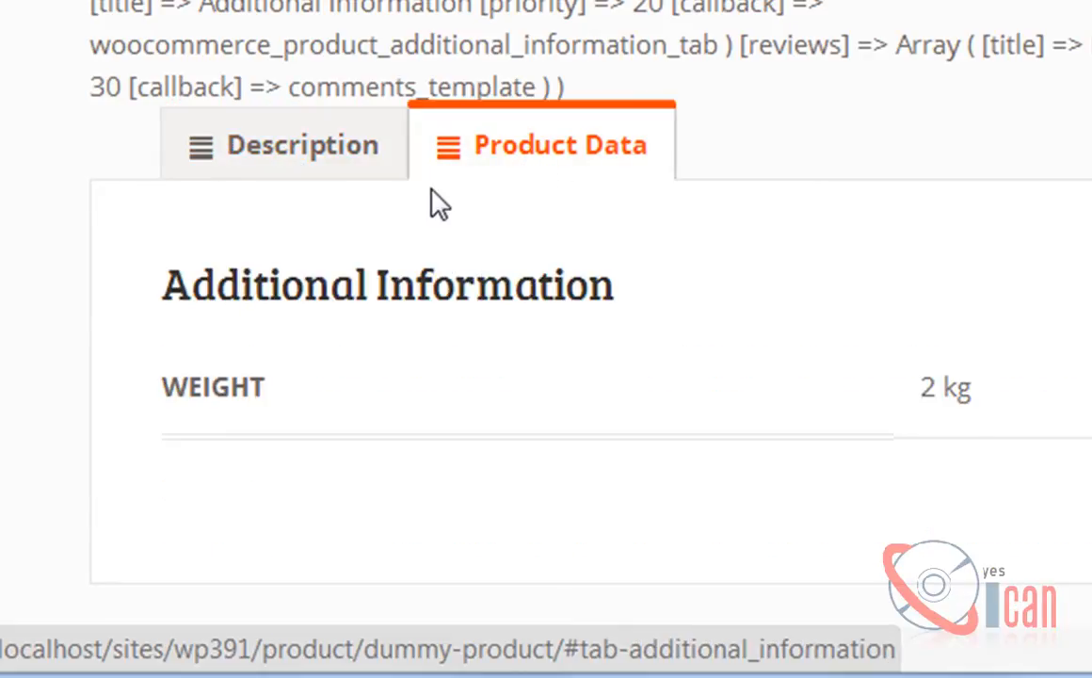
{"action": "mouse_move", "coordinate": [508, 198]}
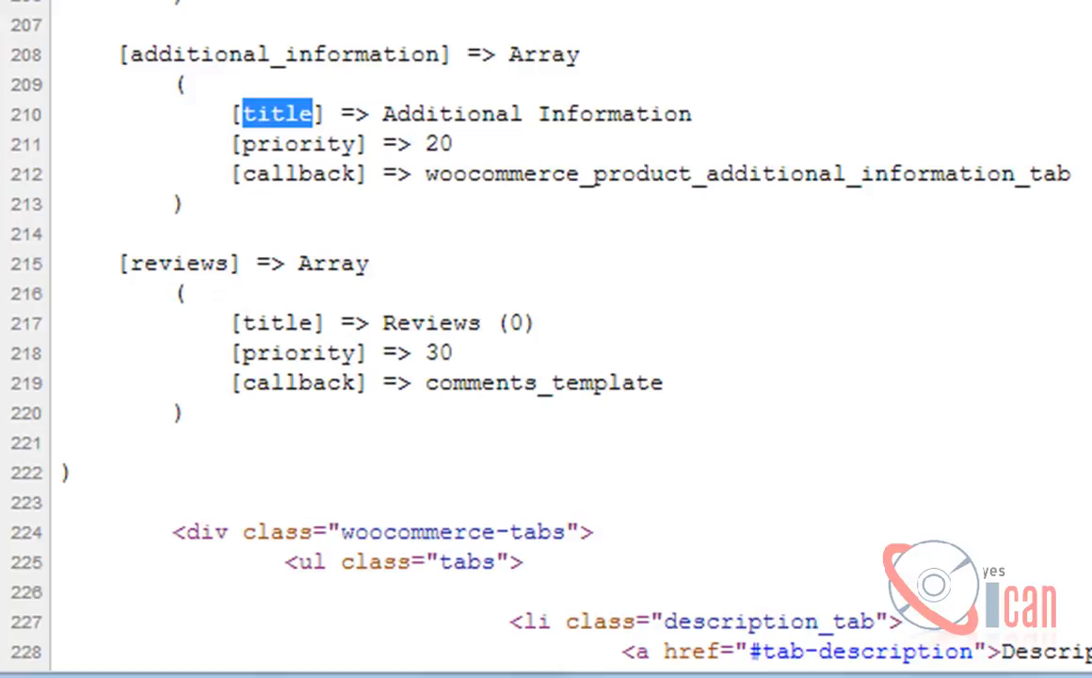
Step: Scroll the page source down past the tabs array to the woocommerce-tabs markup
{"action": "scroll", "scroll_direction": "down", "scroll_amount": 3}
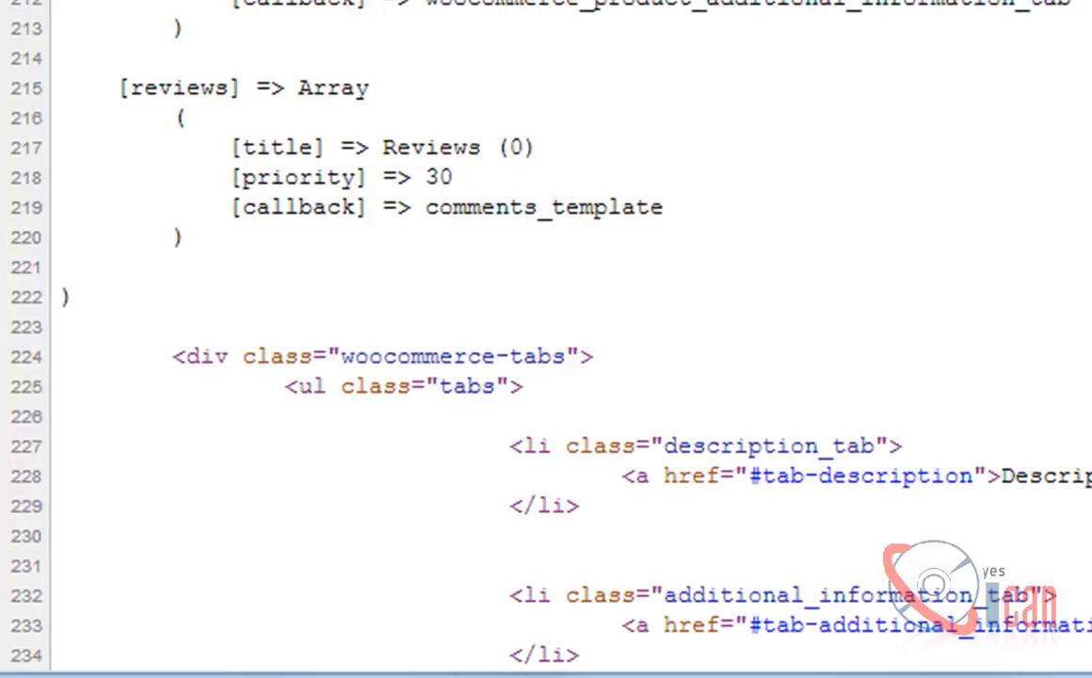
{"action": "mouse_move", "coordinate": [475, 179]}
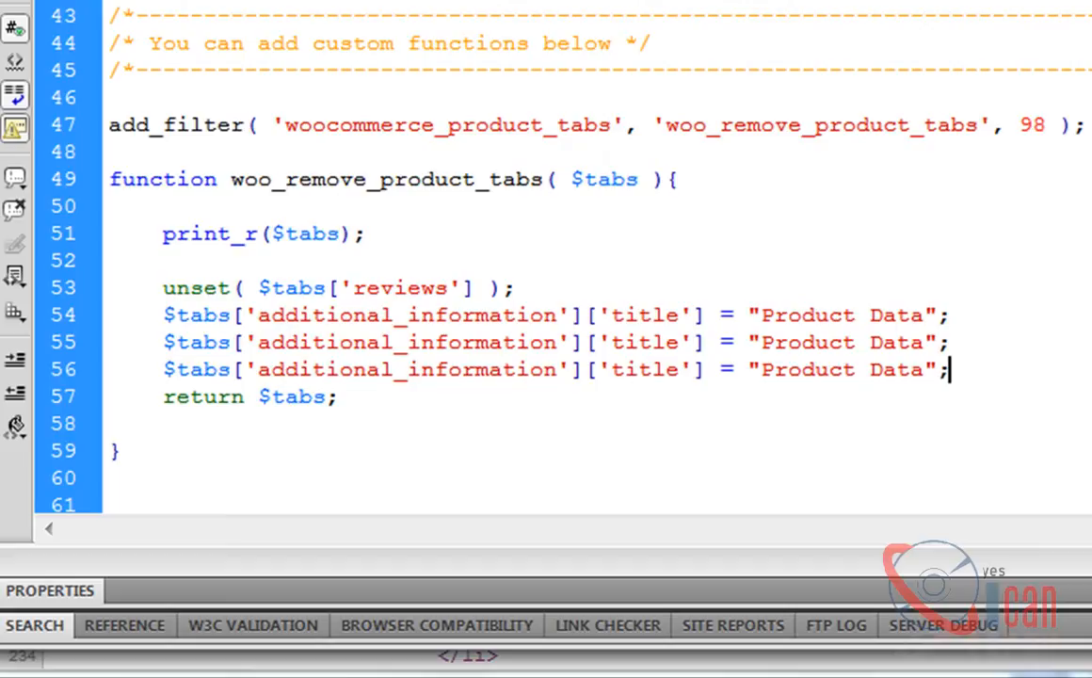
{"action": "mouse_move", "coordinate": [657, 377]}
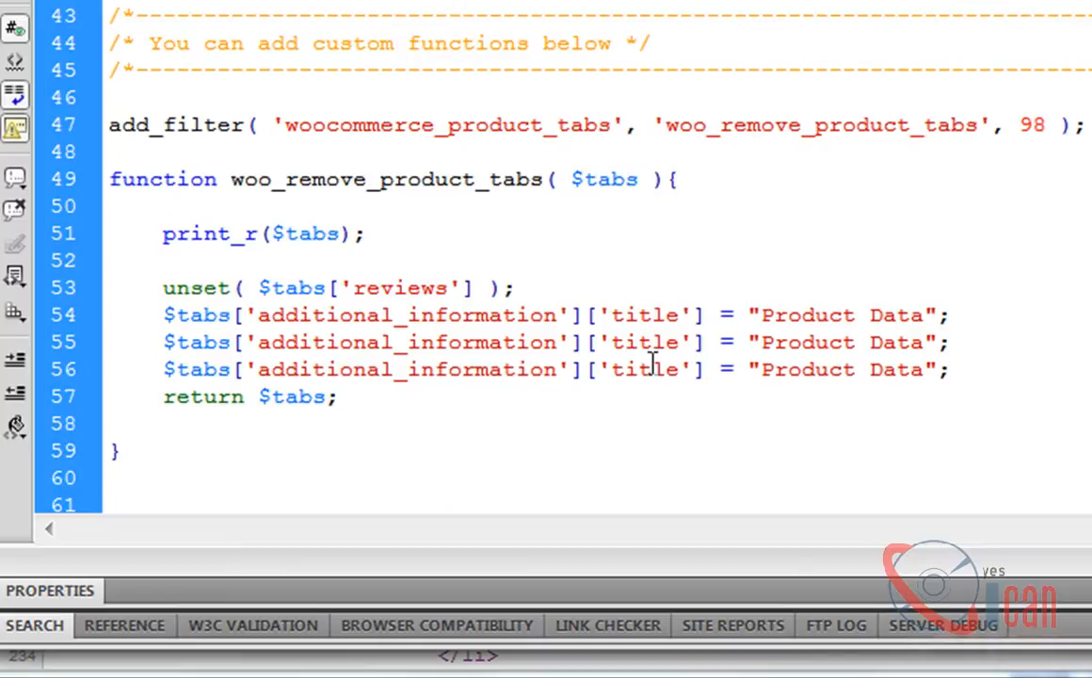
Step: Assign additional_information a priority of 5 and description a priority of 10 in the tabs filter
{"action": "type", "text": "priority"}
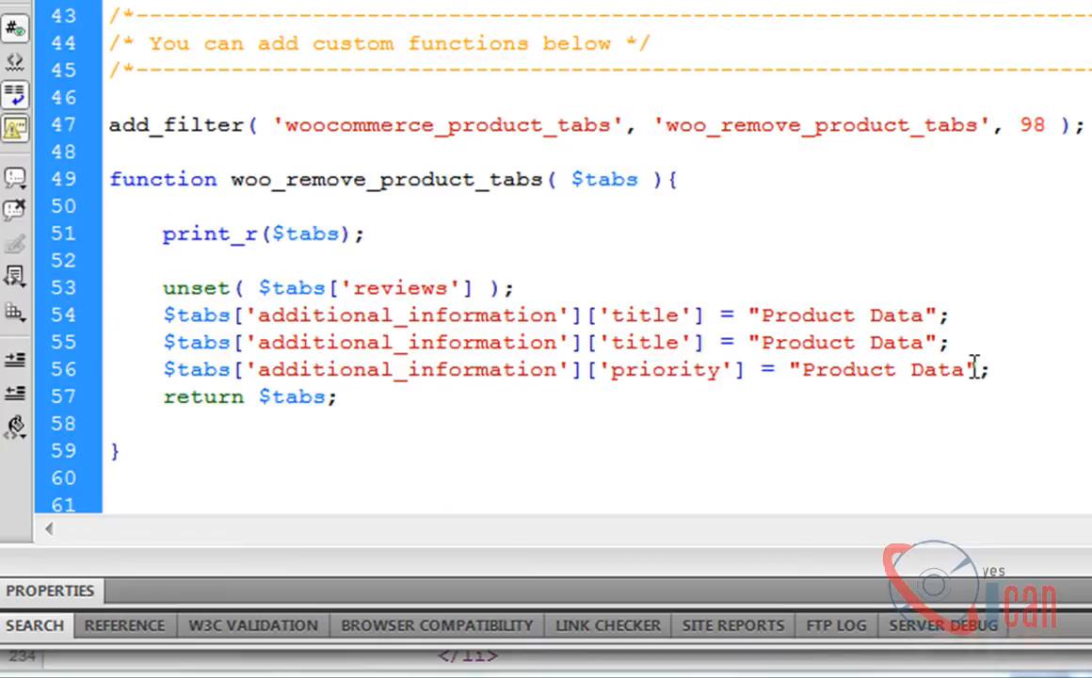
{"action": "double_click", "coordinate": [881, 369]}
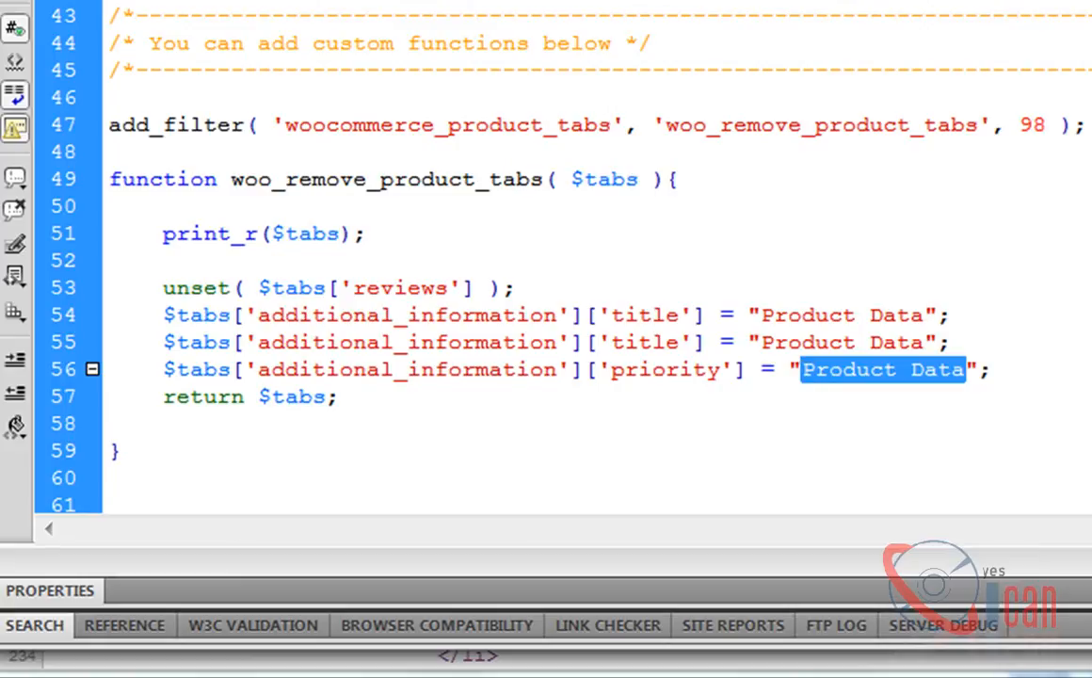
{"action": "key", "text": "Delete"}
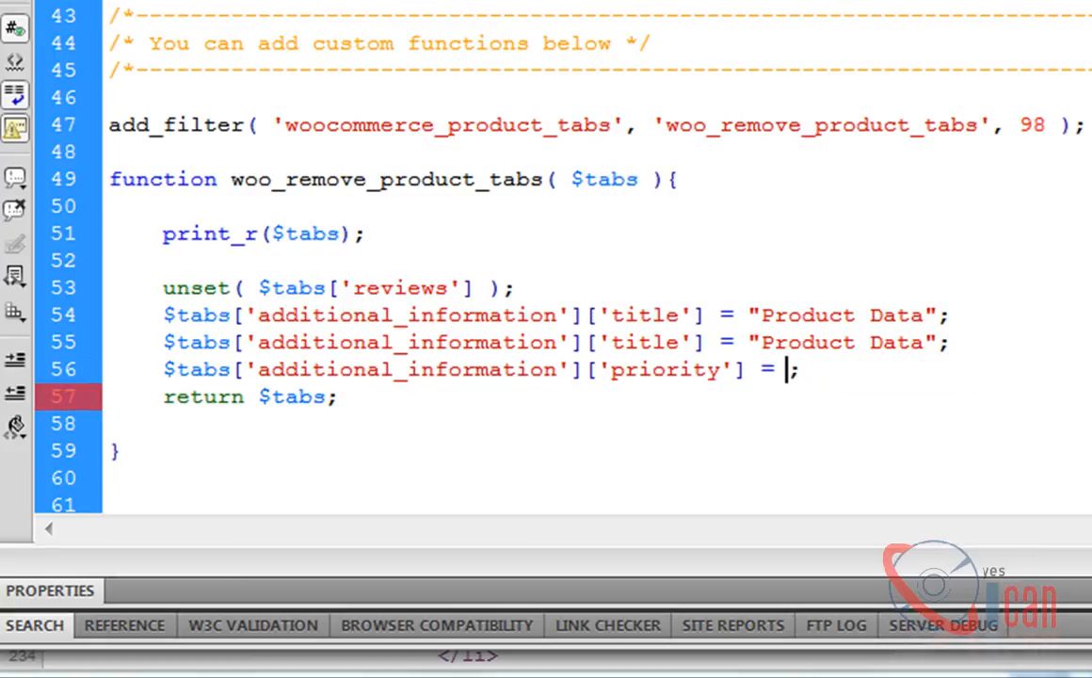
{"action": "type", "text": "5"}
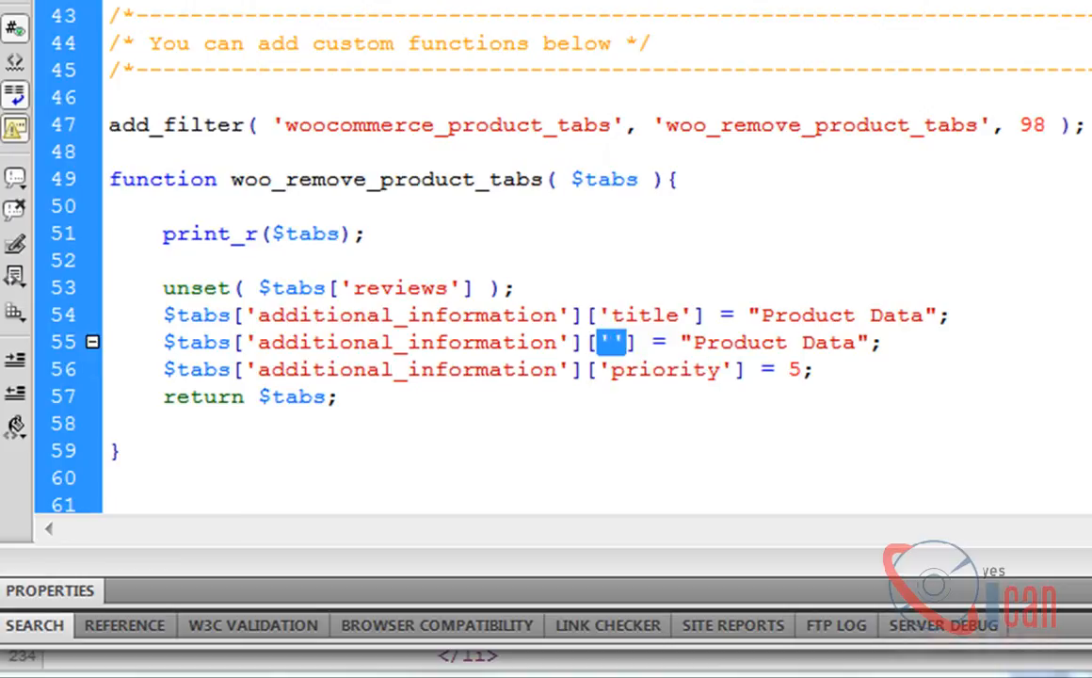
{"action": "type", "text": "priority"}
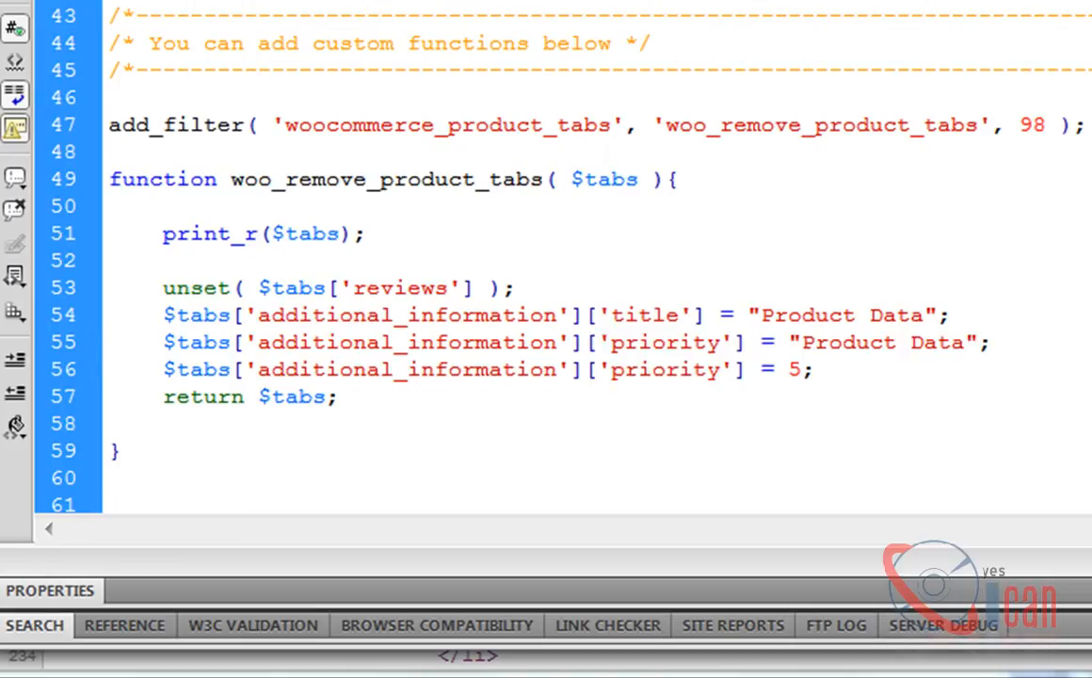
{"action": "type", "text": "10"}
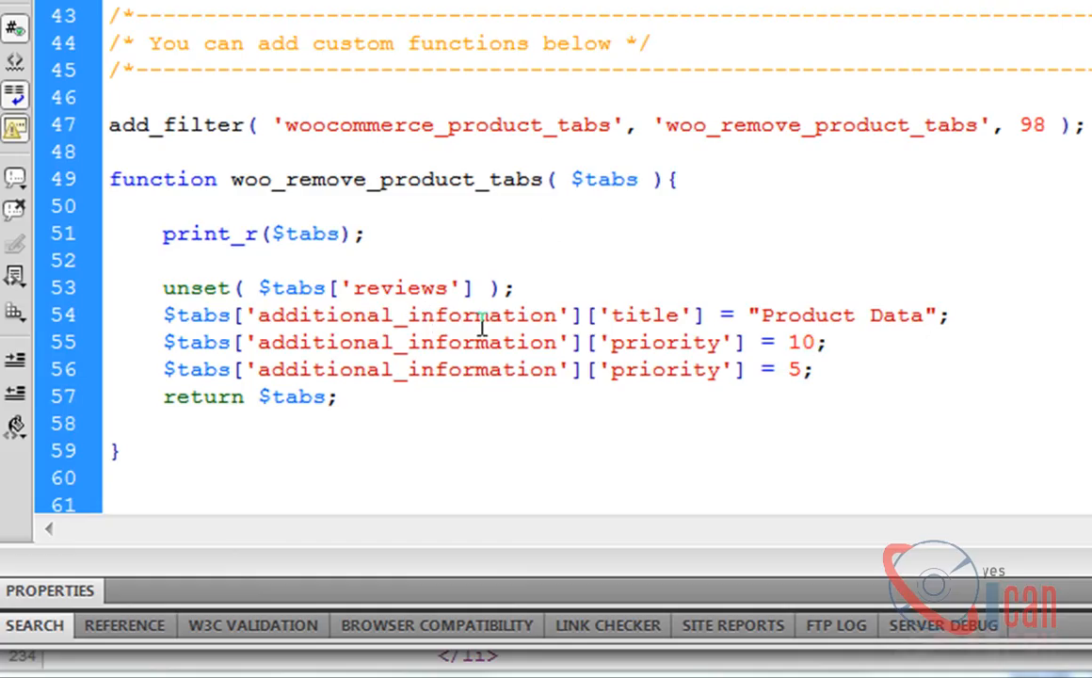
{"action": "mouse_move", "coordinate": [478, 343]}
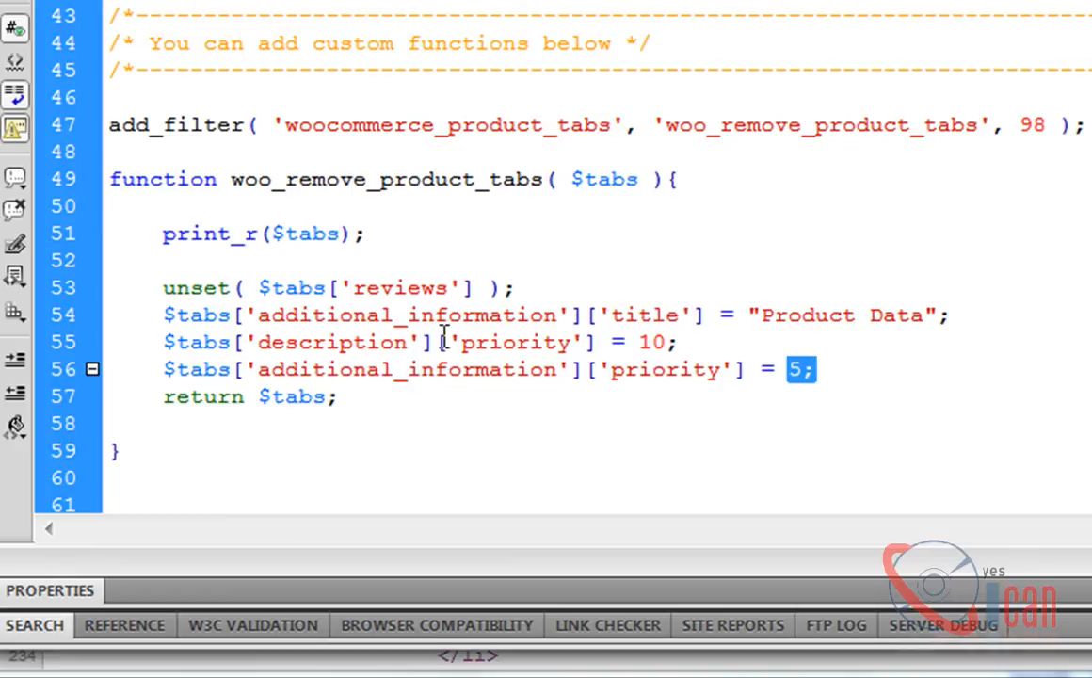
{"action": "mouse_move", "coordinate": [497, 369]}
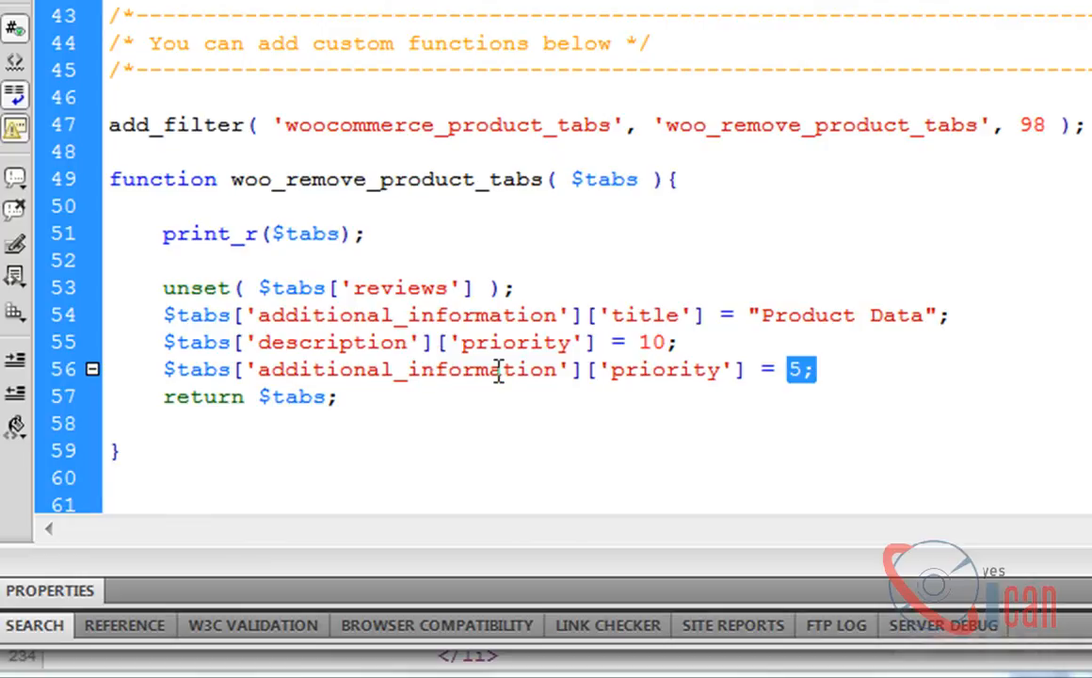
{"action": "mouse_move", "coordinate": [471, 430]}
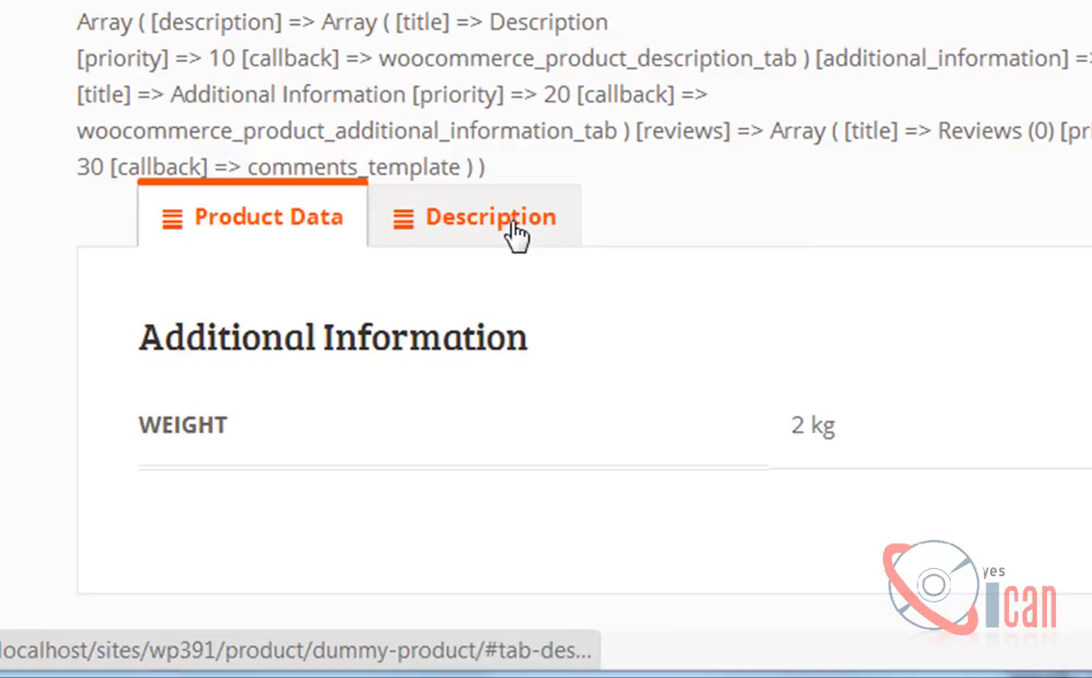
{"action": "mouse_move", "coordinate": [602, 253]}
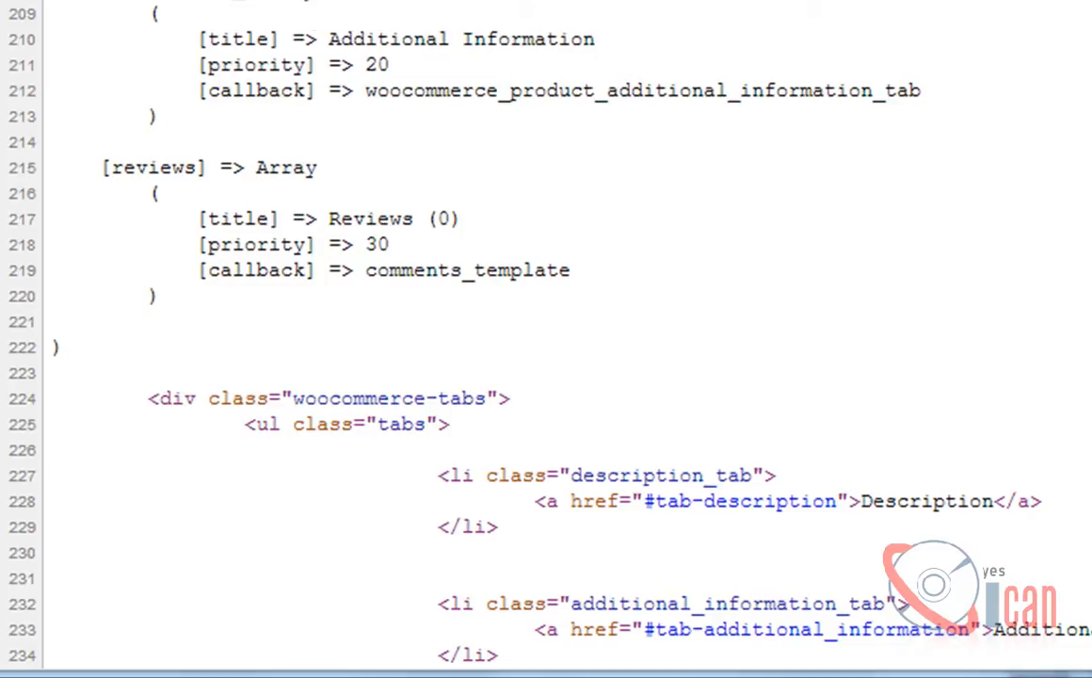
{"action": "mouse_move", "coordinate": [224, 204]}
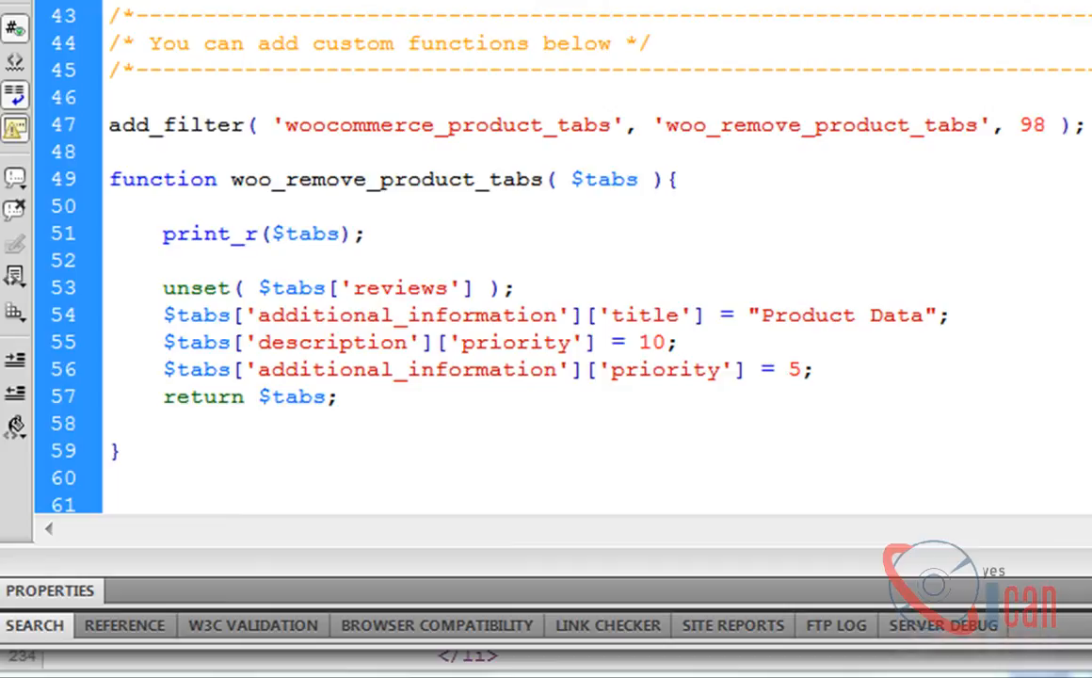
Step: Add a '//change callback function' comment line before return $tabs
{"action": "key", "text": "Enter"}
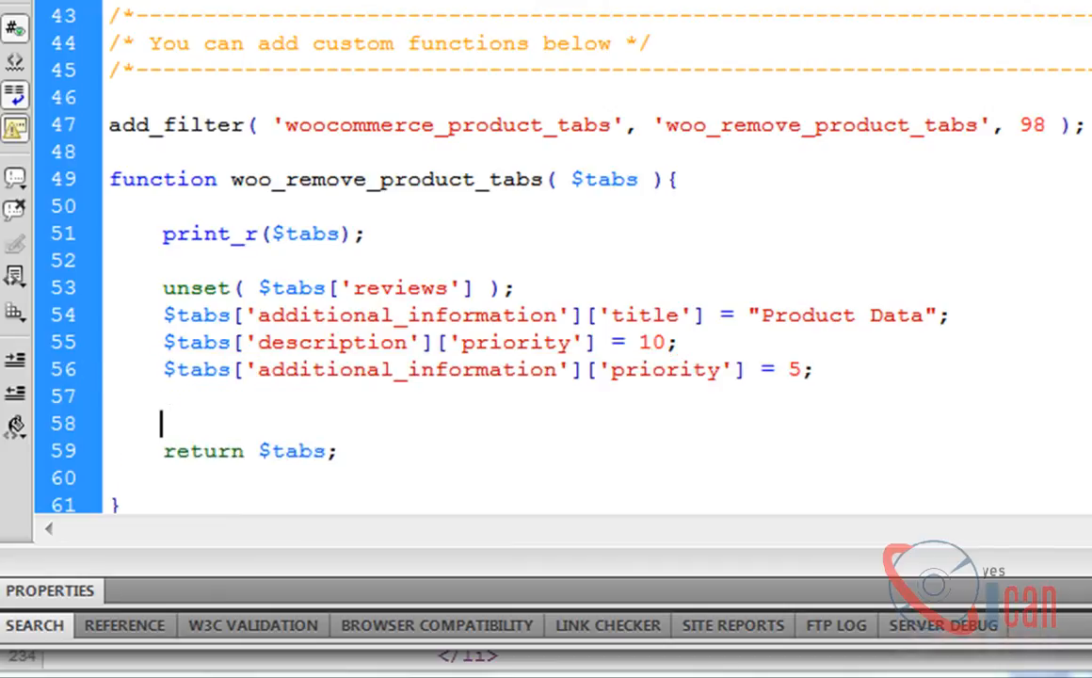
{"action": "type", "text": "//"}
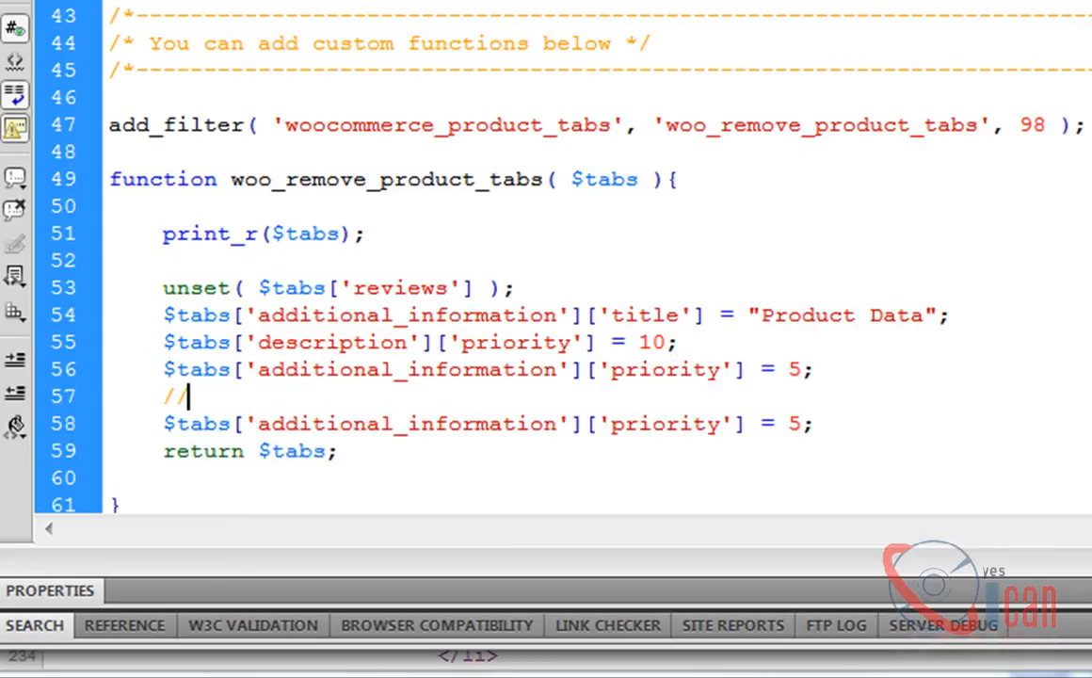
{"action": "type", "text": "change call"}
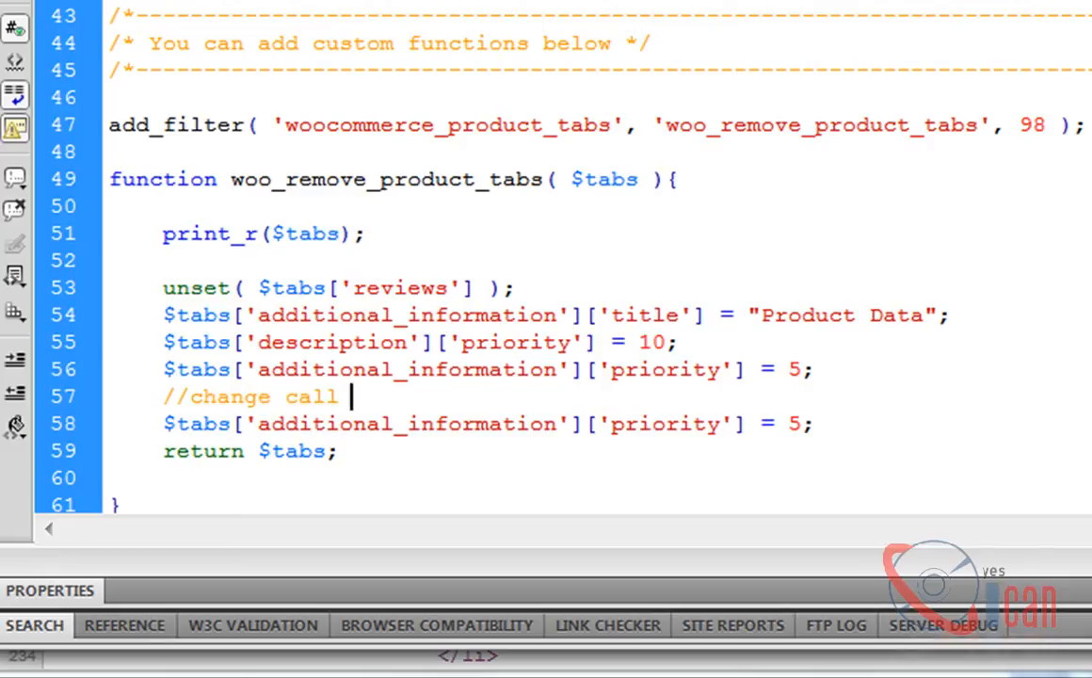
{"action": "type", "text": "back"}
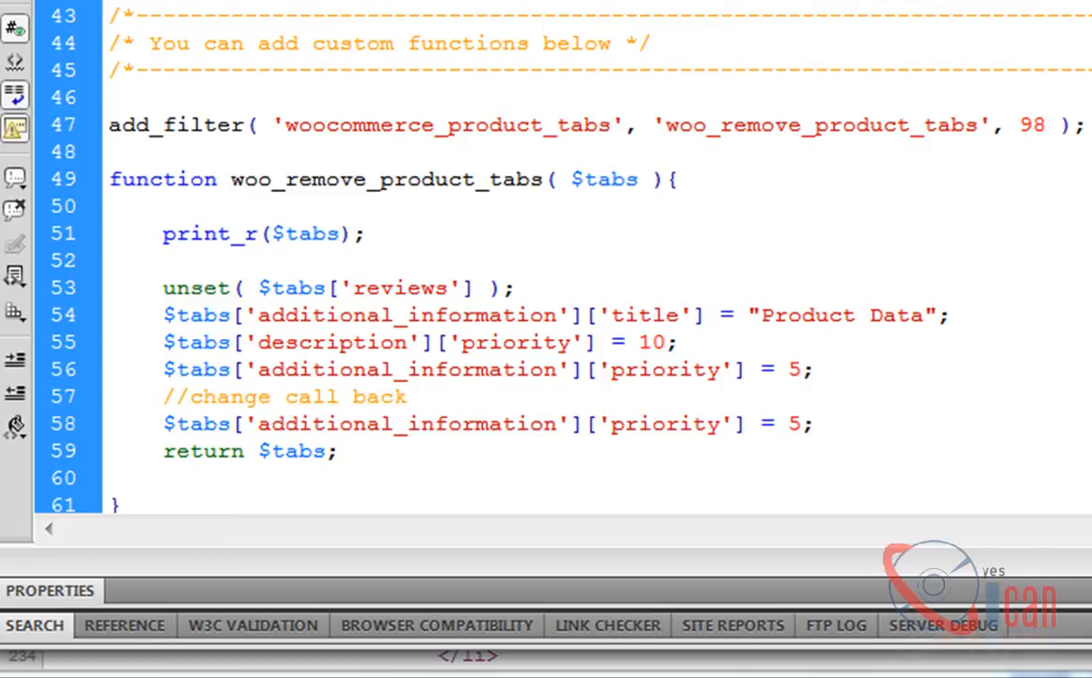
{"action": "type", "text": "function"}
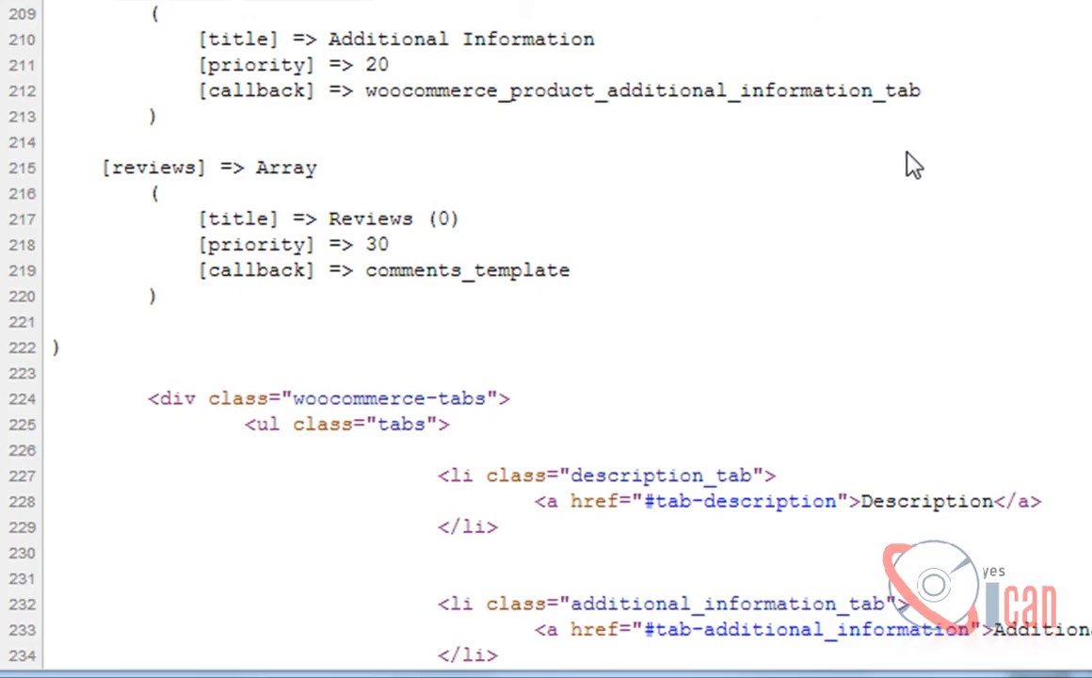
Step: Set $tabs['additional_information']['callback'] to 'my_custom_callback_tab'
{"action": "double_click", "coordinate": [256, 91]}
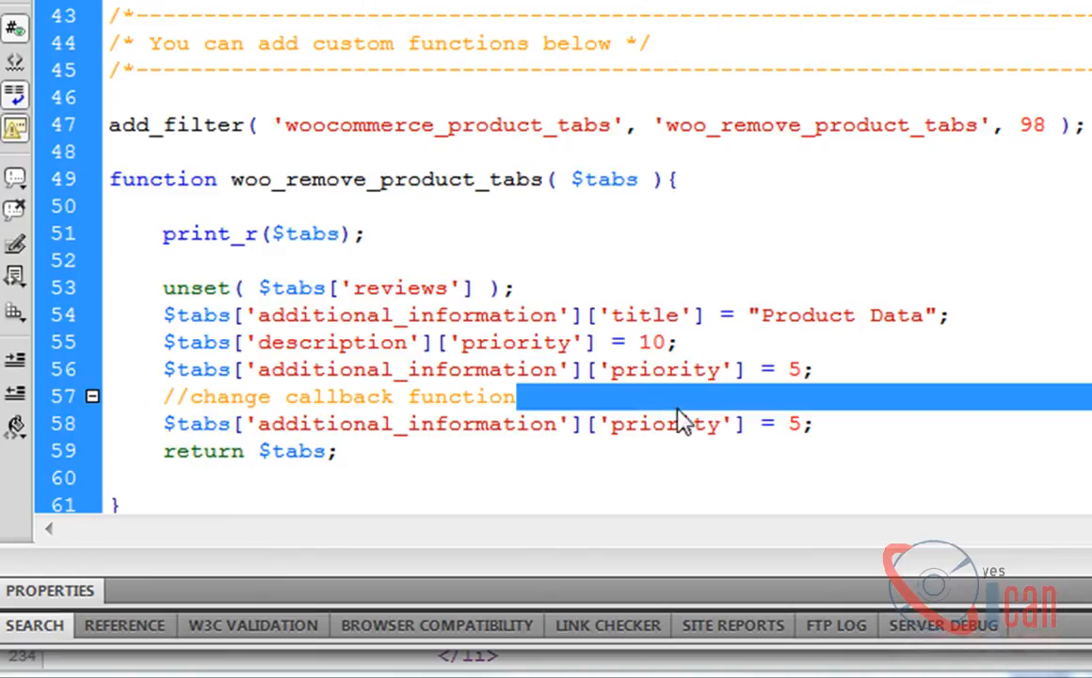
{"action": "type", "text": "callback"}
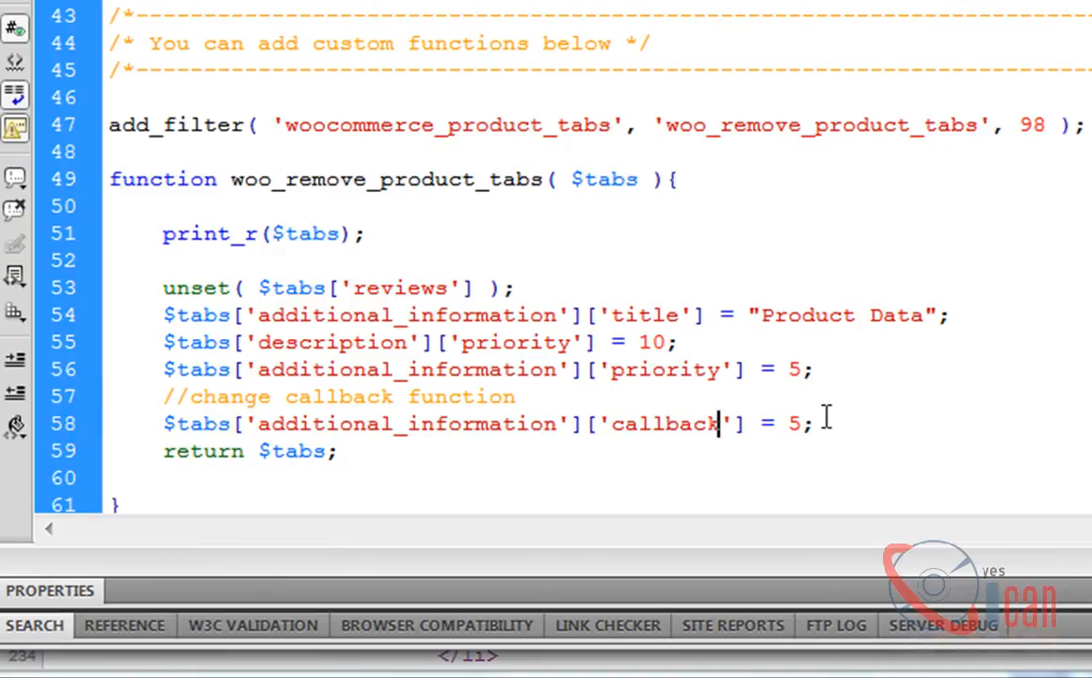
{"action": "type", "text": "''"}
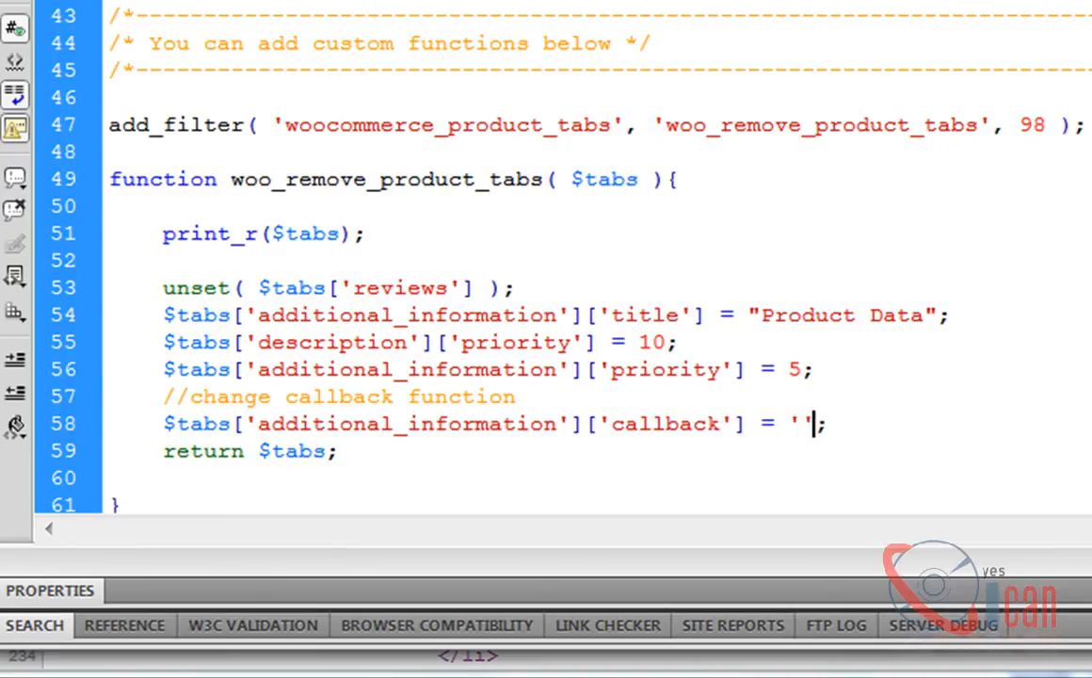
{"action": "type", "text": "my_custom_)"}
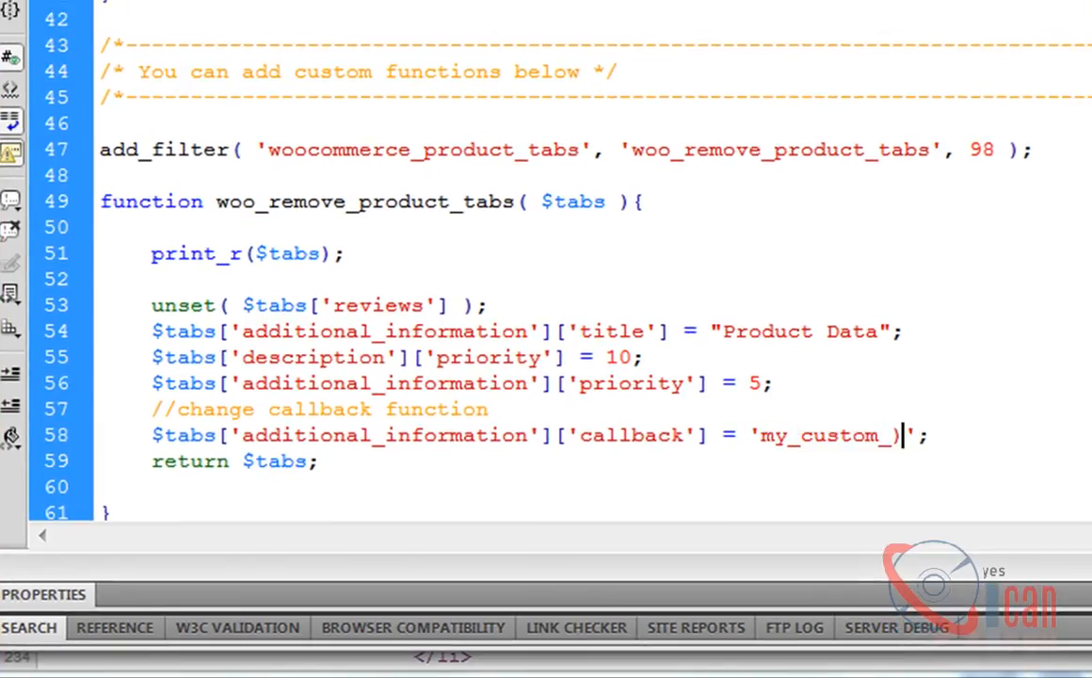
{"action": "type", "text": "callback_ta"}
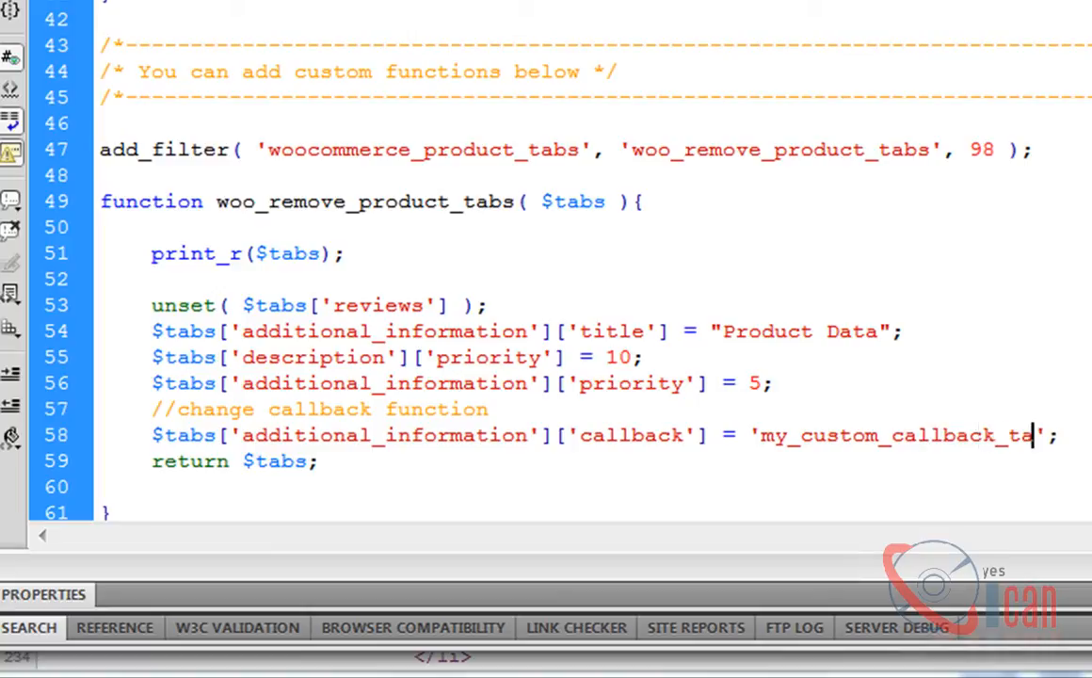
{"action": "type", "text": "b"}
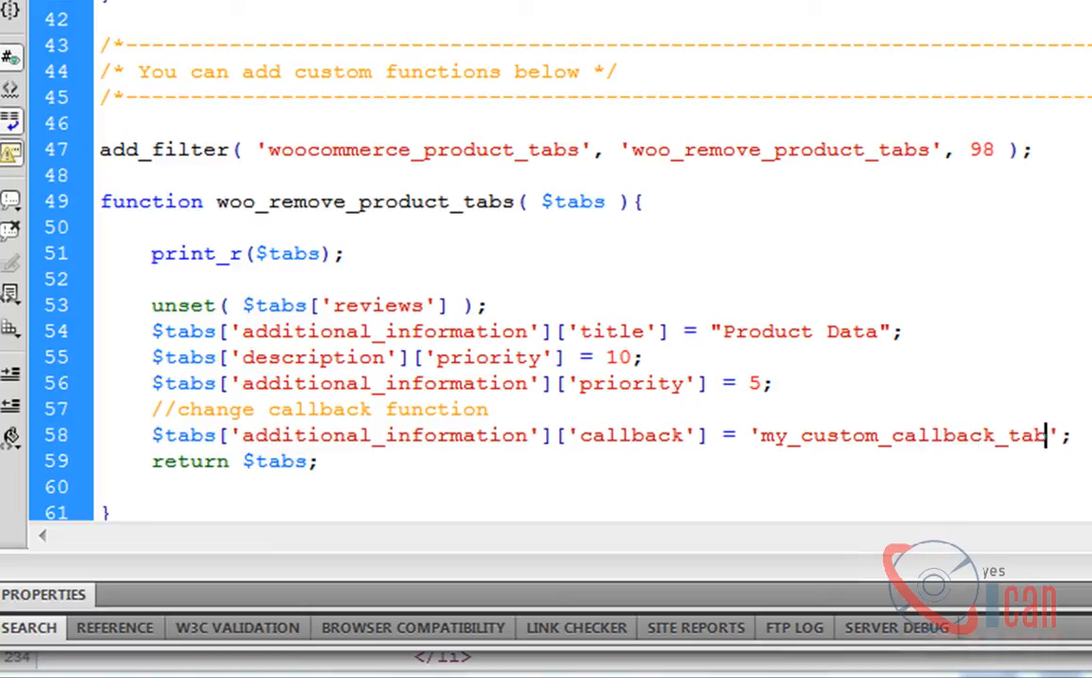
{"action": "double_click", "coordinate": [902, 437]}
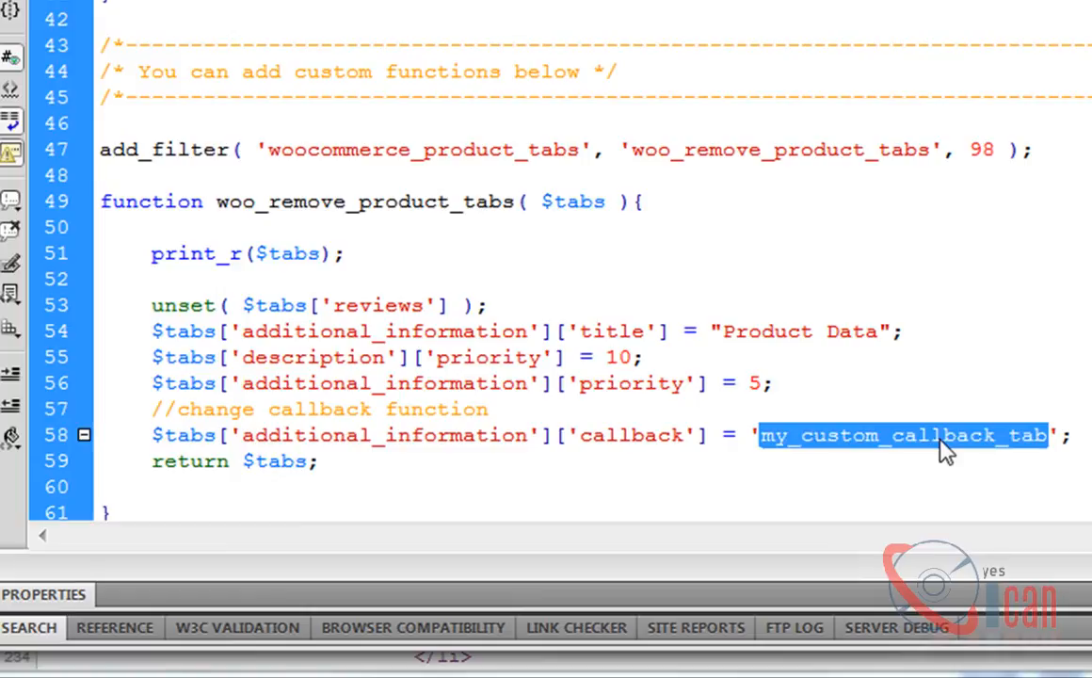
Step: Define a my_custom_callback_tab() function containing an echo statement
{"action": "scroll", "scroll_direction": "down", "scroll_amount": 3}
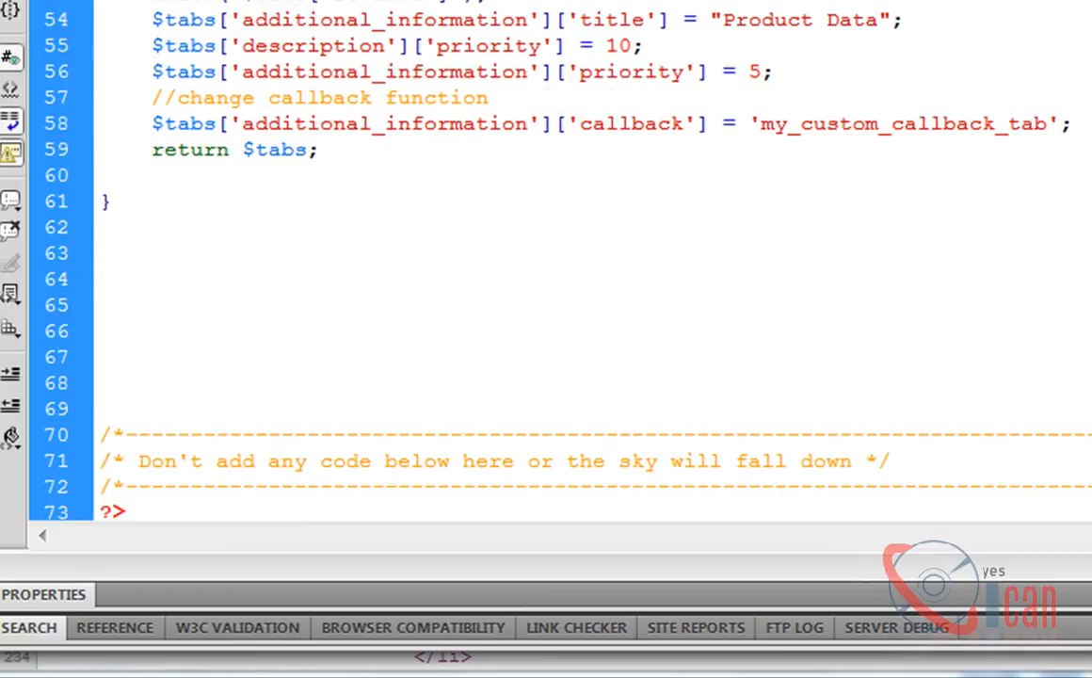
{"action": "type", "text": "my_custom_callback_tab"}
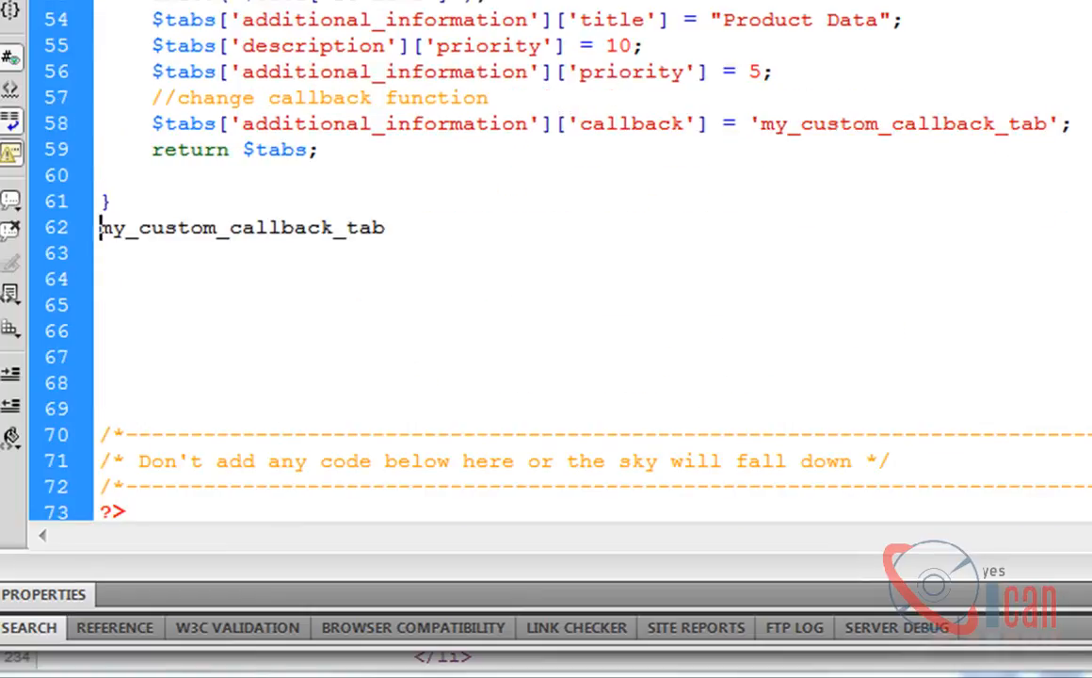
{"action": "type", "text": "function"}
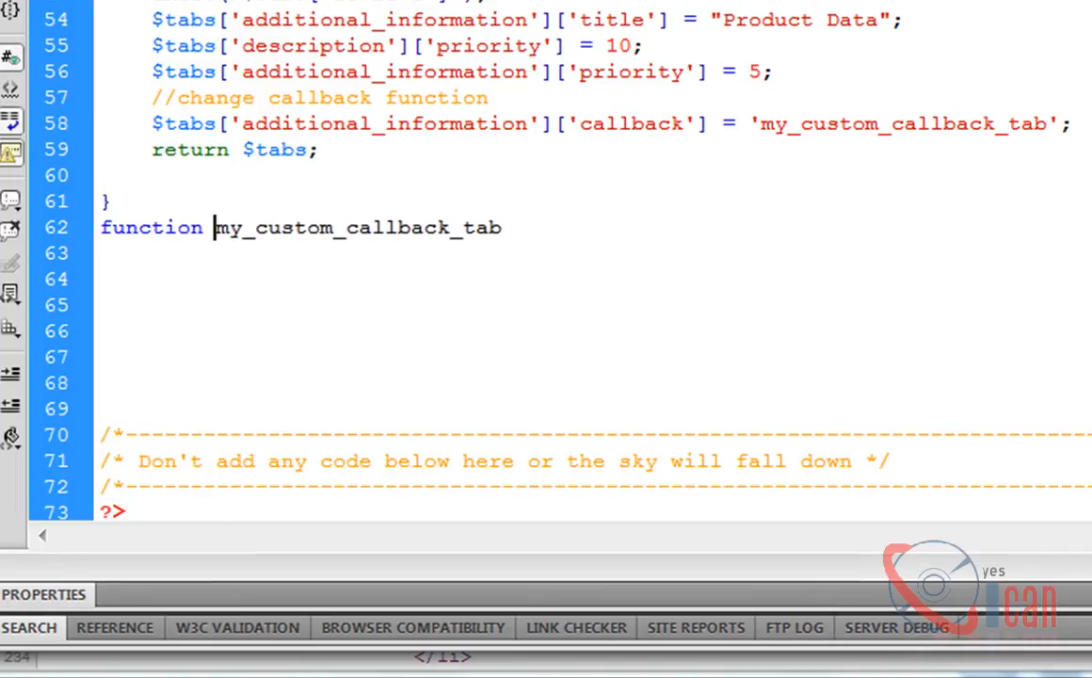
{"action": "type", "text": "(){"}
{"action": "left_click", "coordinate": [594, 279]}
{"action": "type", "text": "}"}
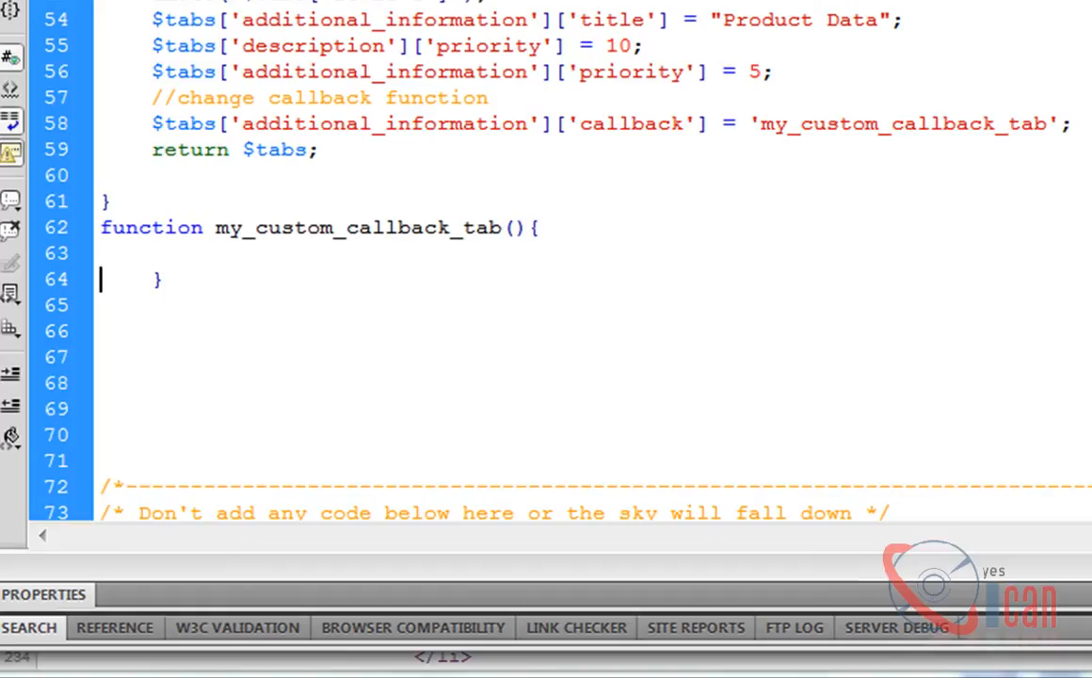
{"action": "type", "text": "e"}
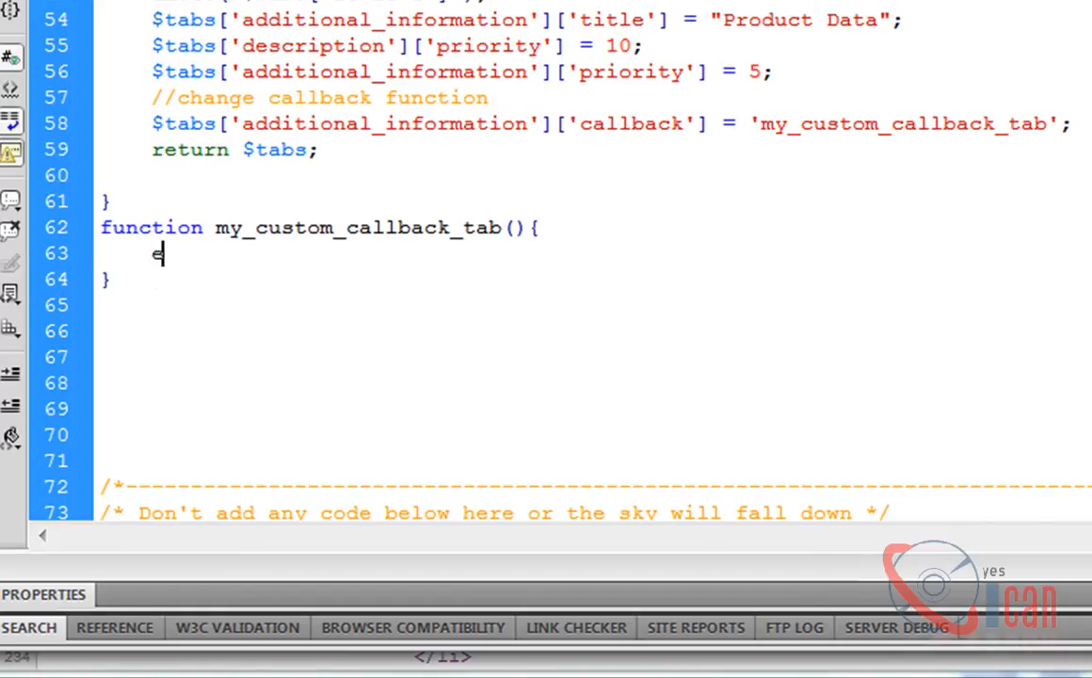
{"action": "type", "text": "echo \"\""}
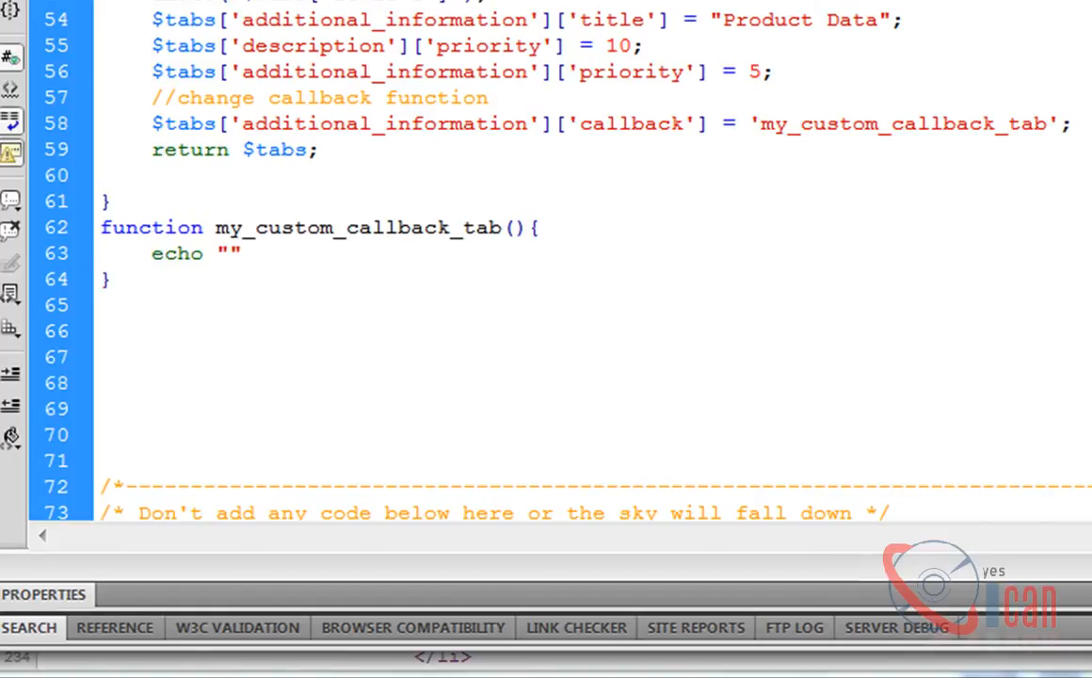
Step: Echo 'This is my custom callback function for additional information' and save functions.php
{"action": "type", "text": "Thsi;"}
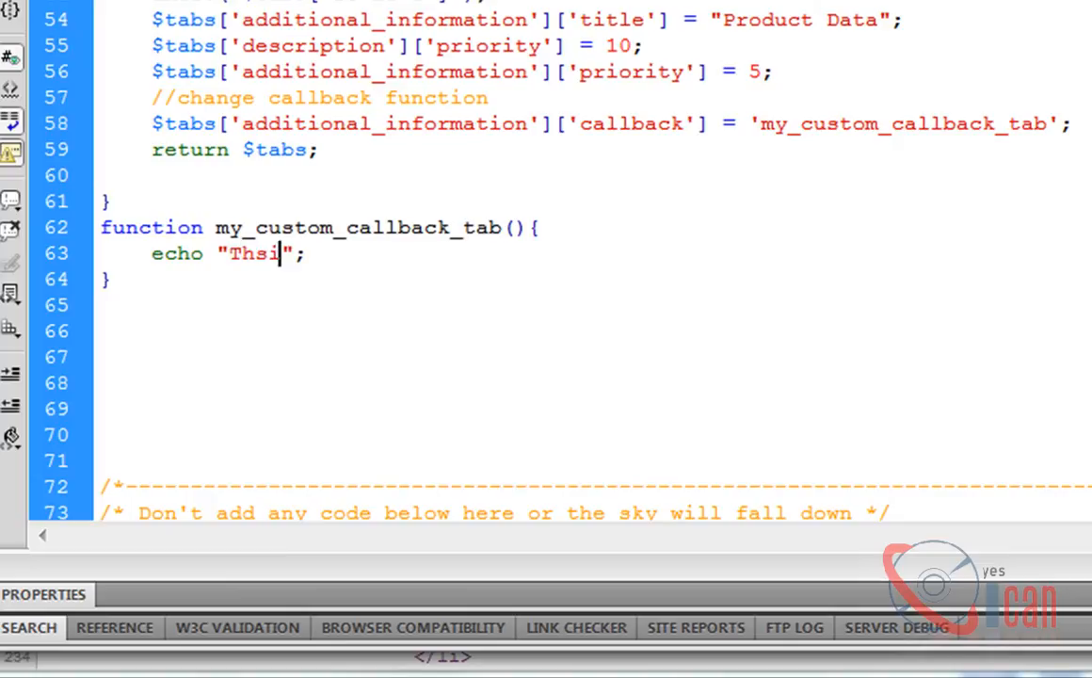
{"action": "type", "text": "This is"}
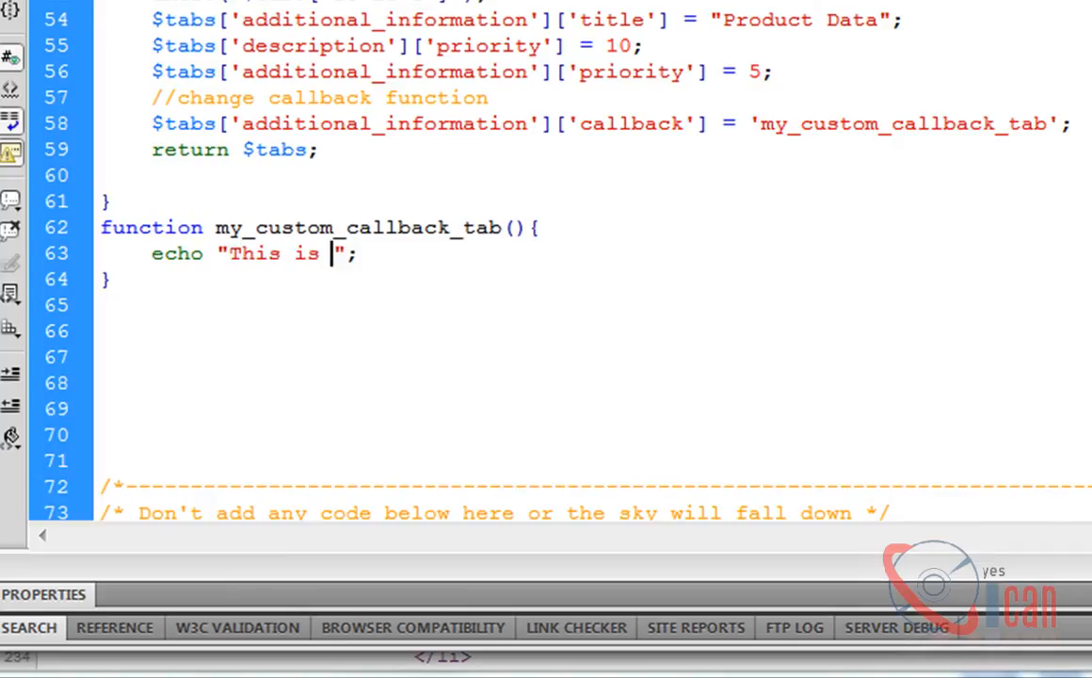
{"action": "type", "text": "my custom"}
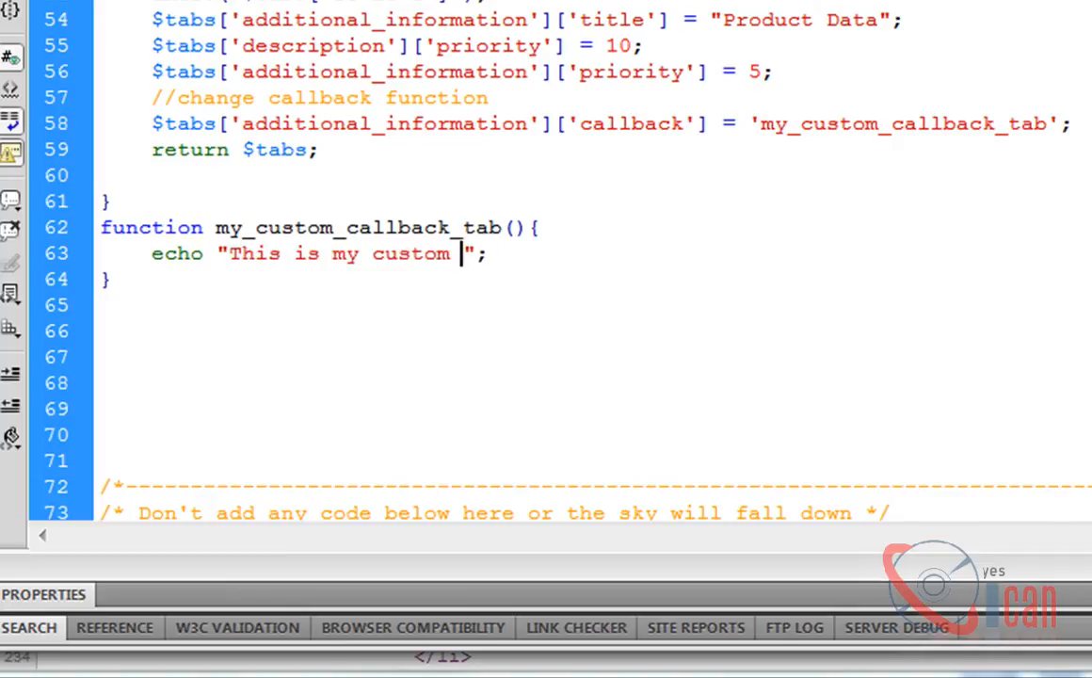
{"action": "type", "text": "callback function for"}
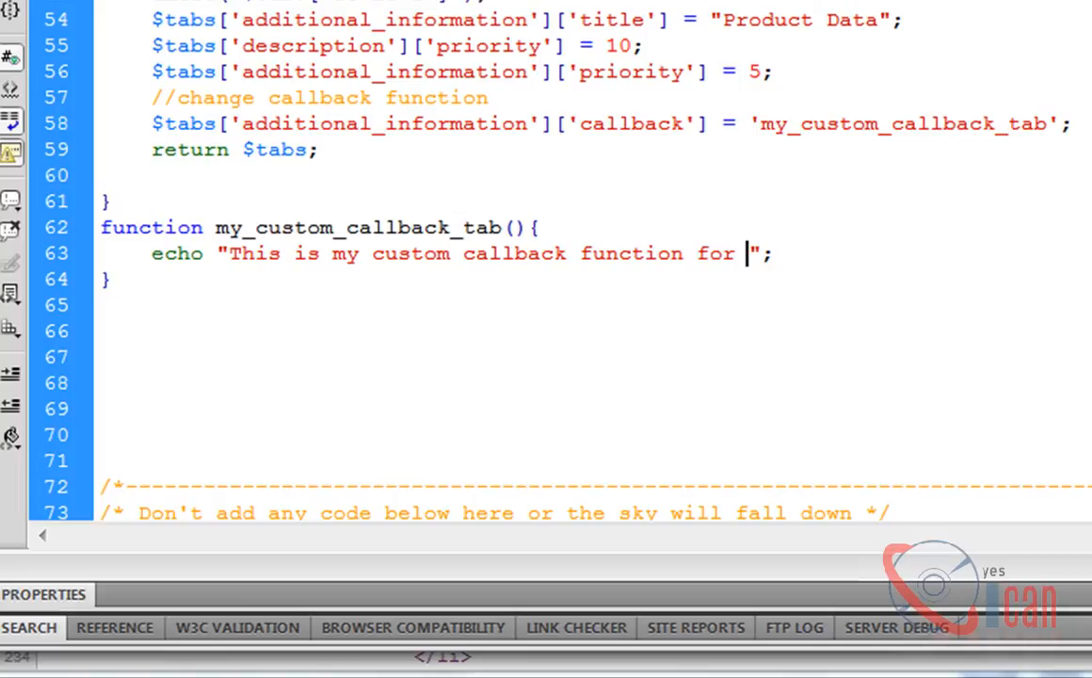
{"action": "type", "text": "additiona"}
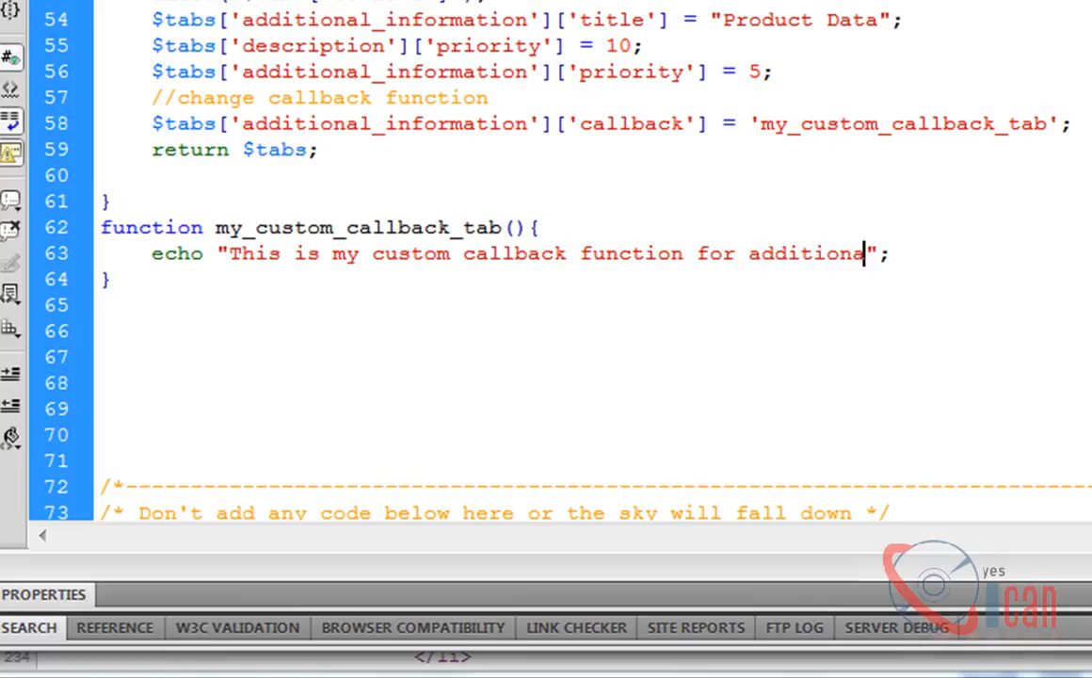
{"action": "type", "text": "information"}
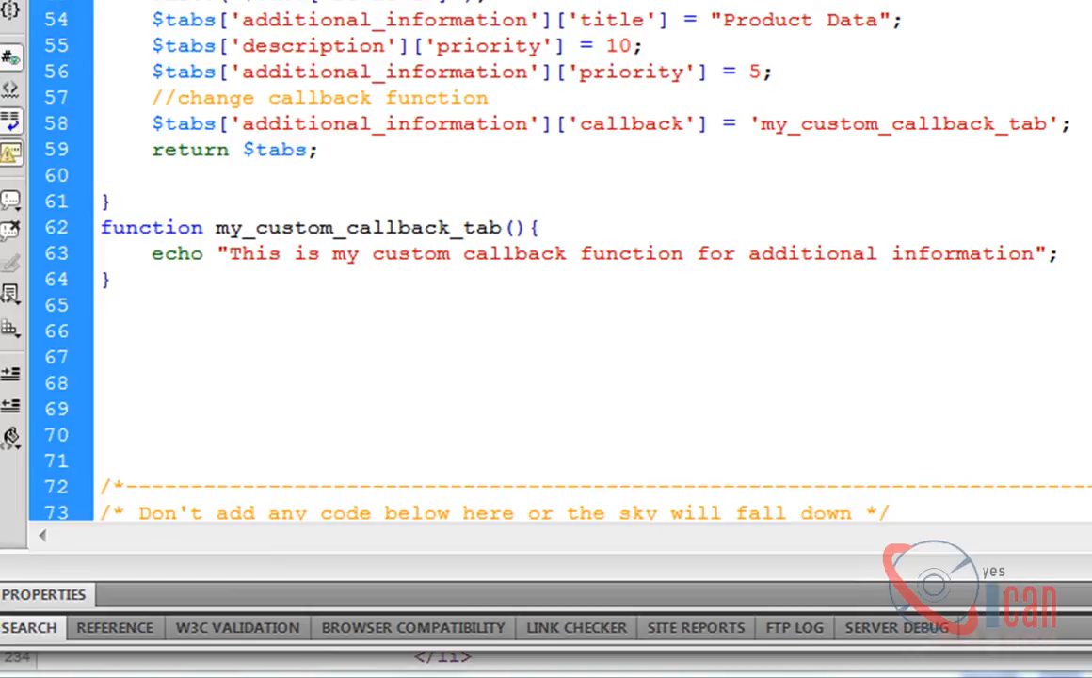
{"action": "key", "text": "alt+tab"}
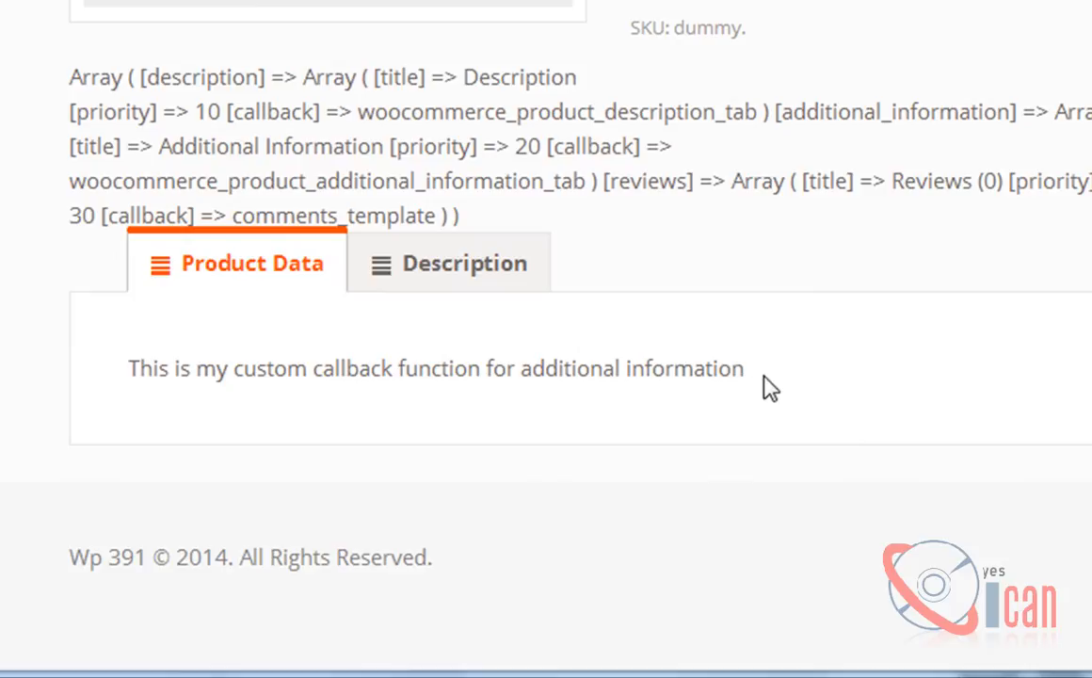
Step: Highlight the custom callback message shown in the Product Data tab
{"action": "triple_click", "coordinate": [435, 369]}
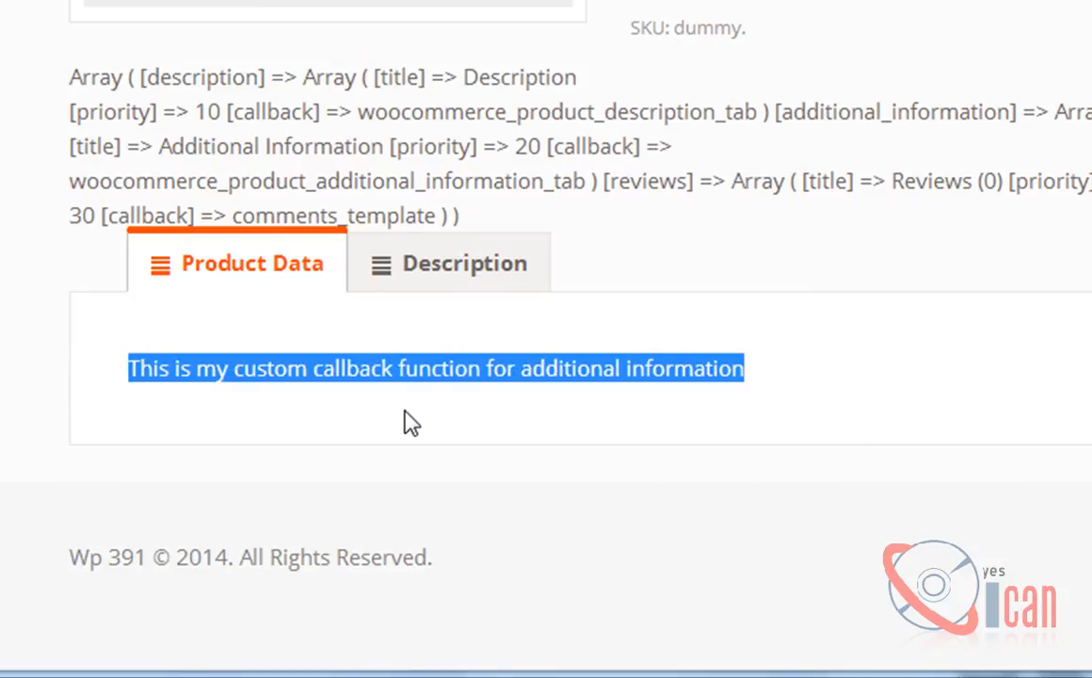
{"action": "left_click", "coordinate": [422, 424]}
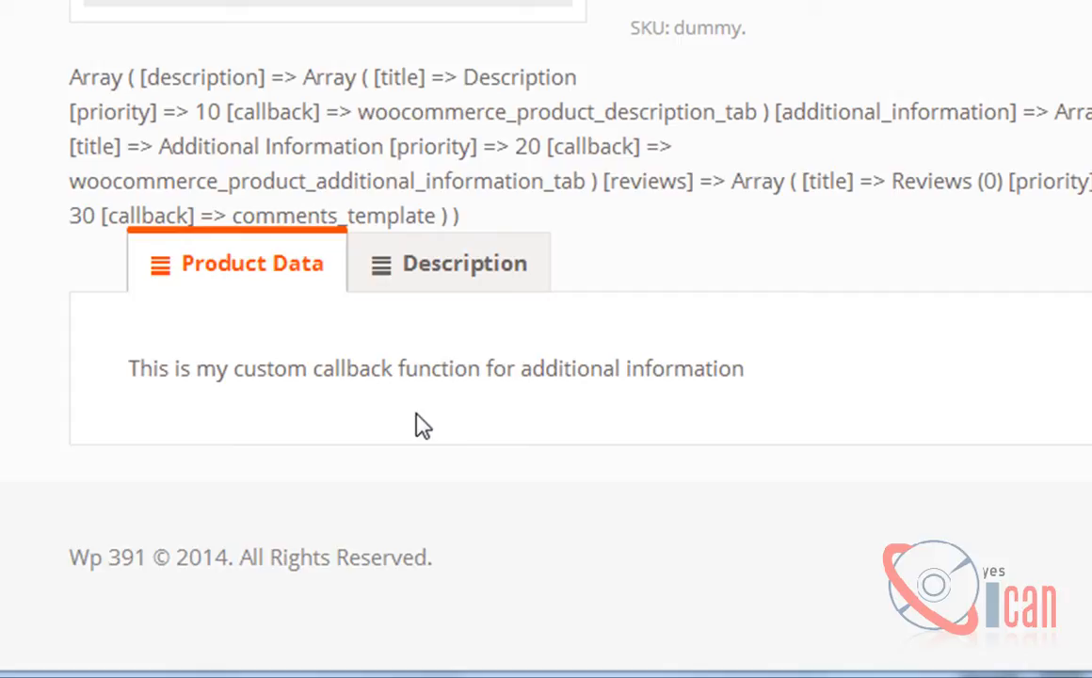
{"action": "mouse_move", "coordinate": [445, 418]}
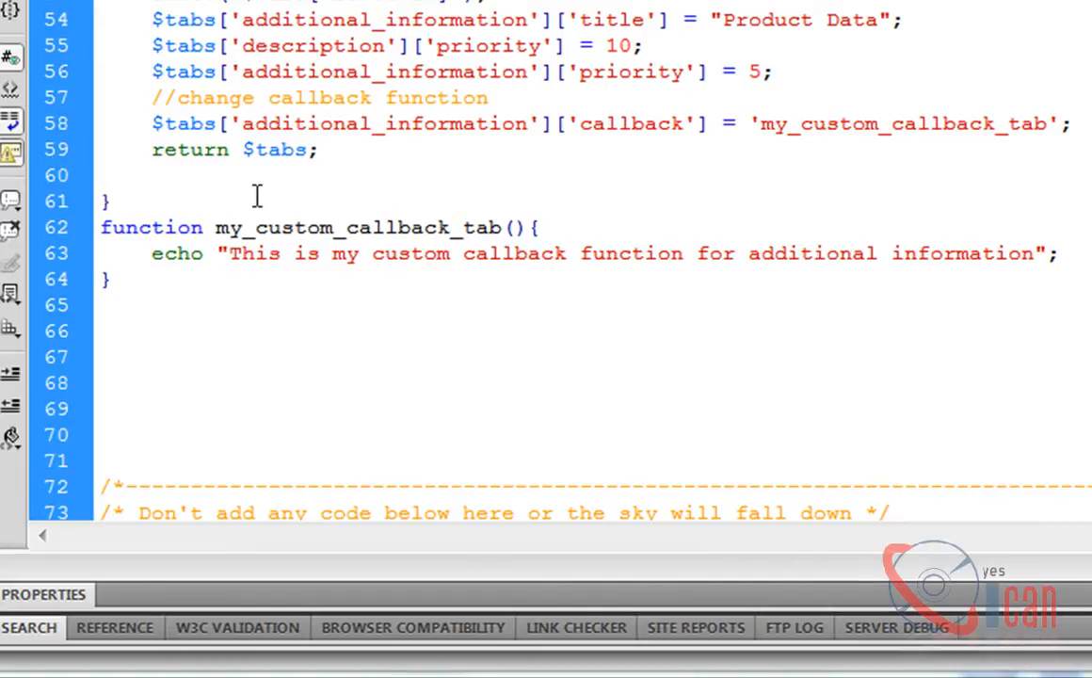
Step: Copy the reviews array block from the page source as a template
{"action": "left_click", "coordinate": [1032, 252]}
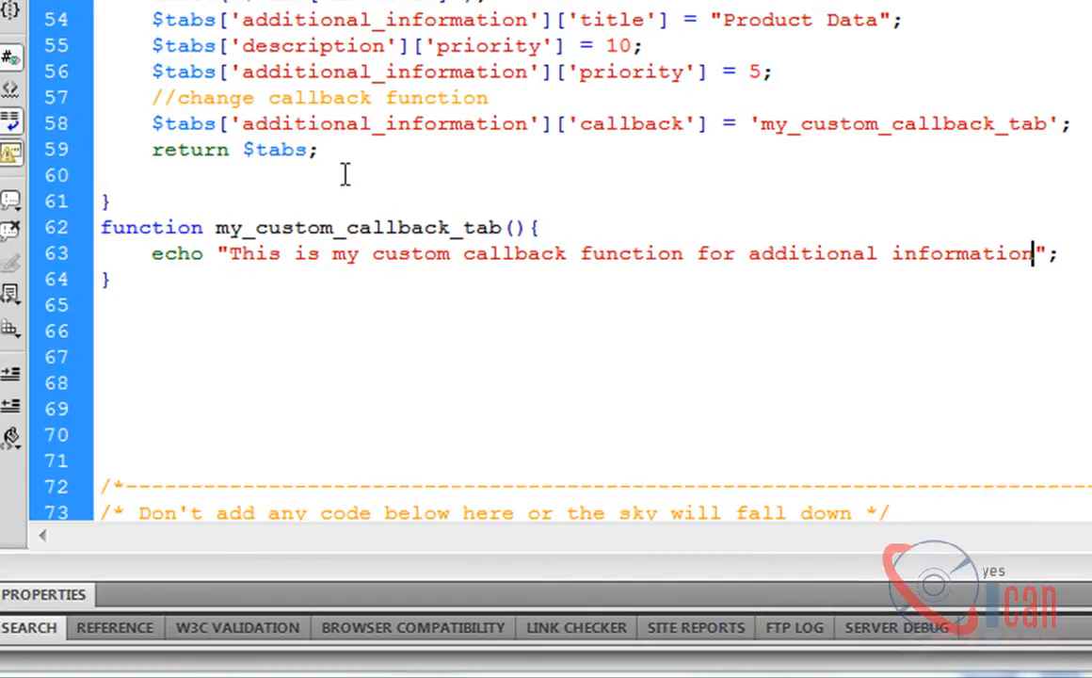
{"action": "mouse_move", "coordinate": [590, 292]}
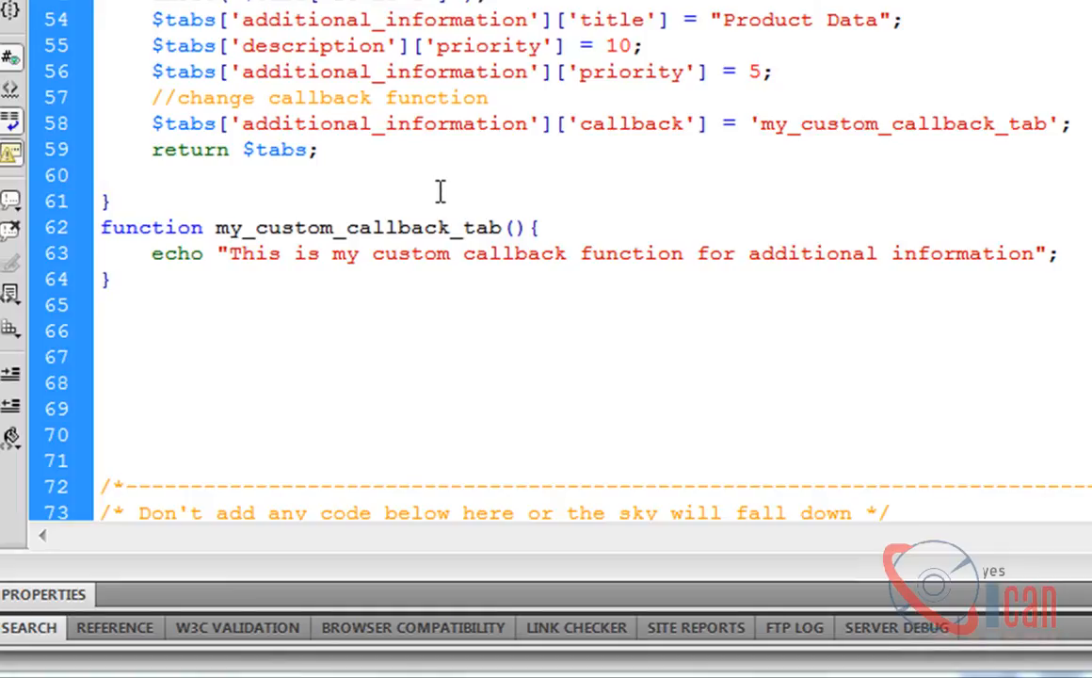
{"action": "left_click", "coordinate": [318, 149]}
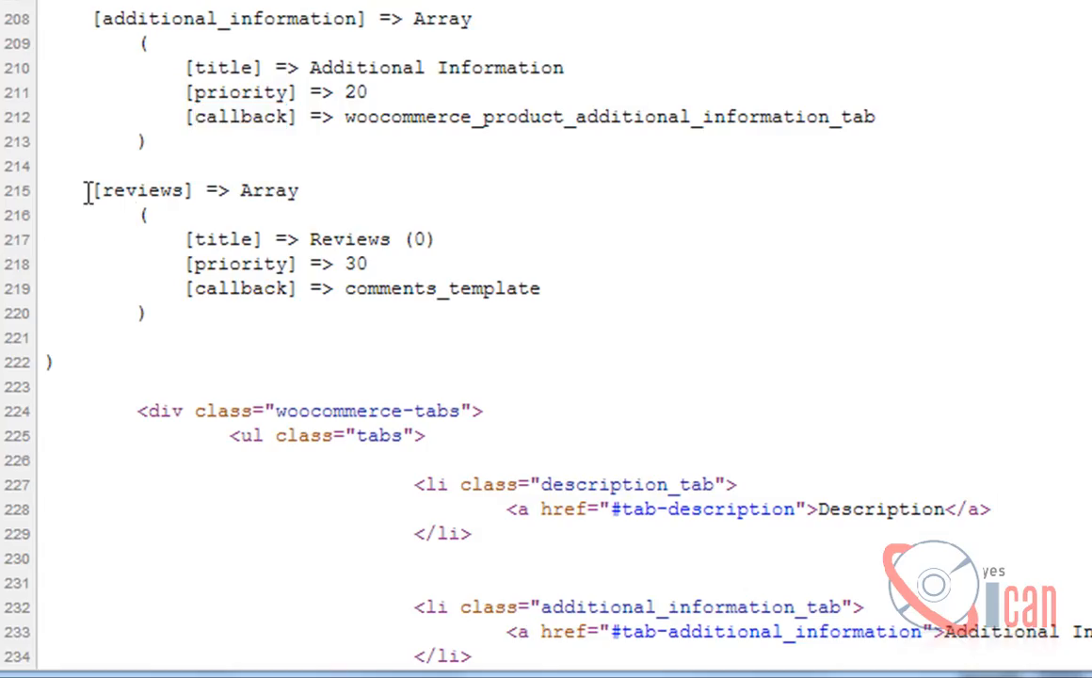
{"action": "left_click_drag", "start_coordinate": [84, 190], "coordinate": [147, 313]}
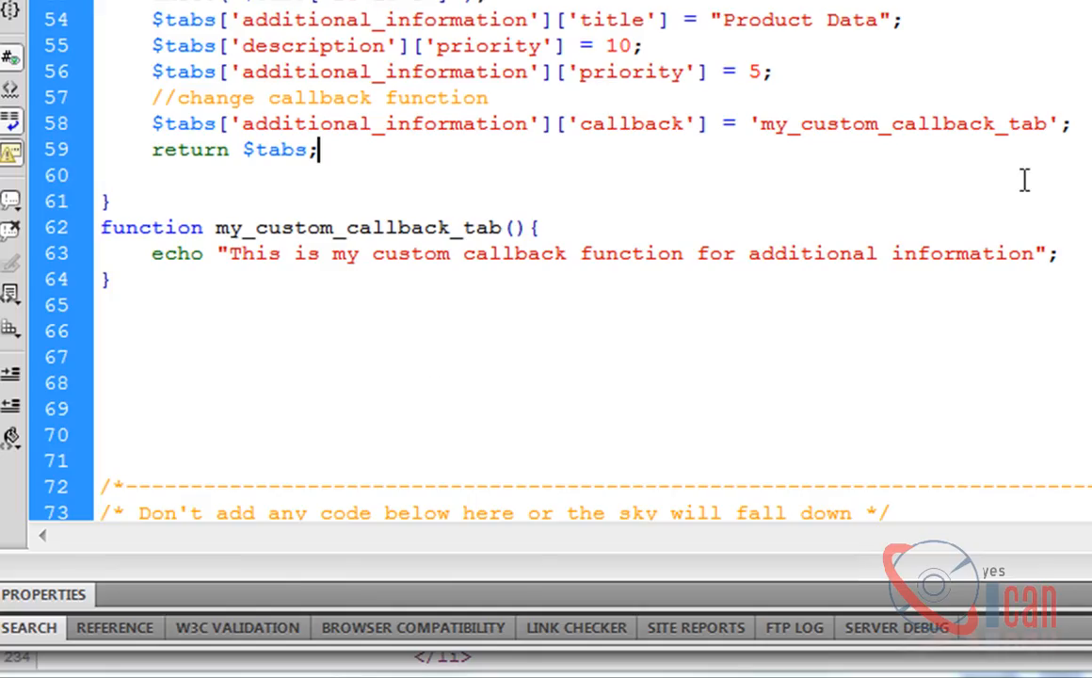
Step: Under an '//Add custom tabs' comment, start a new $tabs['my_custom_tab'] array entry
{"action": "key", "text": "Enter"}
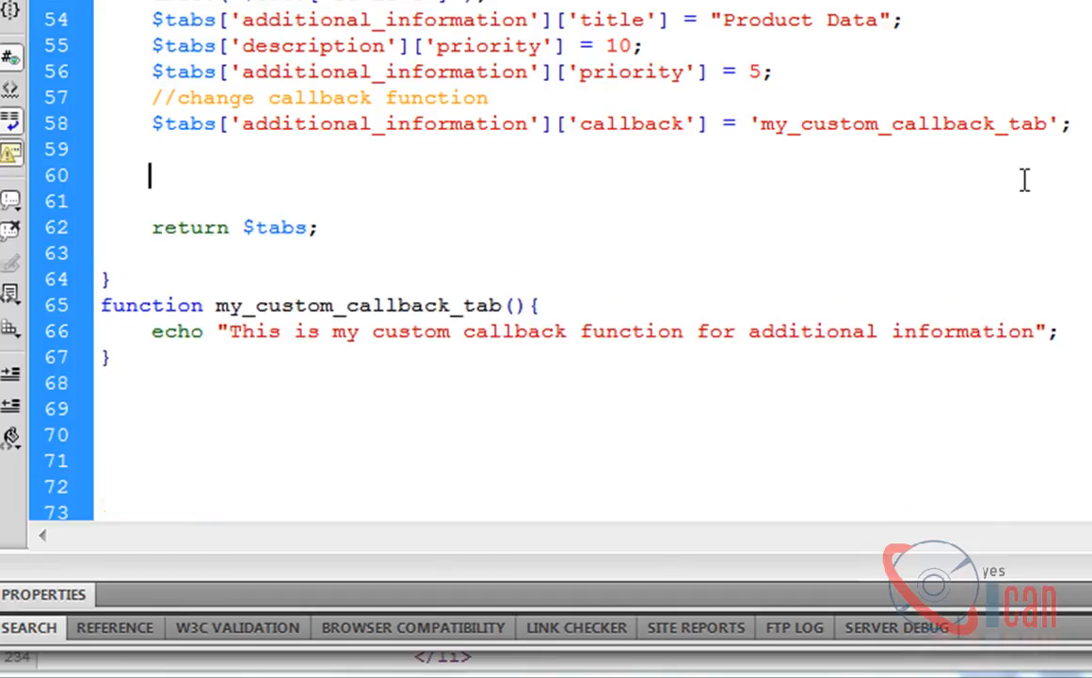
{"action": "type", "text": "//Add"}
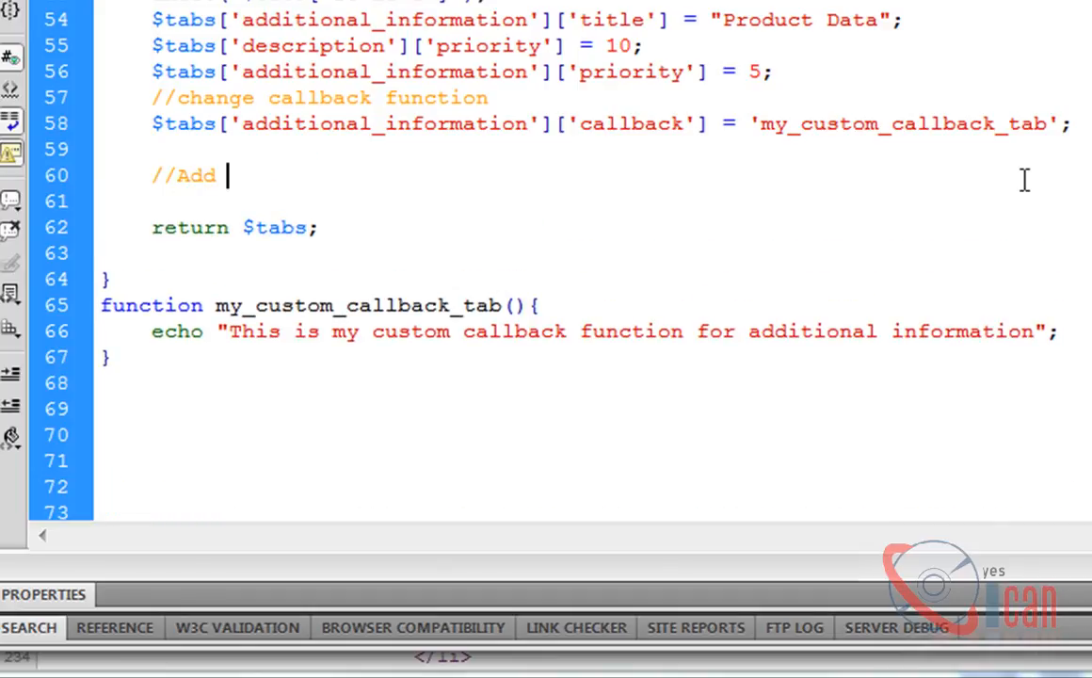
{"action": "type", "text": "custom tabs"}
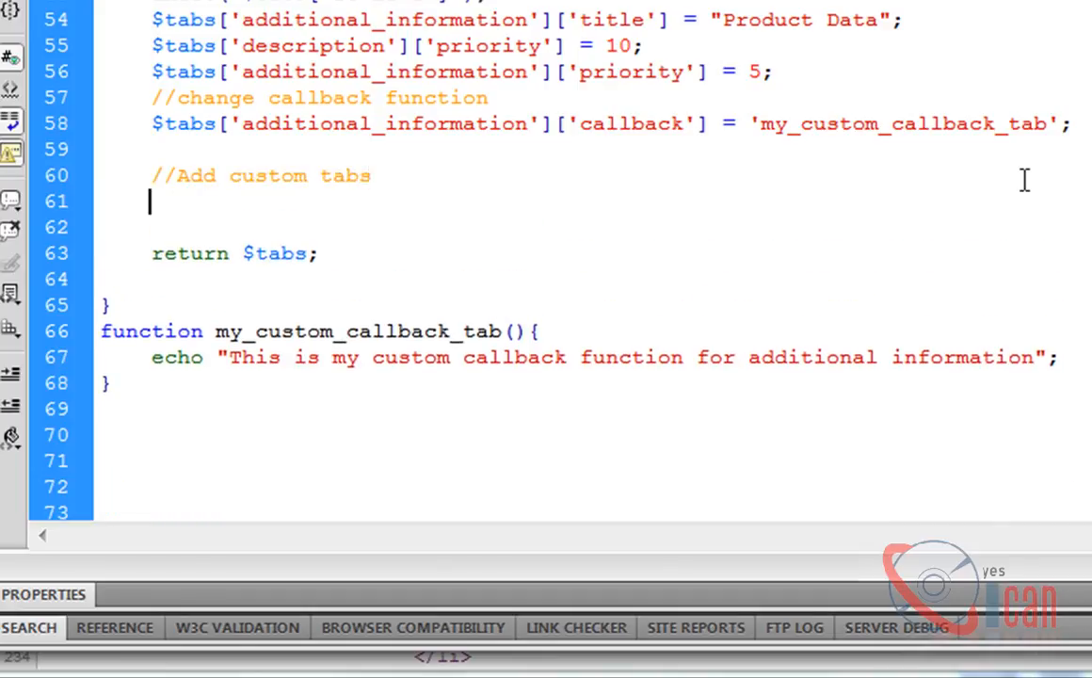
{"action": "type", "text": "[reviews] => Array"}
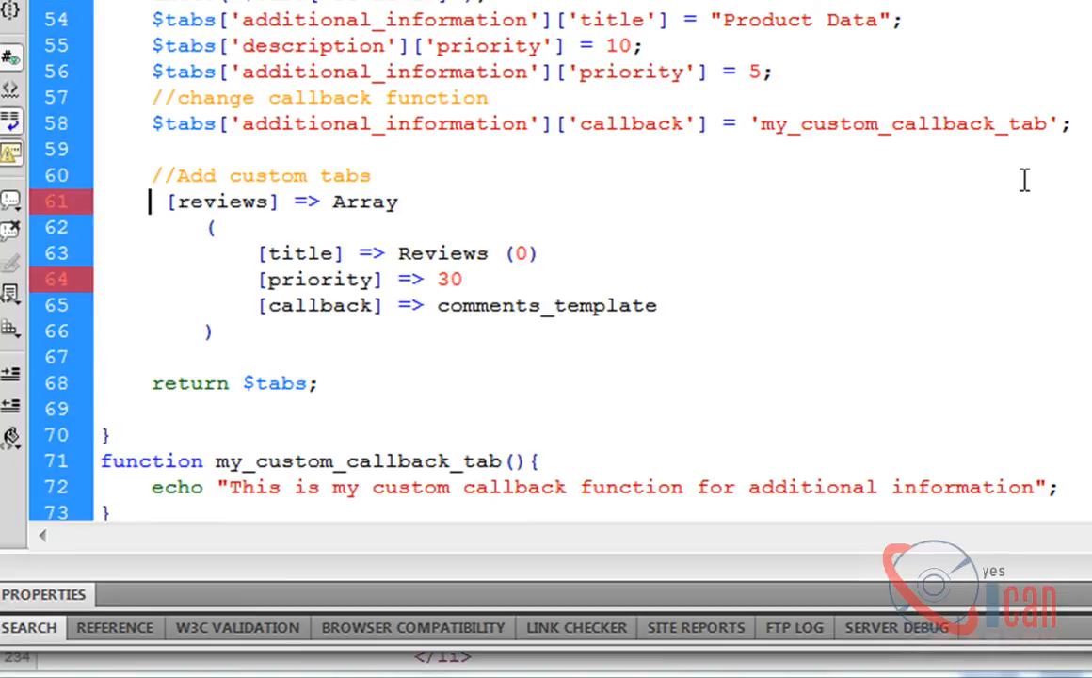
{"action": "type", "text": "$y"}
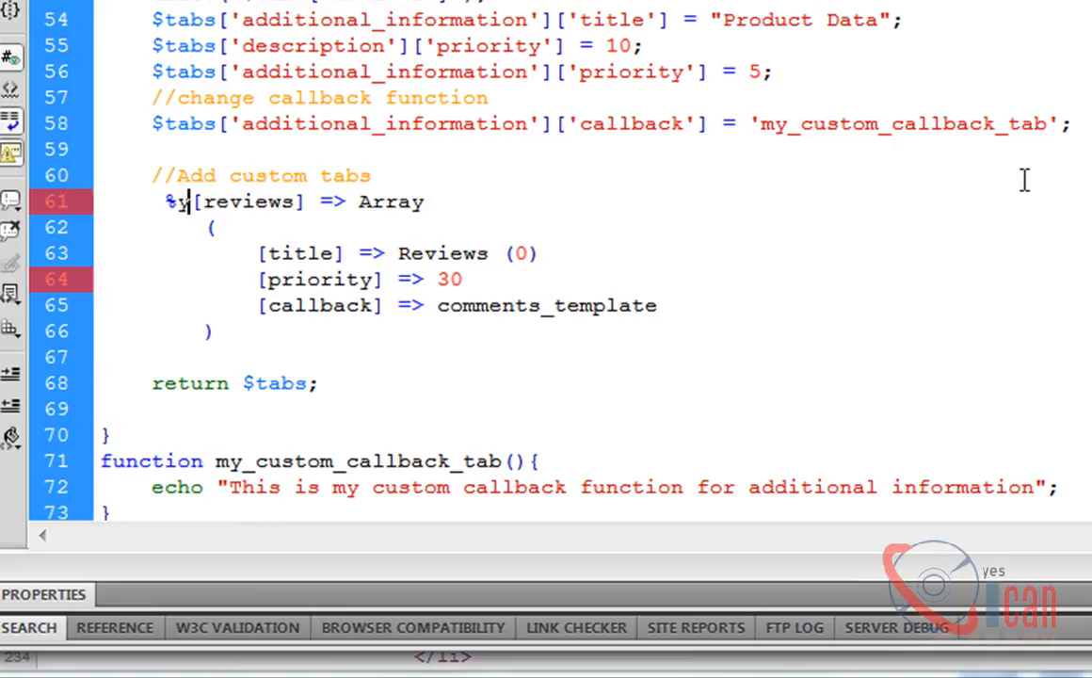
{"action": "type", "text": "tabs"}
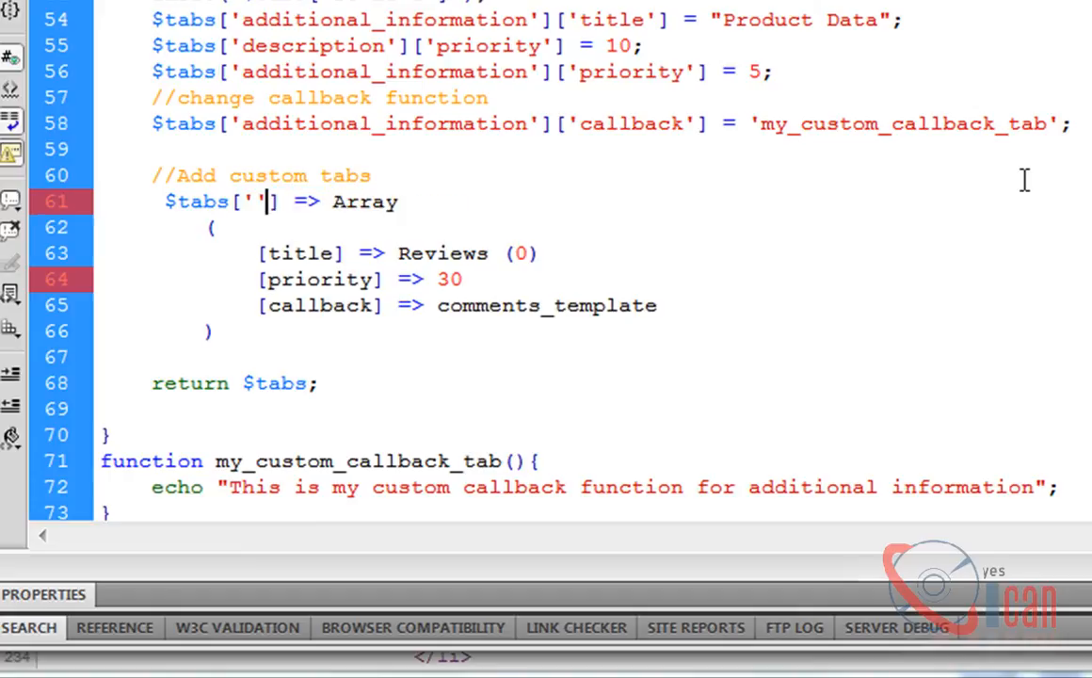
{"action": "type", "text": "my_"}
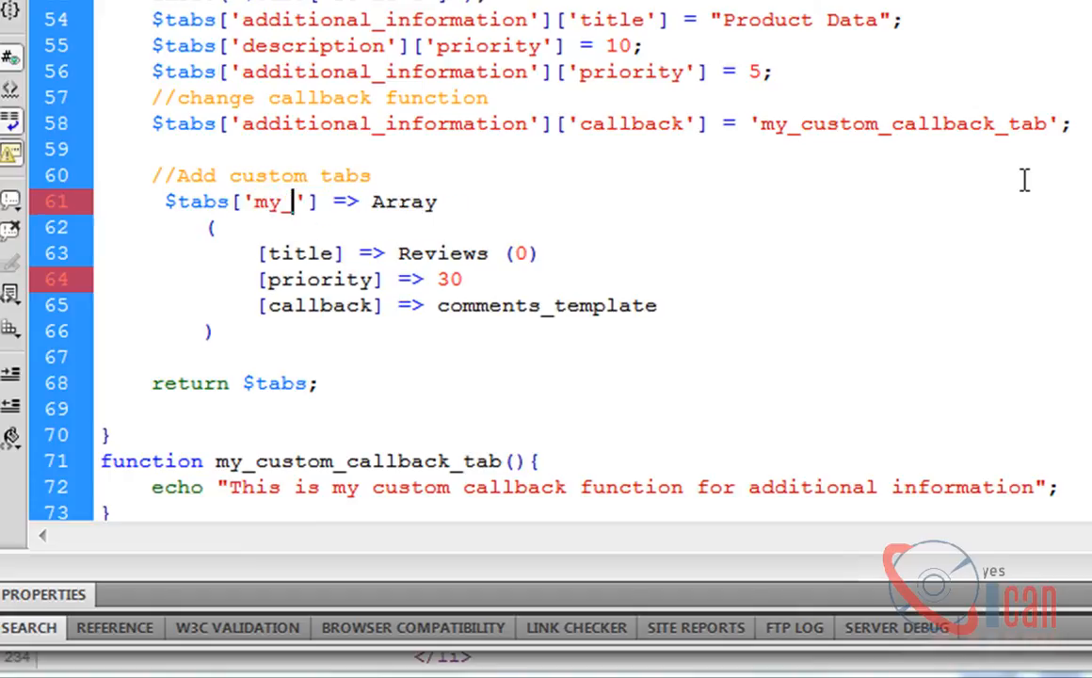
{"action": "type", "text": "custom"}
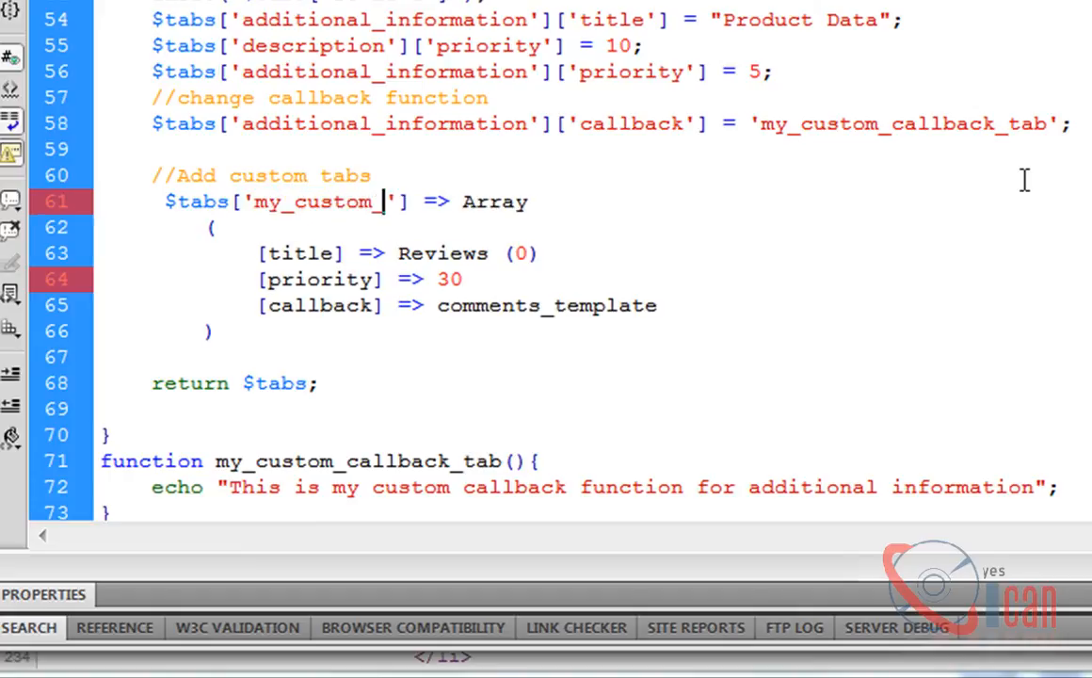
{"action": "type", "text": "tab"}
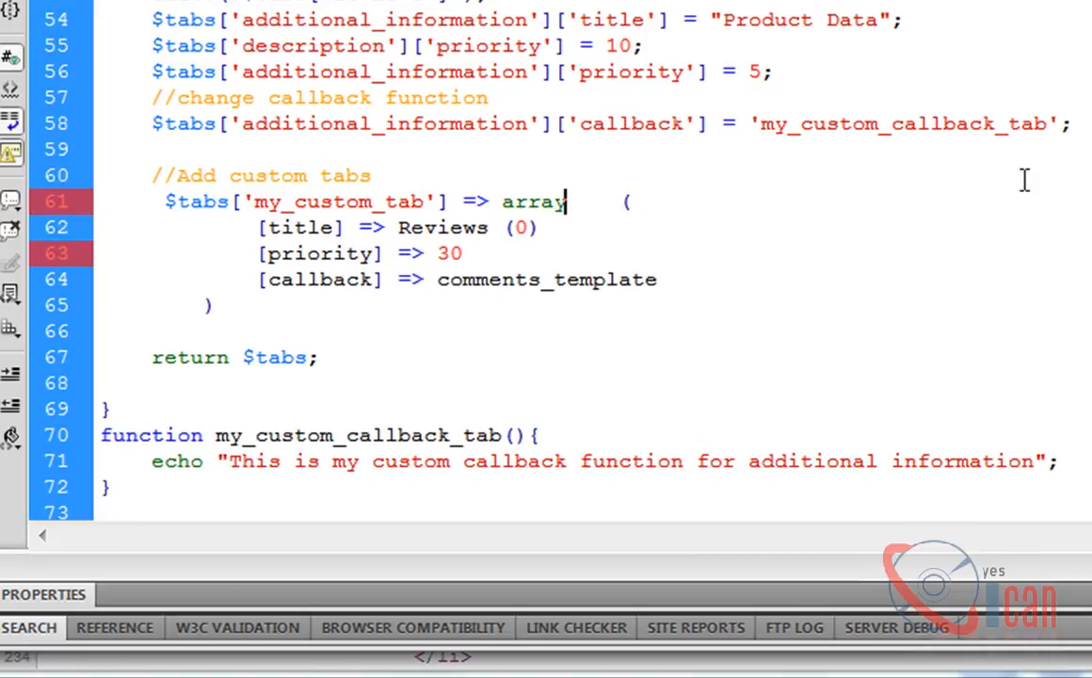
Step: Give the new tab the title 'My Custom Tab' and priority 15
{"action": "left_click", "coordinate": [417, 226]}
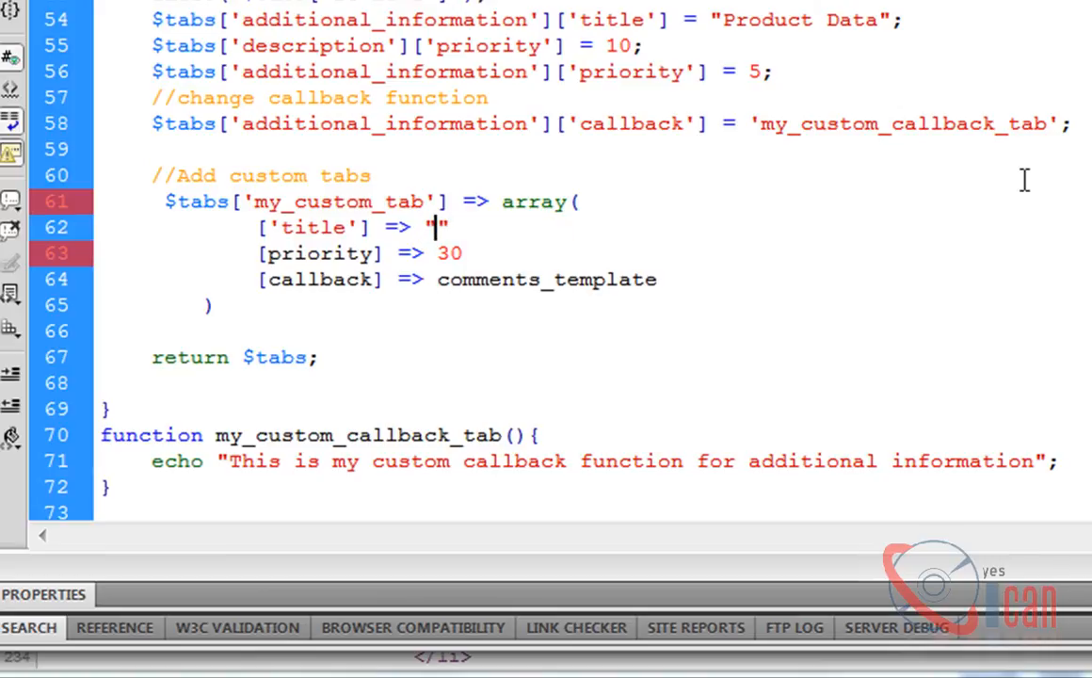
{"action": "type", "text": "My C"}
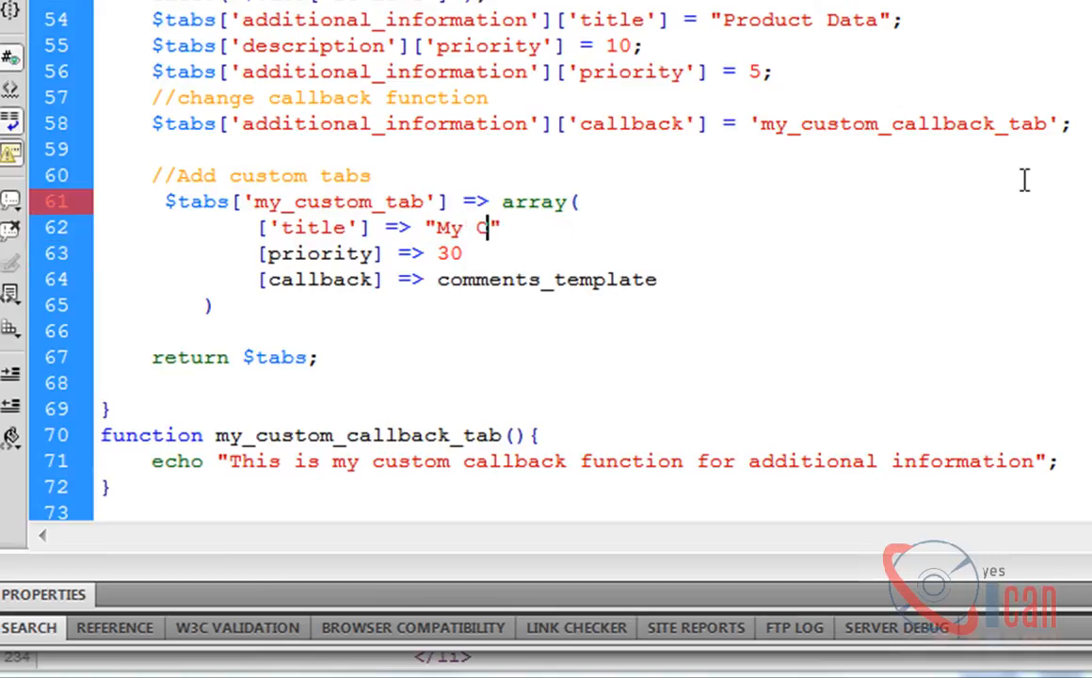
{"action": "type", "text": "ustom Tab"}
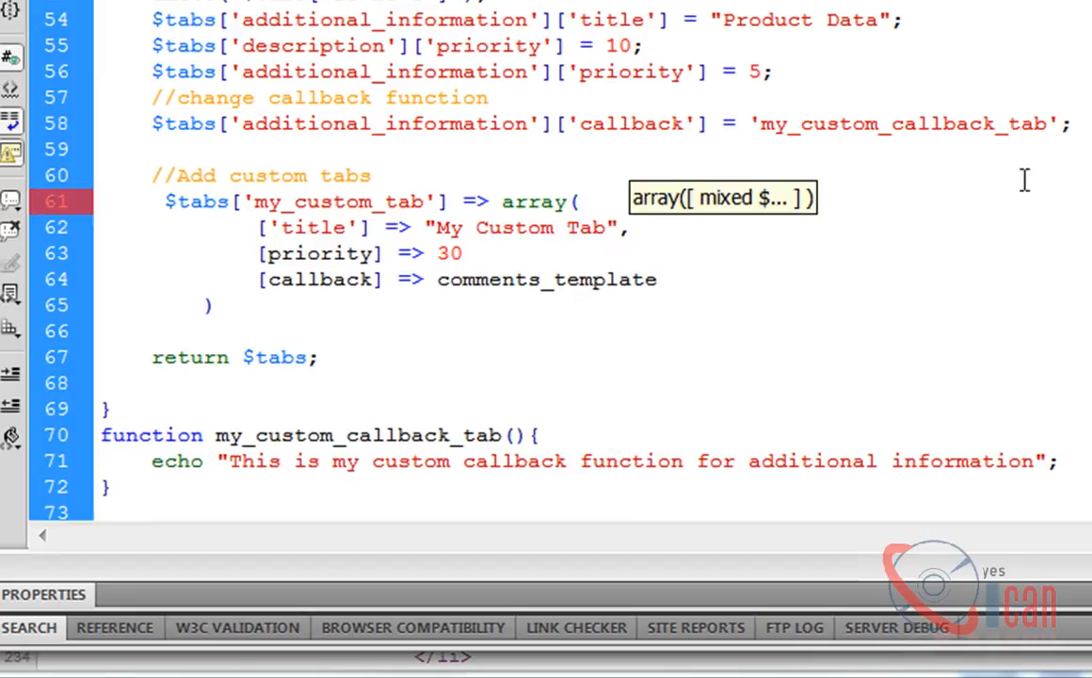
{"action": "left_click", "coordinate": [464, 253]}
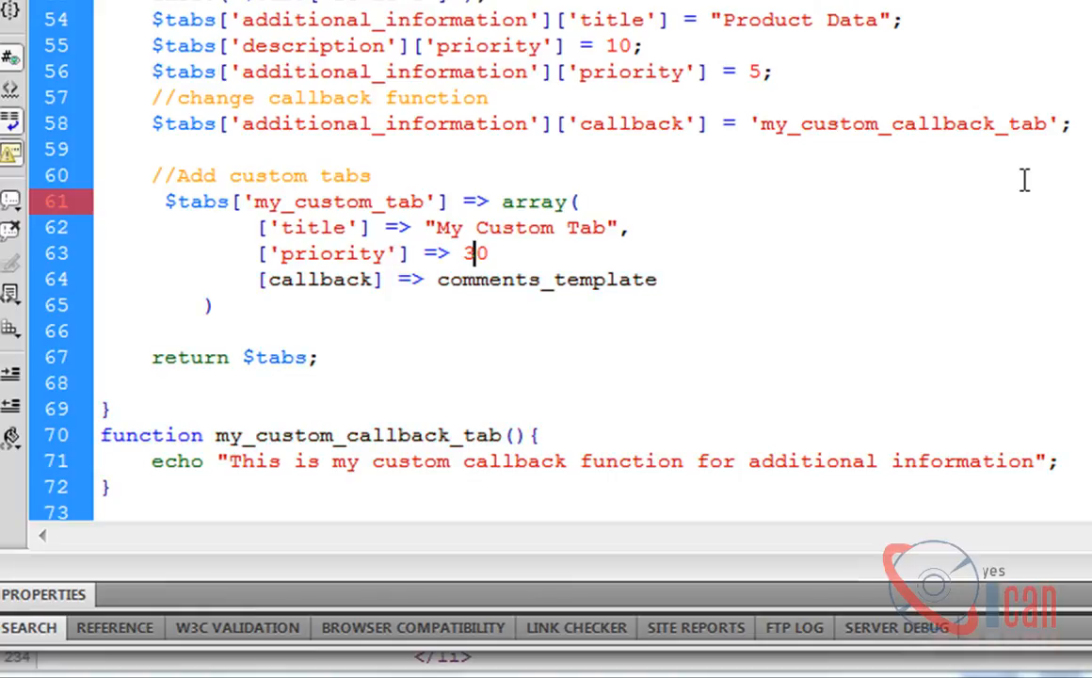
{"action": "key", "text": "Backspace"}
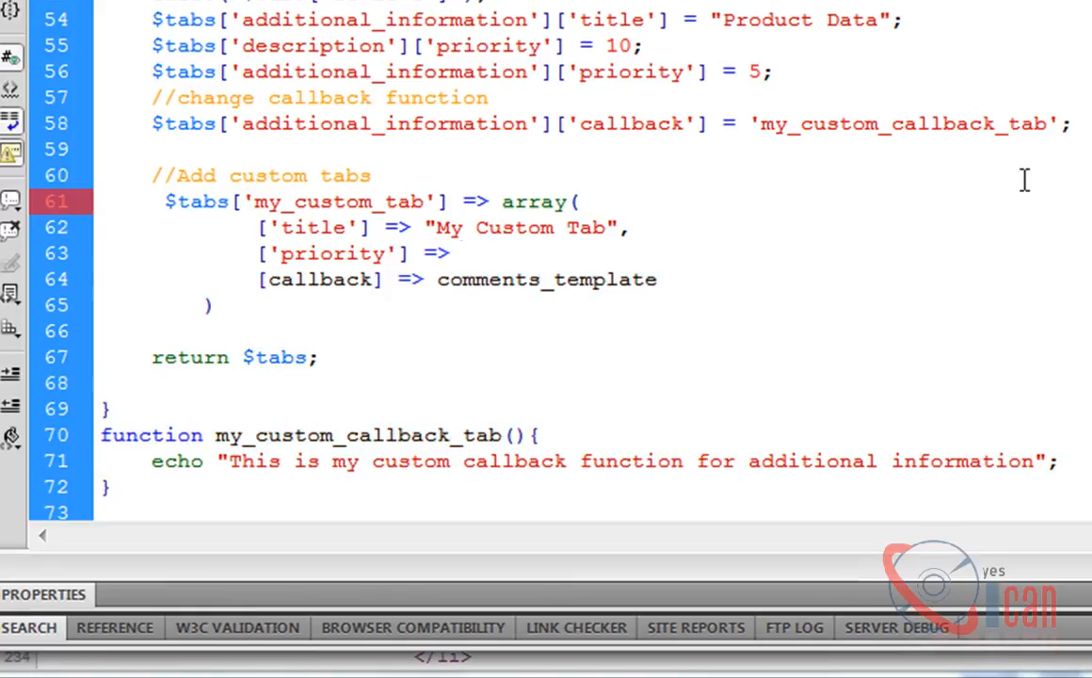
{"action": "type", "text": "20"}
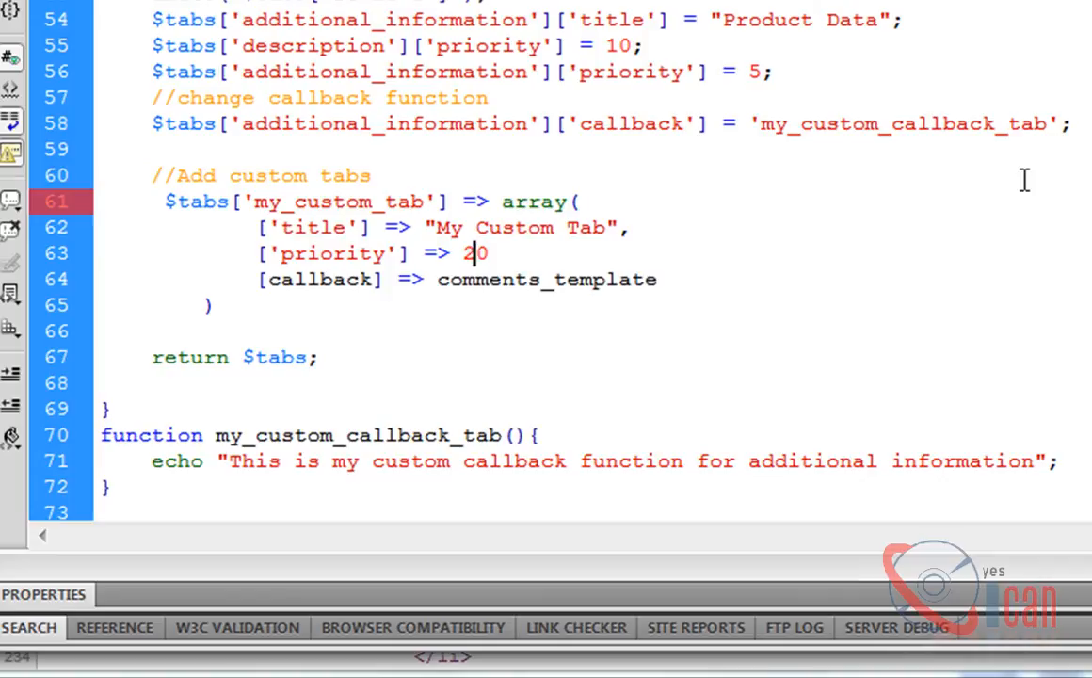
{"action": "type", "text": "15"}
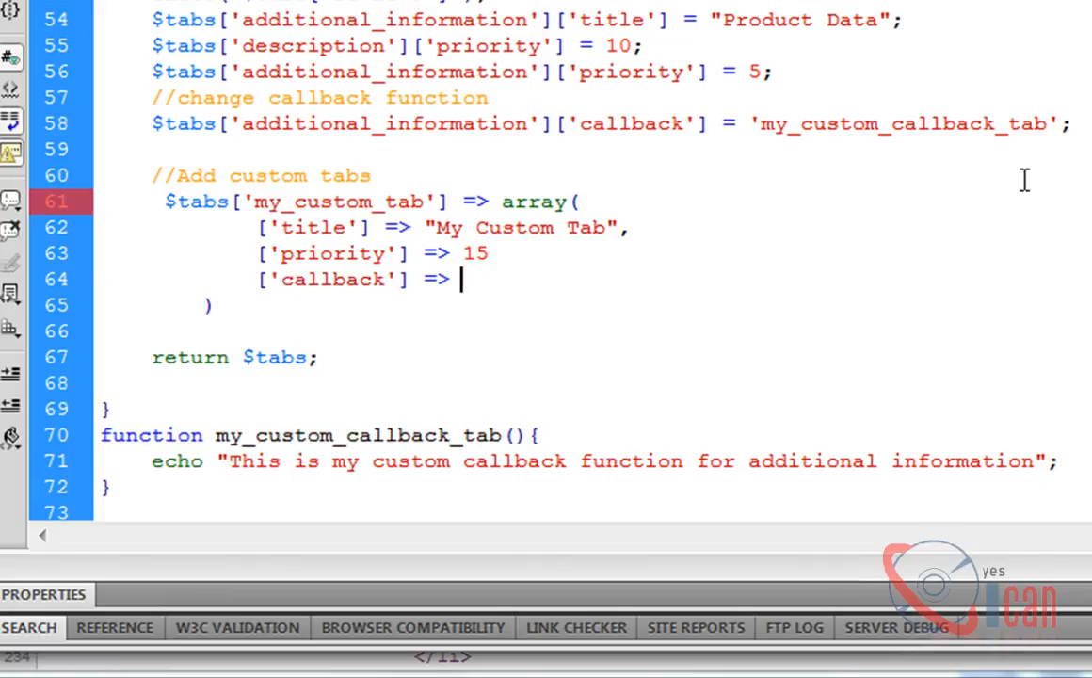
Step: Set the new tab's callback to 'my_custom_tab'
{"action": "type", "text": "my'"}
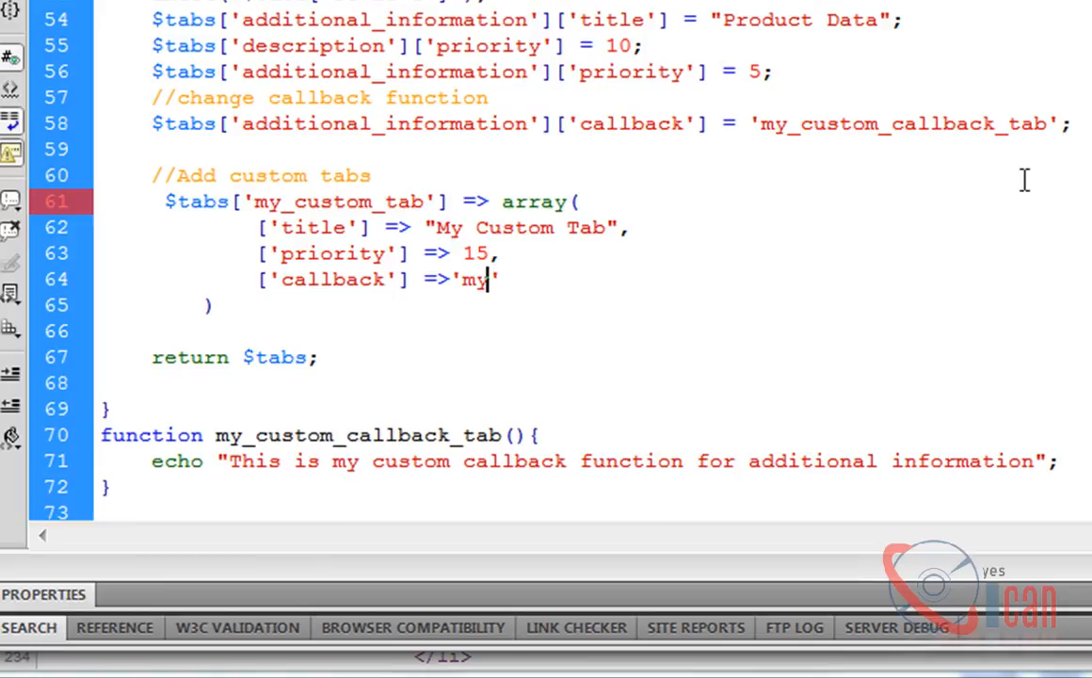
{"action": "type", "text": "_custom"}
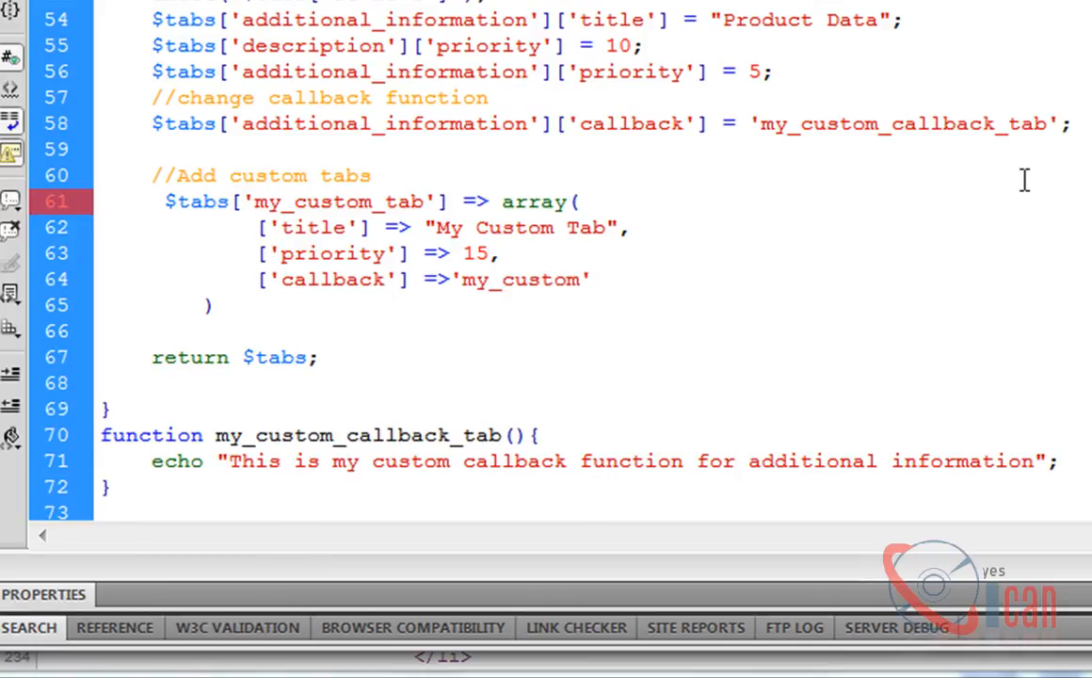
{"action": "type", "text": "ca"}
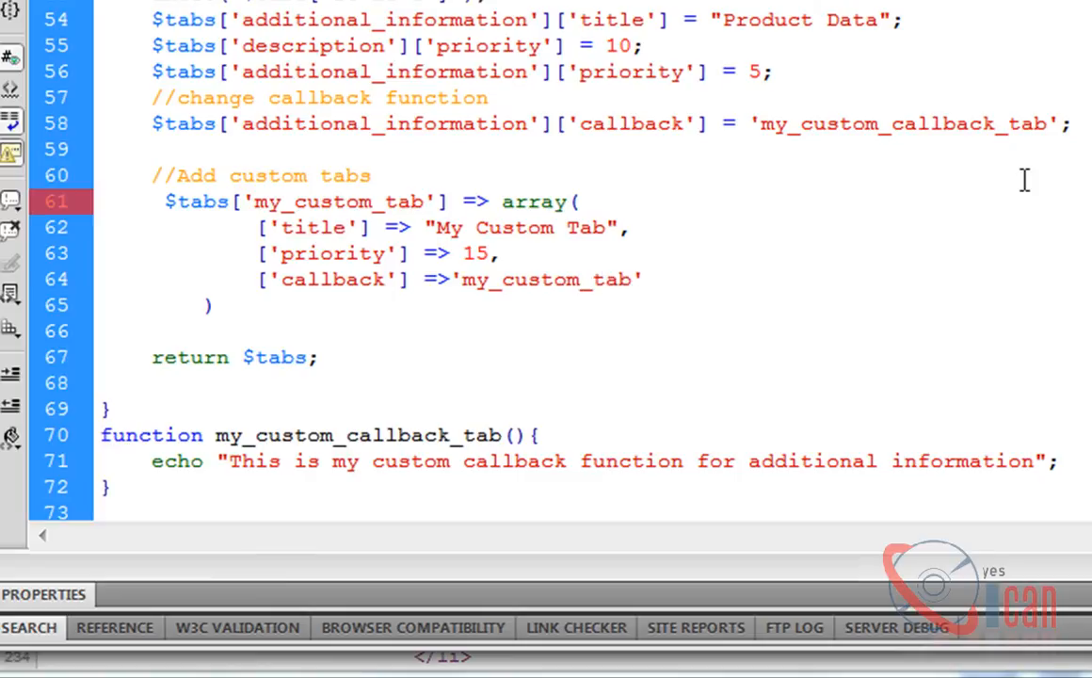
{"action": "mouse_move", "coordinate": [571, 279]}
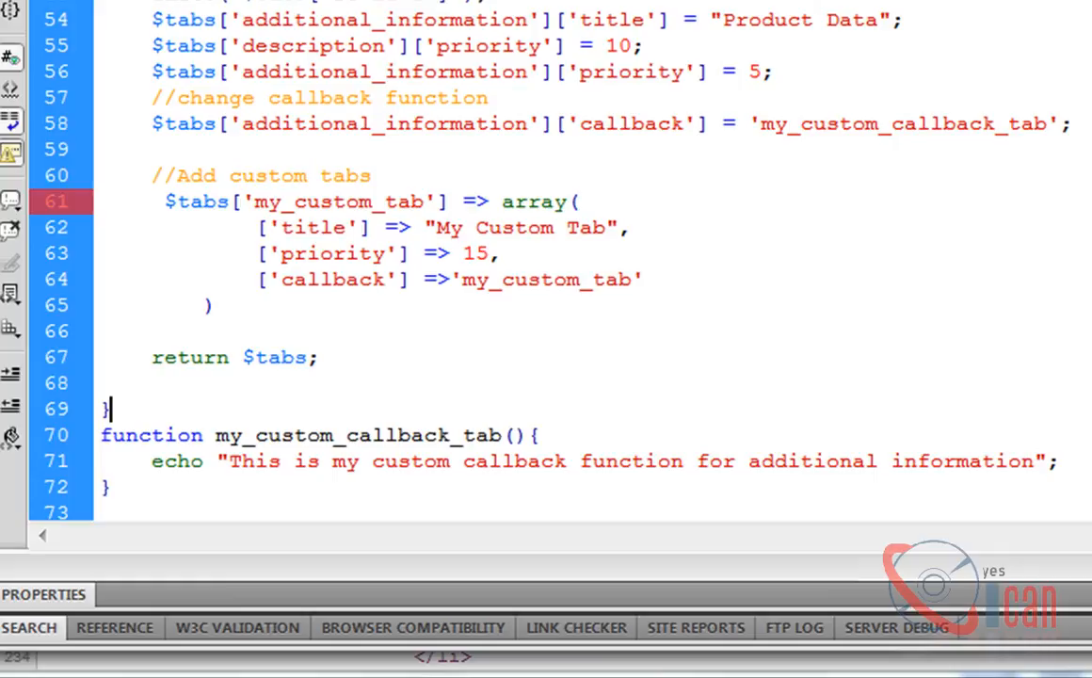
Step: Define a my_custom_tab() function with an echo statement below the filter
{"action": "type", "text": "my_custom_tab"}
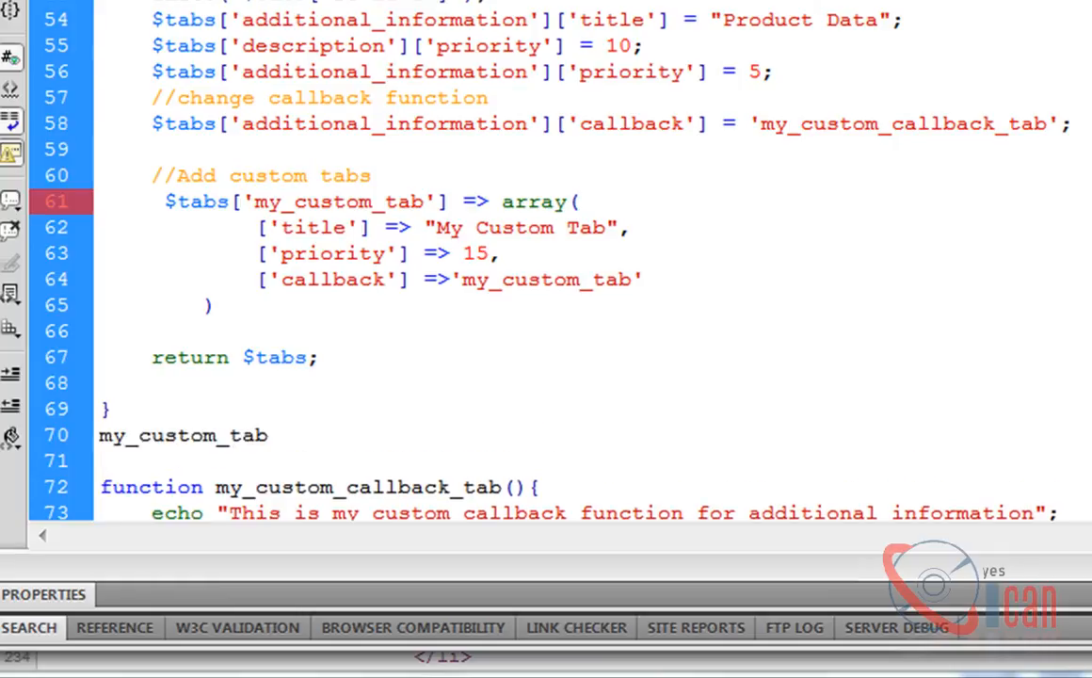
{"action": "type", "text": "function"}
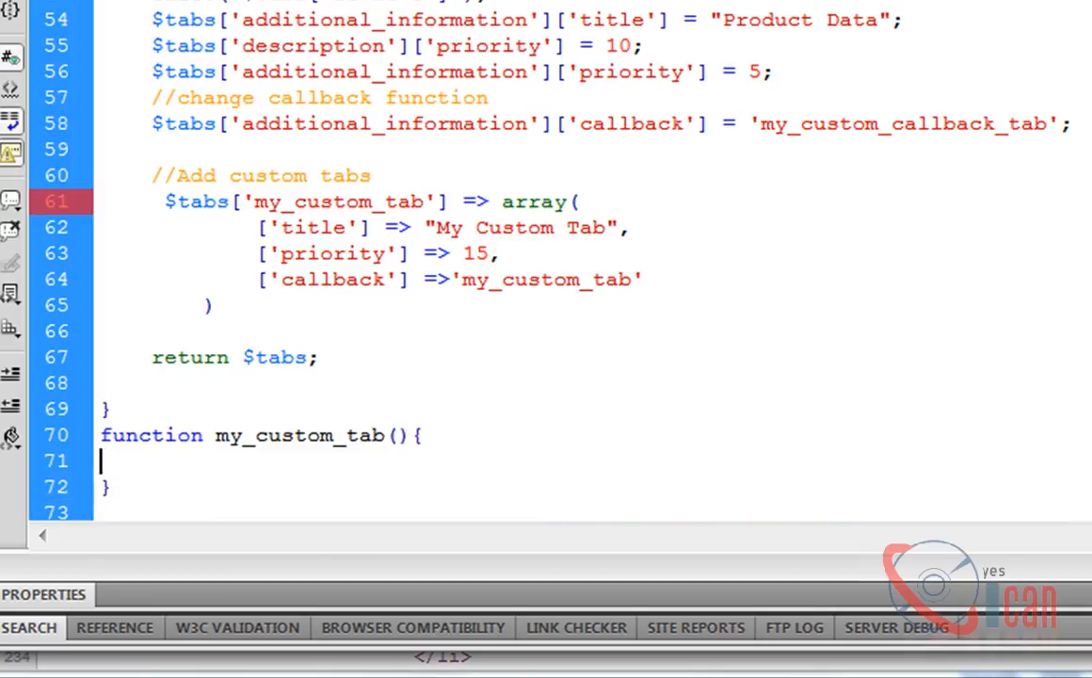
{"action": "scroll", "scroll_direction": "down", "scroll_amount": 3}
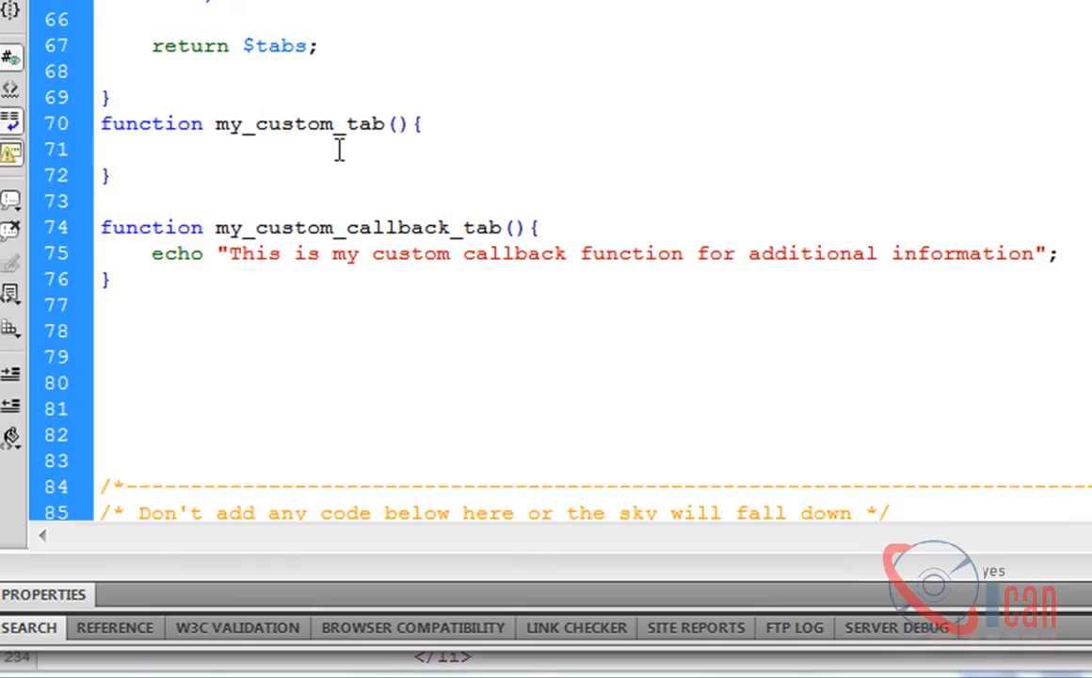
{"action": "type", "text": "e"}
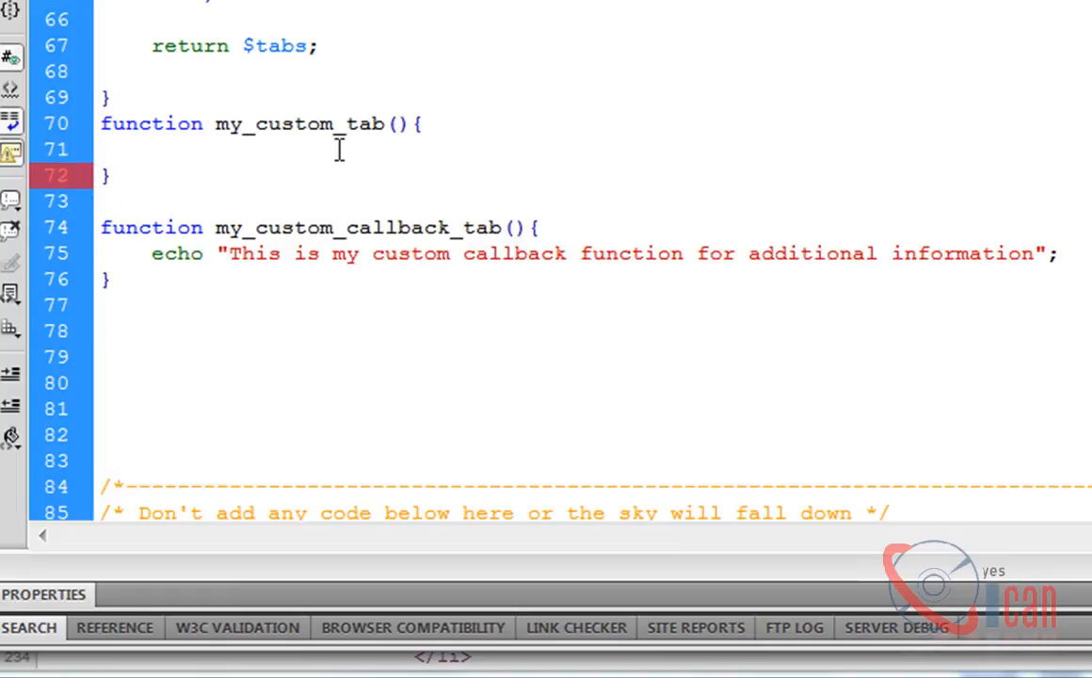
{"action": "type", "text": "echo \"\""}
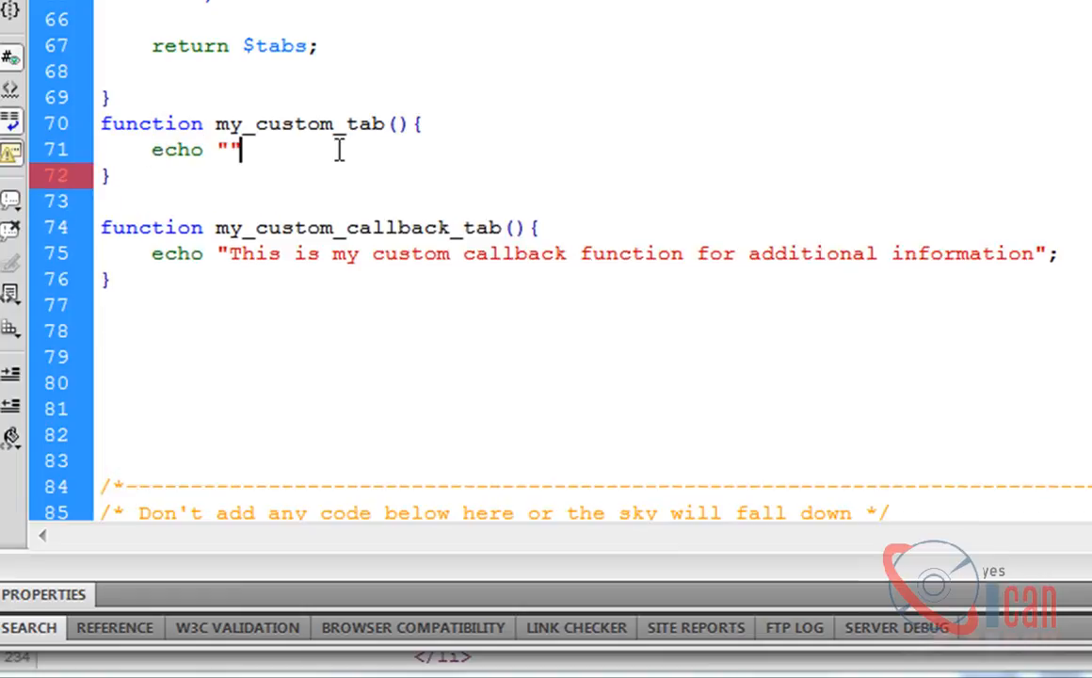
Step: Echo an <h2>Tab Title</h2> heading followed by 'Tab Description!'
{"action": "type", "text": "<>"}
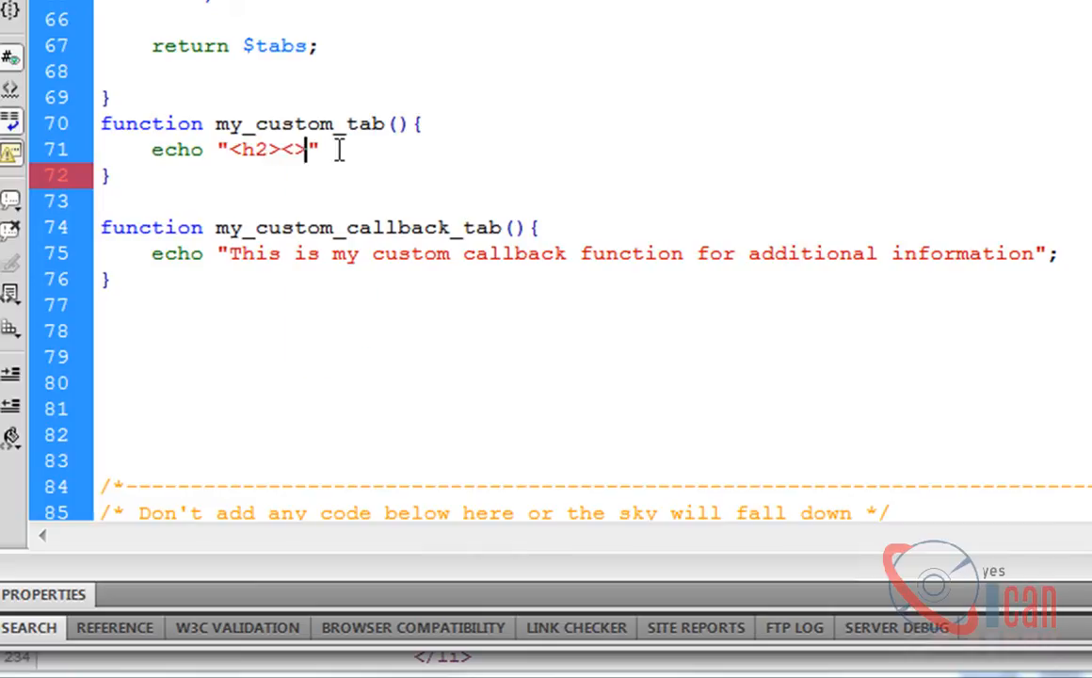
{"action": "type", "text": "/h2"}
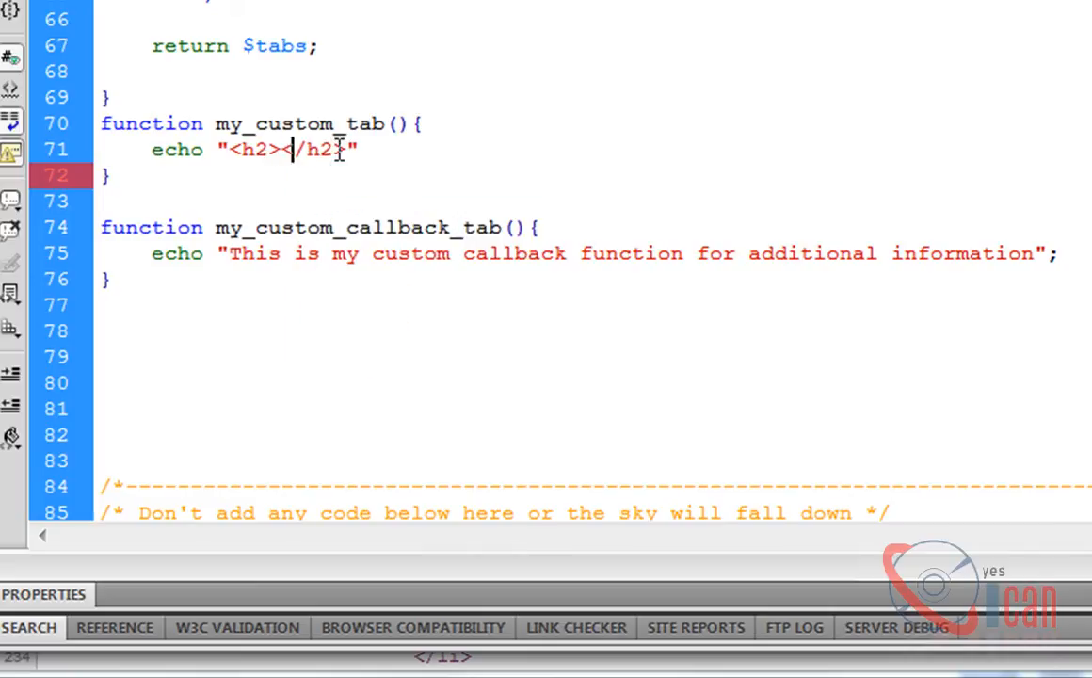
{"action": "type", "text": "T"}
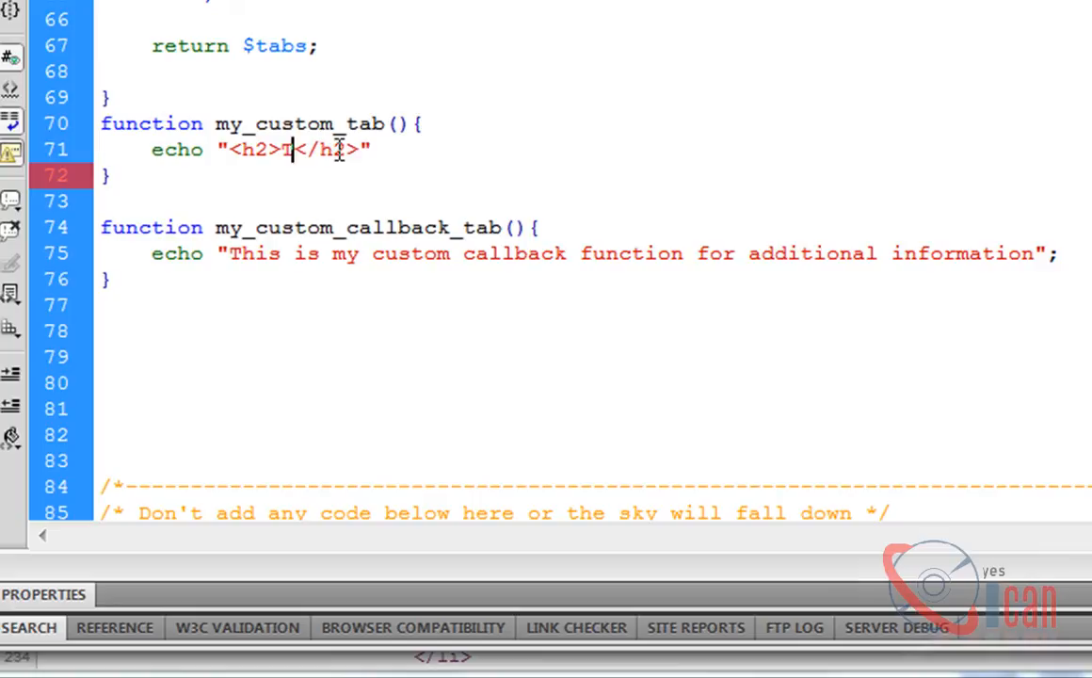
{"action": "type", "text": "ab Title"}
{"action": "type", "text": "echo"}
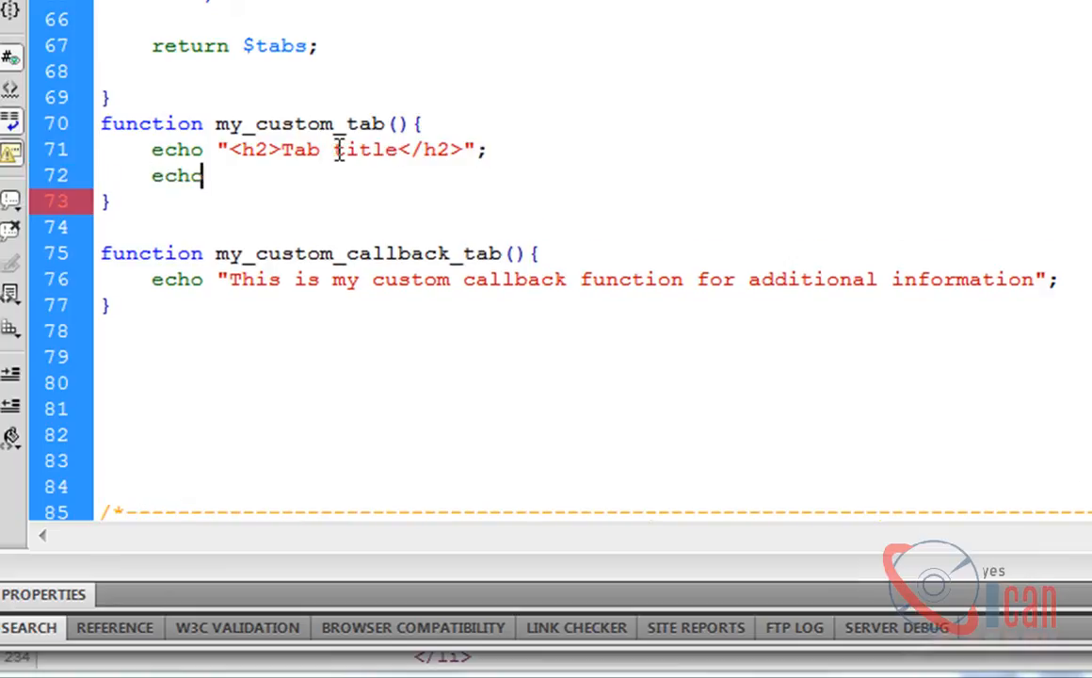
{"action": "type", "text": "\"\";"}
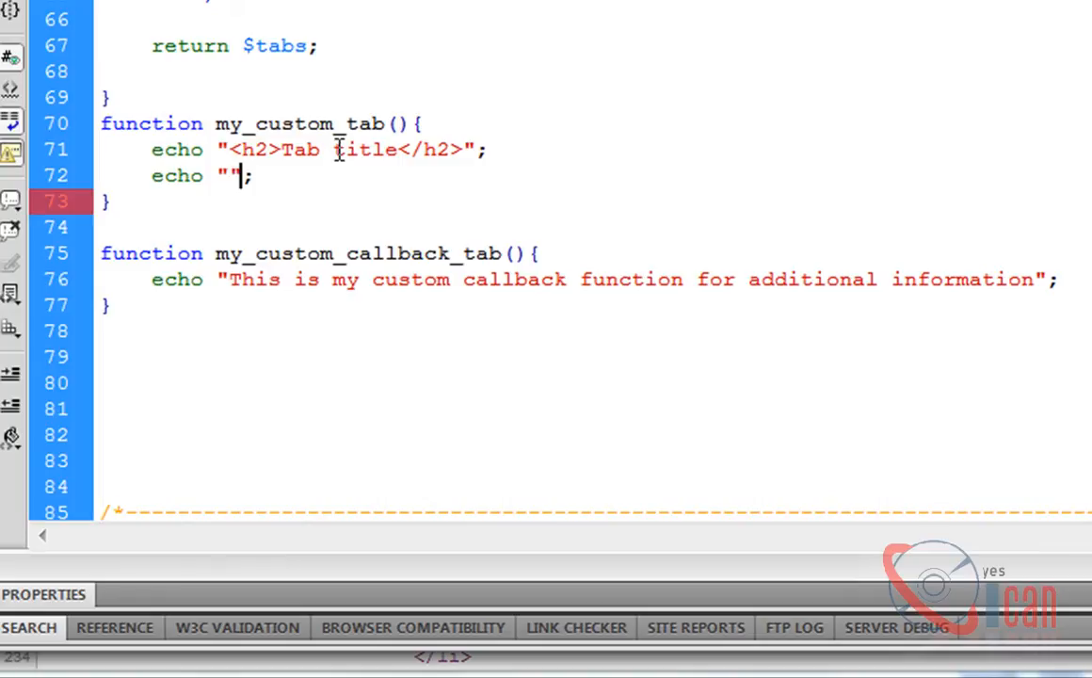
{"action": "type", "text": "Tab Descr"}
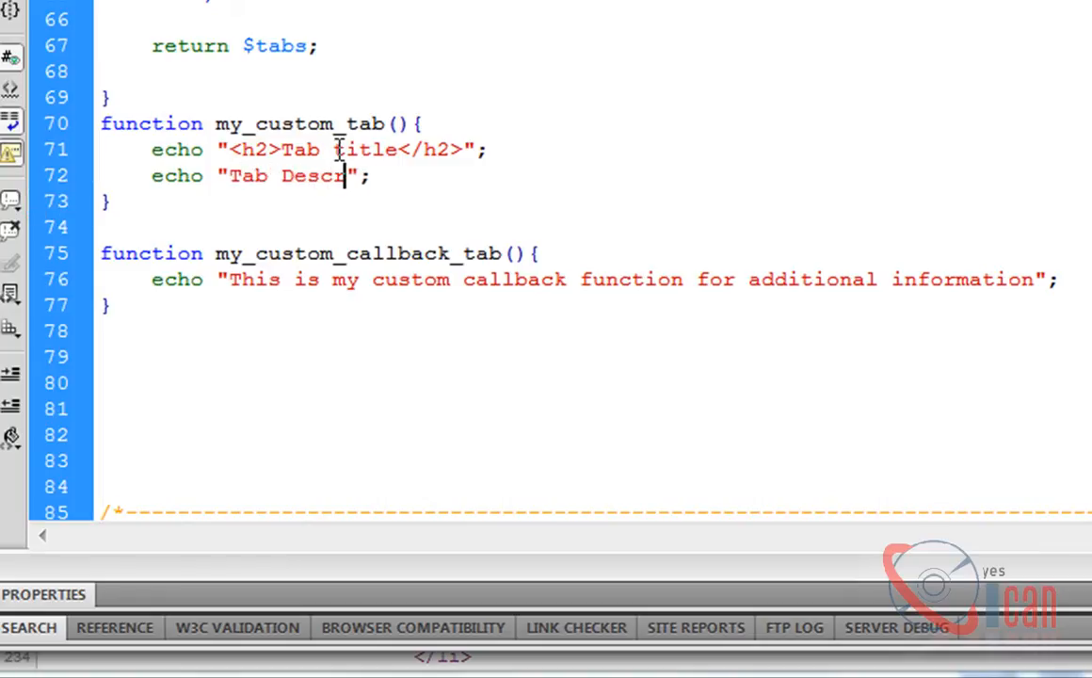
{"action": "type", "text": "iption!"}
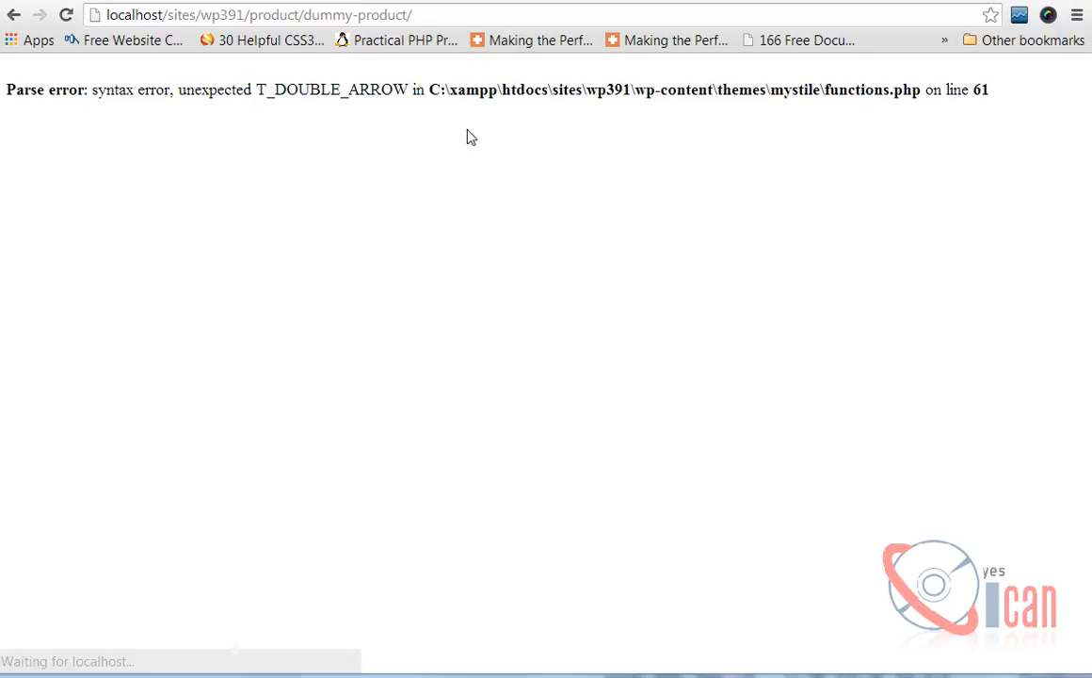
{"action": "mouse_move", "coordinate": [298, 143]}
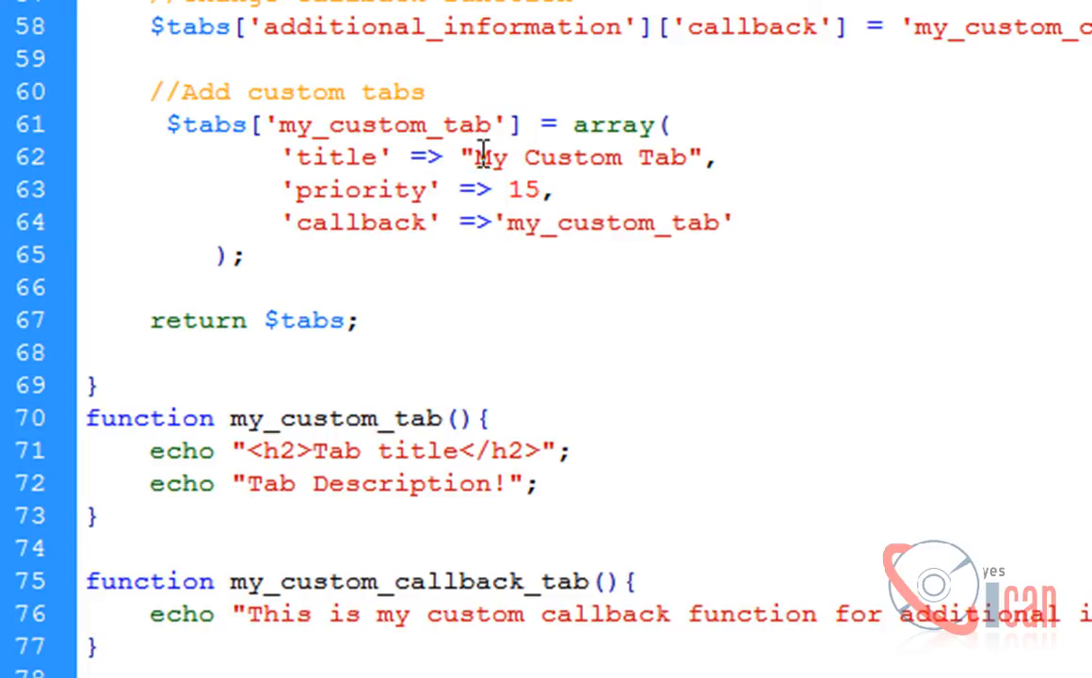
Step: Reload the product page after fixing the line-61 array syntax error
{"action": "left_click", "coordinate": [505, 159]}
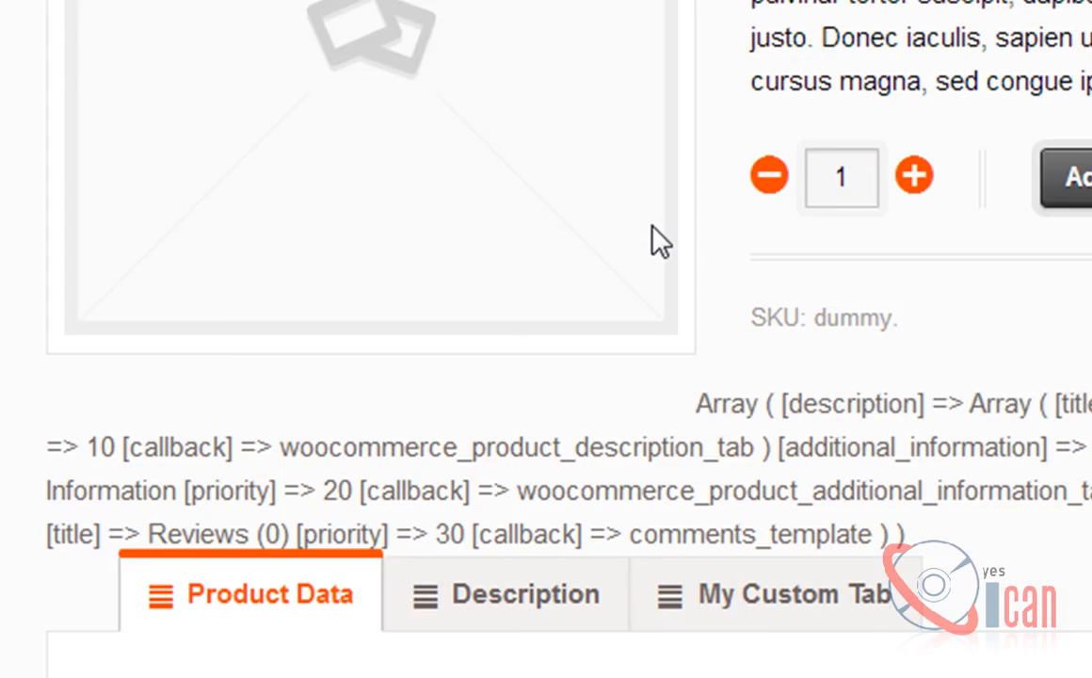
Step: Open My Custom Tab to show its Tab title heading and Tab Description! text
{"action": "left_click", "coordinate": [795, 595]}
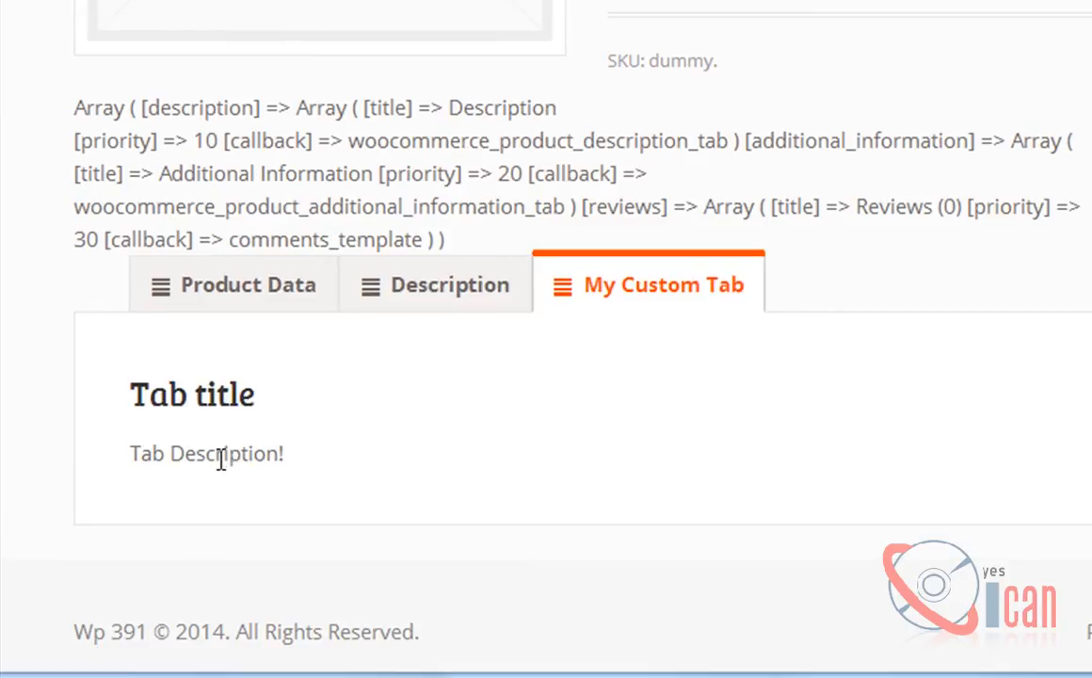
{"action": "mouse_move", "coordinate": [595, 407]}
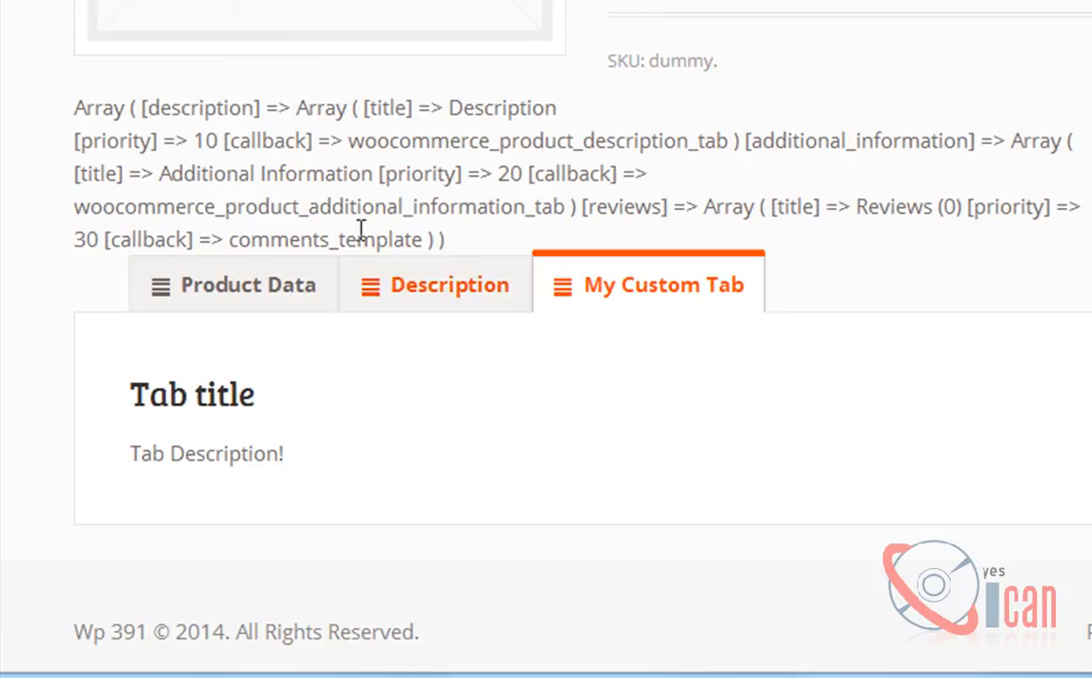
{"action": "mouse_move", "coordinate": [268, 624]}
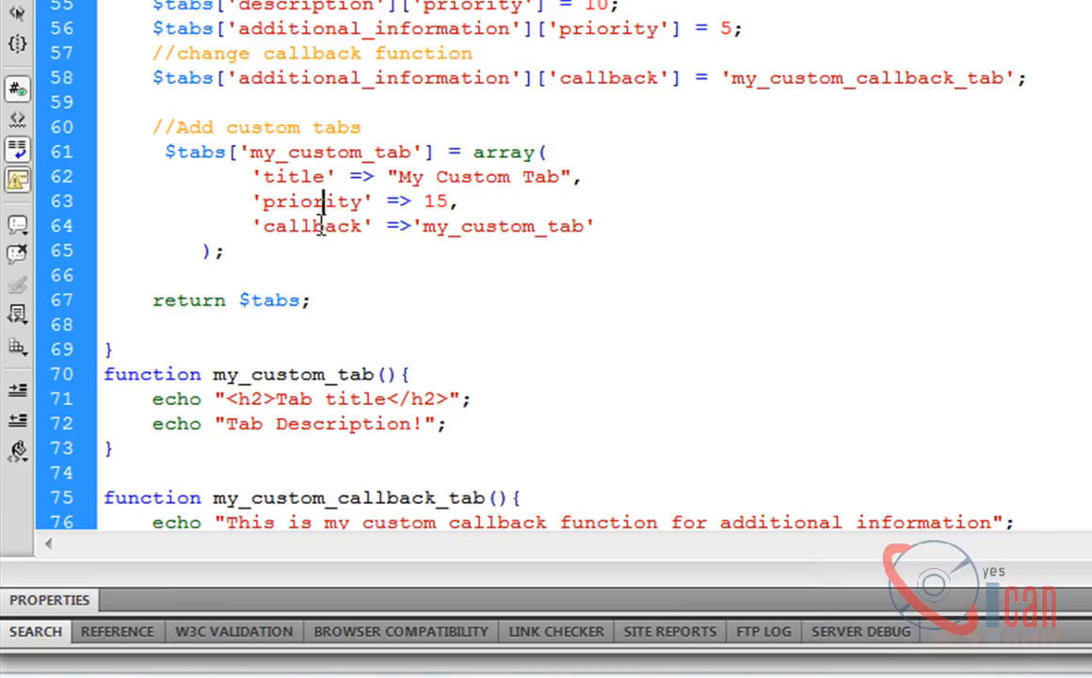
{"action": "left_click", "coordinate": [271, 375]}
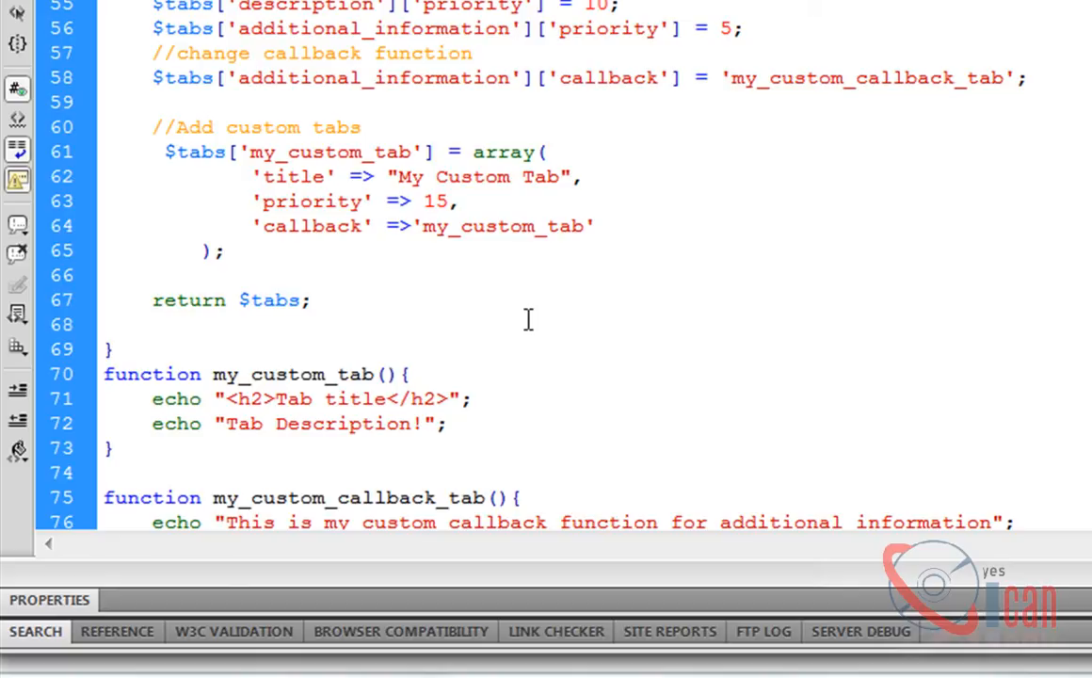
{"action": "left_click", "coordinate": [273, 374]}
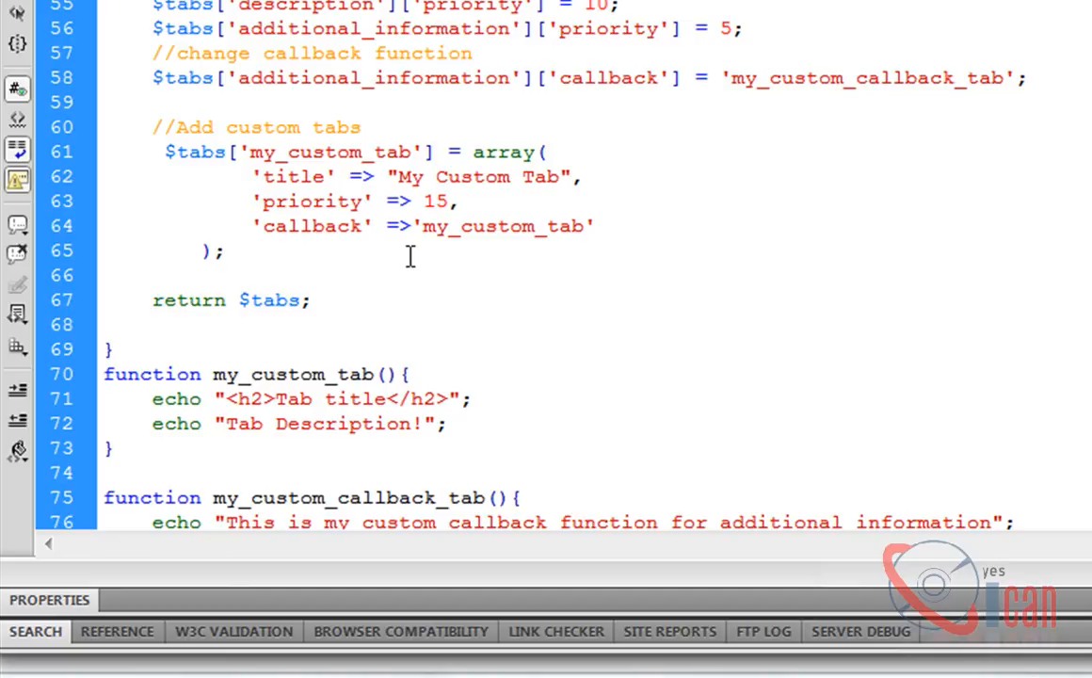
{"action": "left_click", "coordinate": [273, 374]}
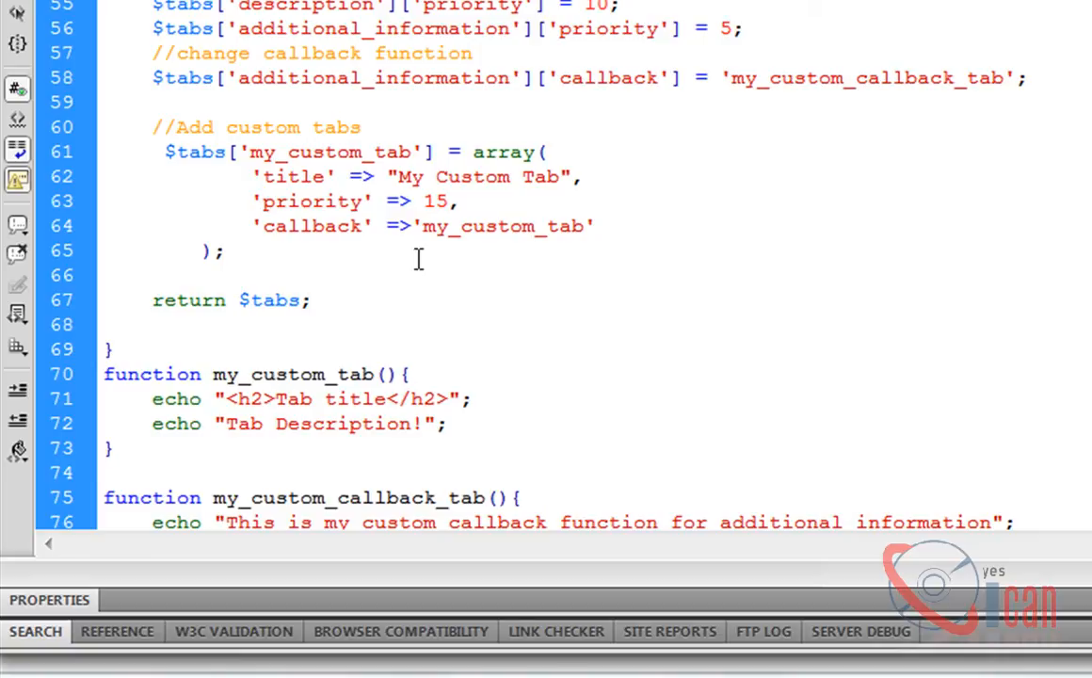
{"action": "left_click", "coordinate": [273, 375]}
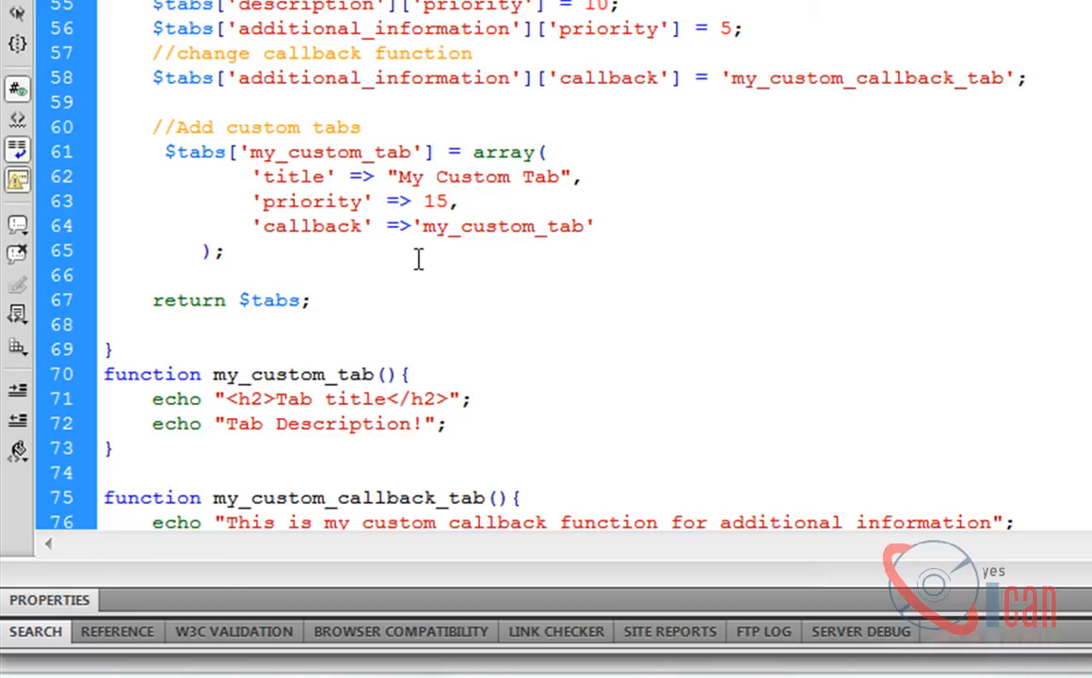
{"action": "left_click", "coordinate": [273, 373]}
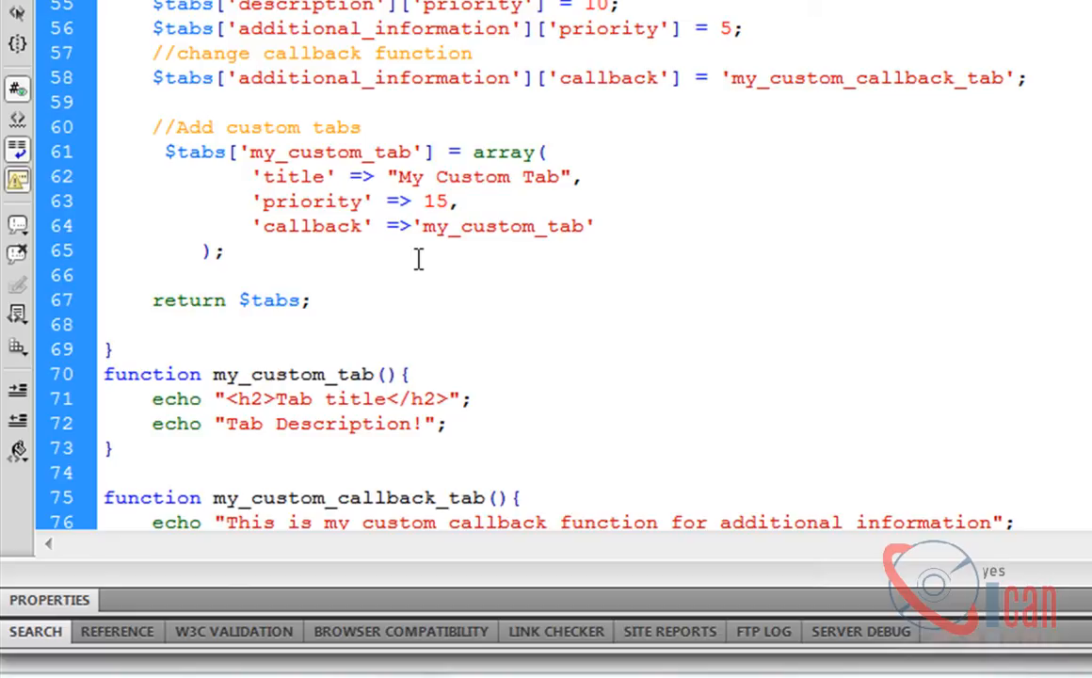
{"action": "left_click", "coordinate": [274, 373]}
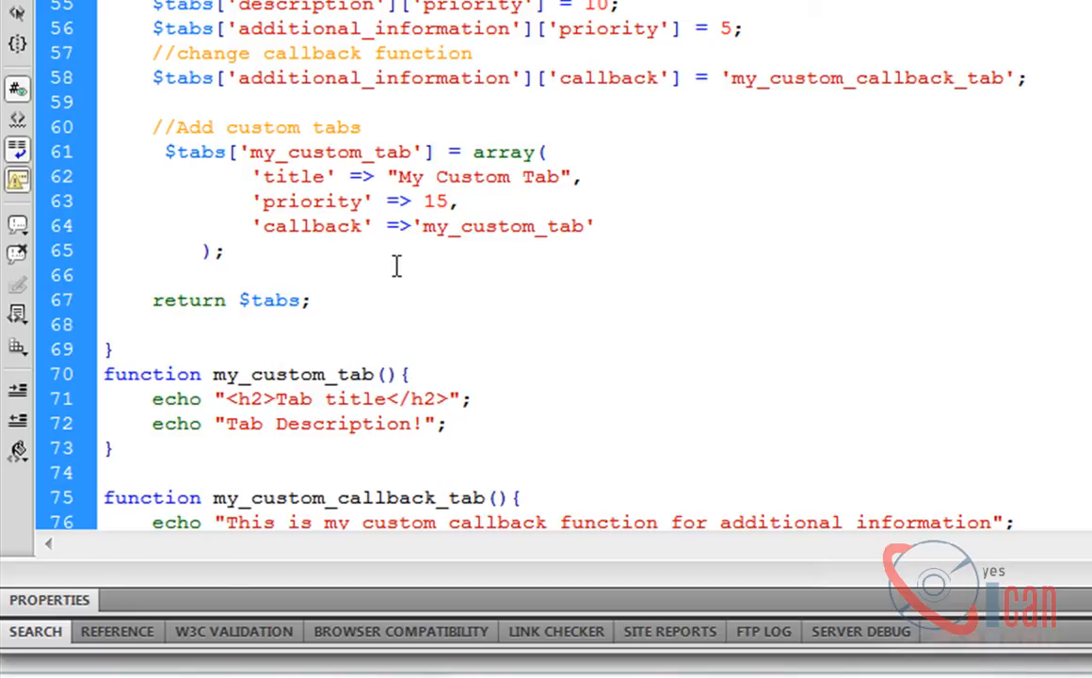
{"action": "left_click", "coordinate": [273, 375]}
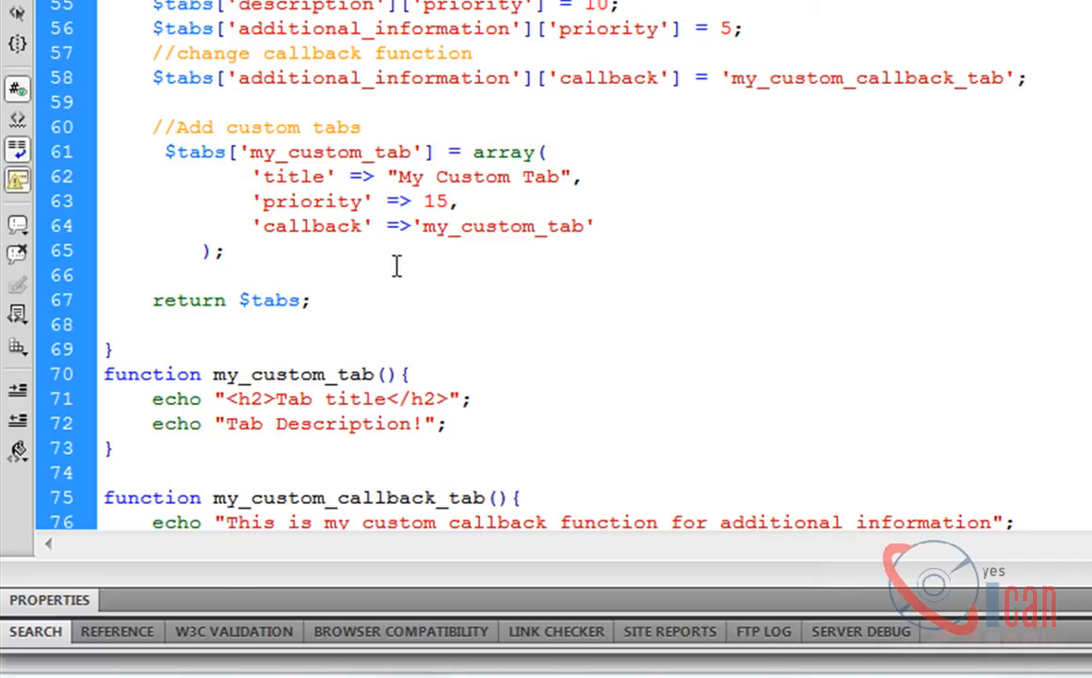
{"action": "left_click", "coordinate": [271, 375]}
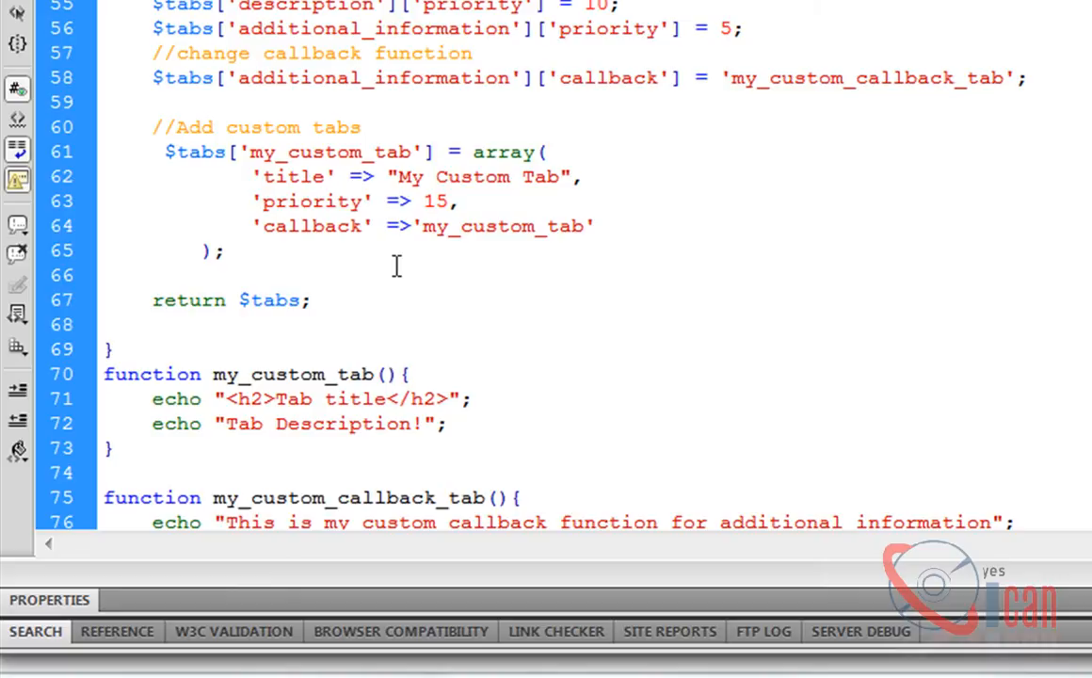
{"action": "left_click", "coordinate": [271, 375]}
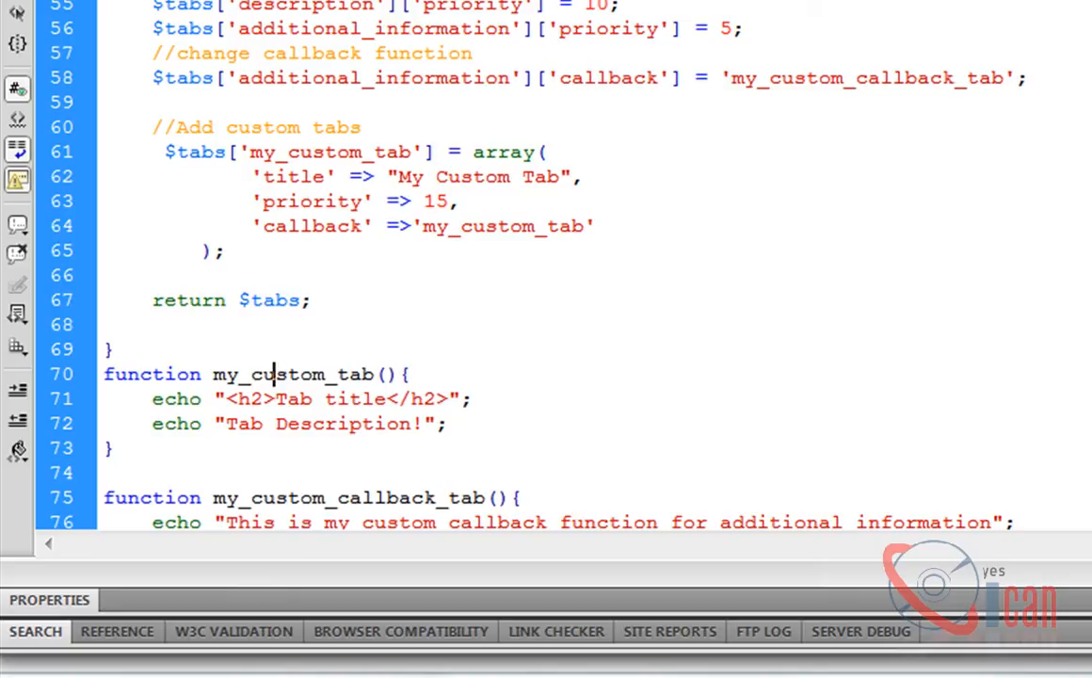